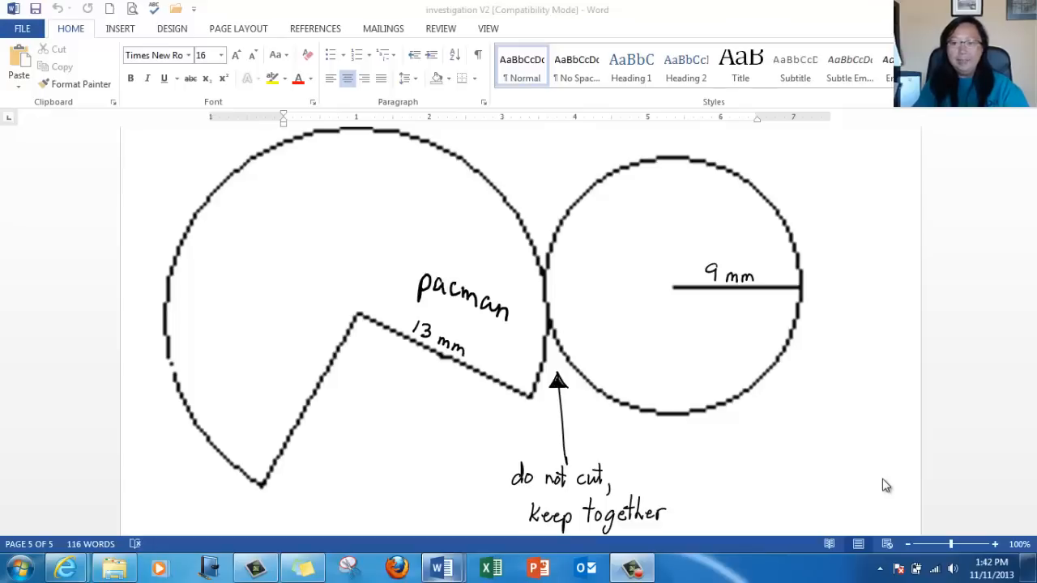
{"action": "mouse_move", "coordinate": [441, 313]}
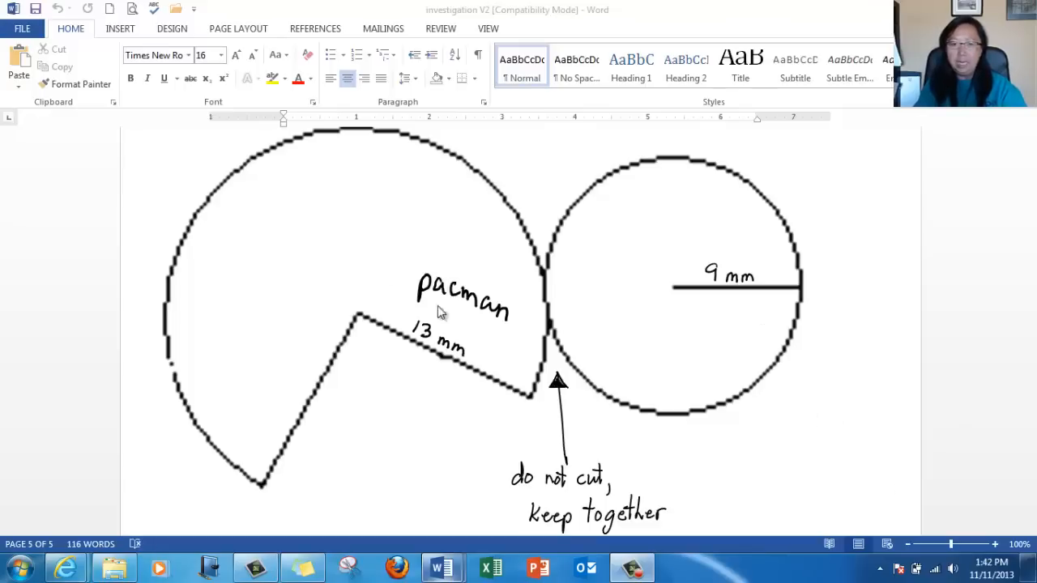
{"action": "mouse_move", "coordinate": [1034, 349]}
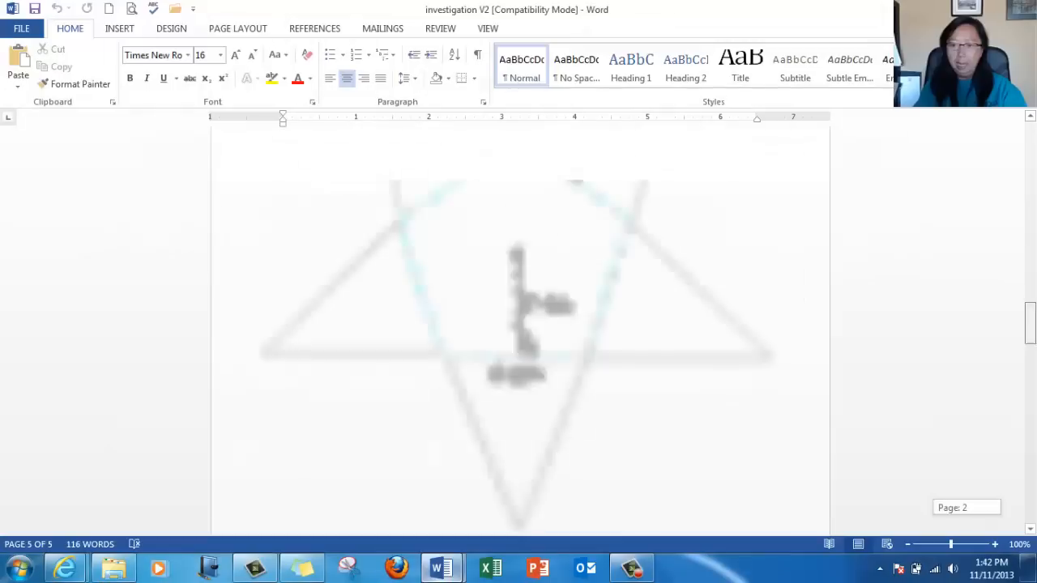
Scroll up from the pacman-shaped net to the first page, Surface Area of Pyramids & Cones.
{"action": "scroll", "scroll_direction": "up", "scroll_amount": 3}
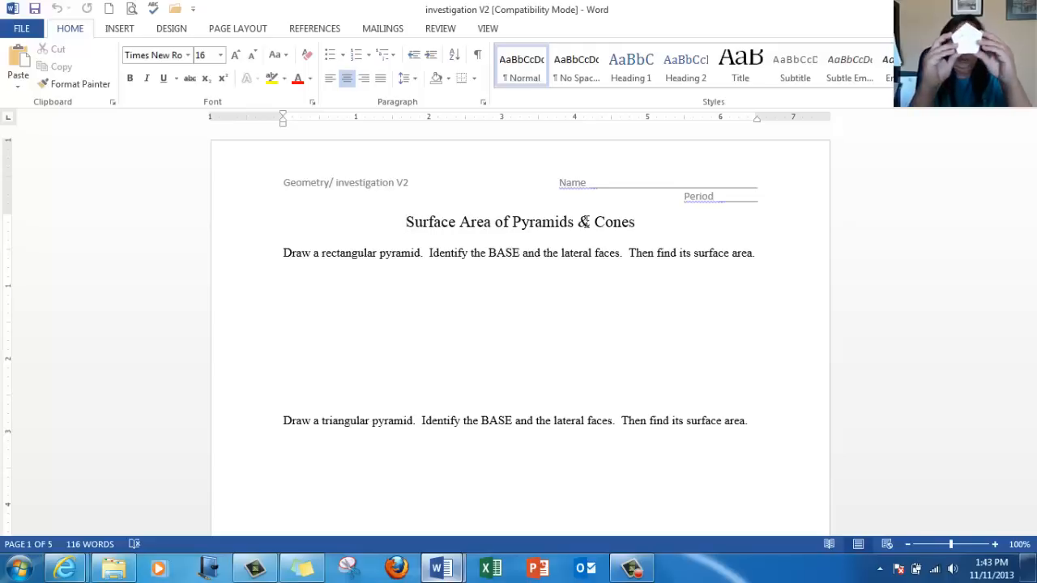
{"action": "left_click", "coordinate": [406, 221]}
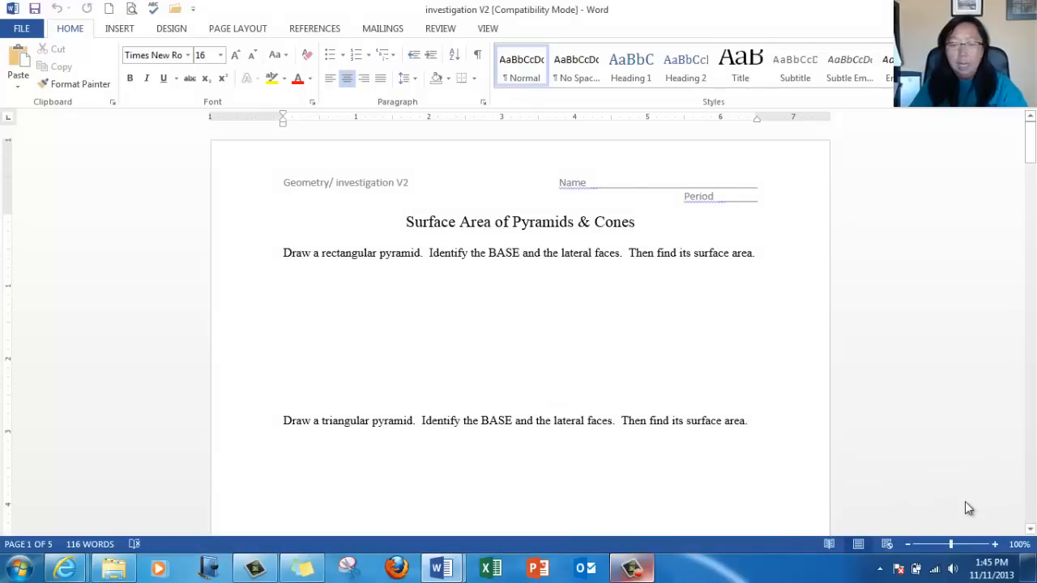
{"action": "left_click", "coordinate": [405, 222]}
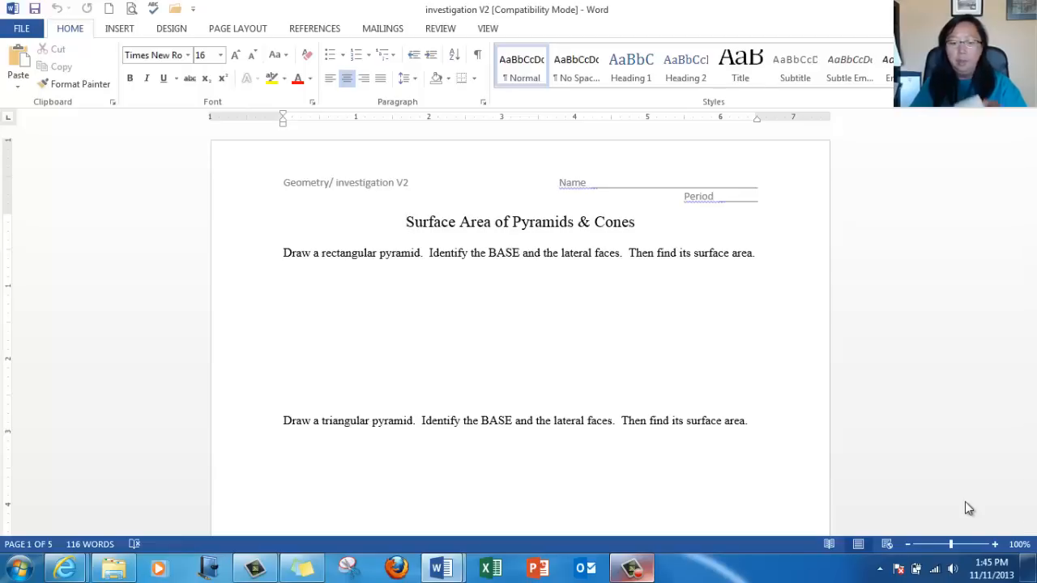
{"action": "left_click", "coordinate": [405, 221]}
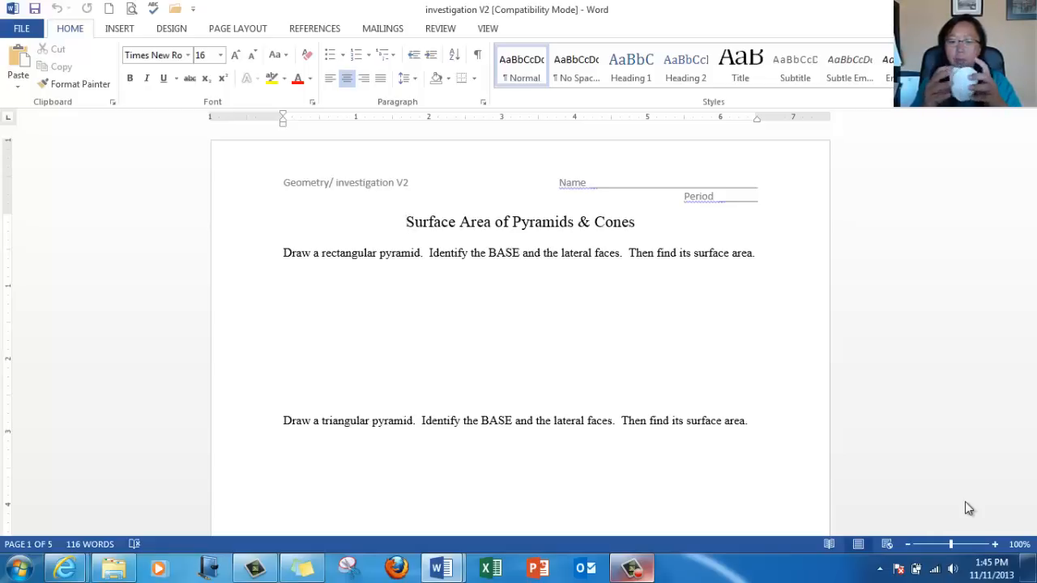
{"action": "left_click", "coordinate": [406, 220]}
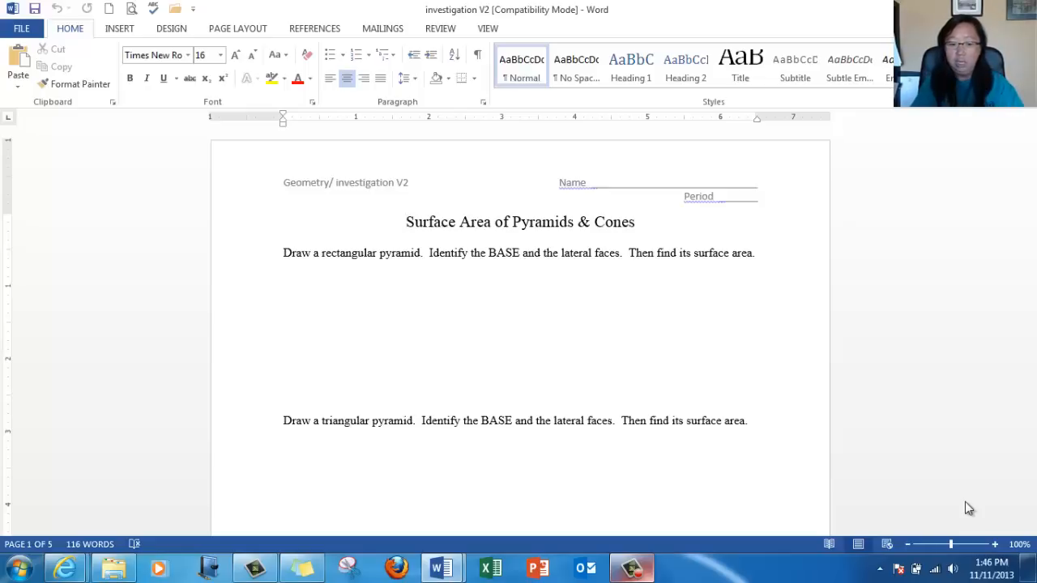
{"action": "scroll", "scroll_direction": "down", "scroll_amount": 3}
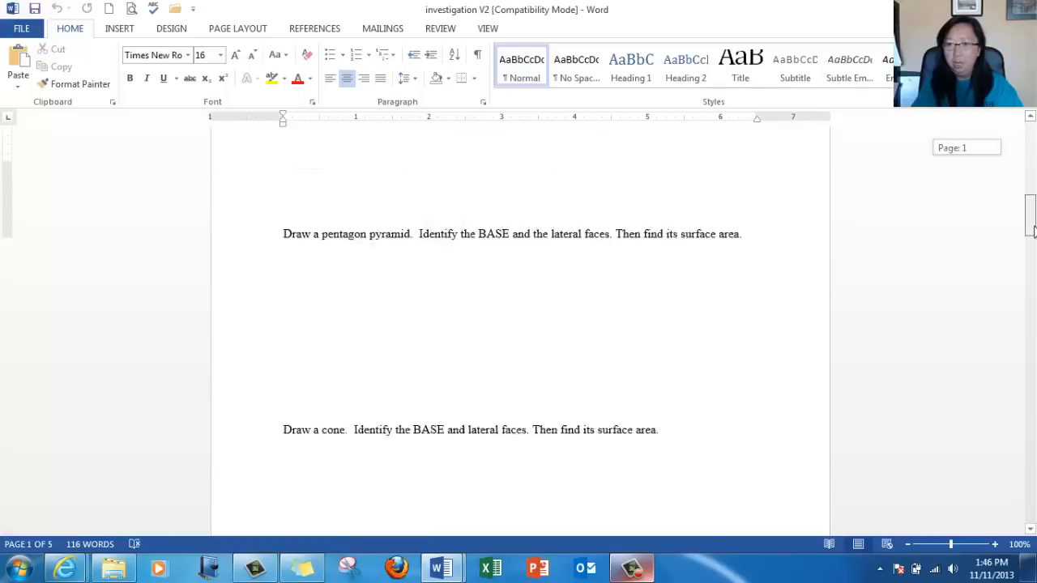
{"action": "scroll", "scroll_direction": "down", "scroll_amount": 3}
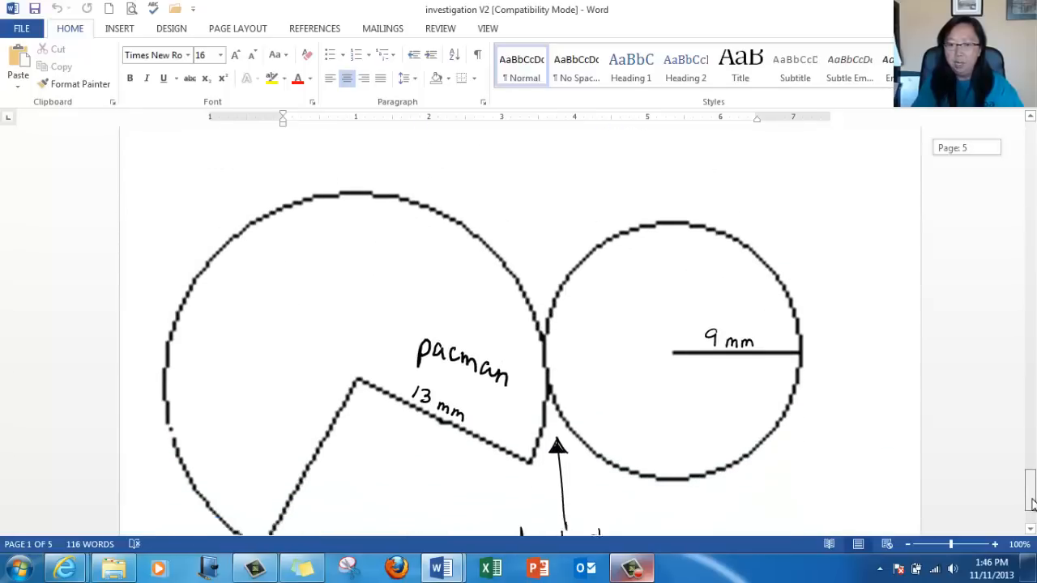
{"action": "scroll", "scroll_direction": "down", "scroll_amount": 3}
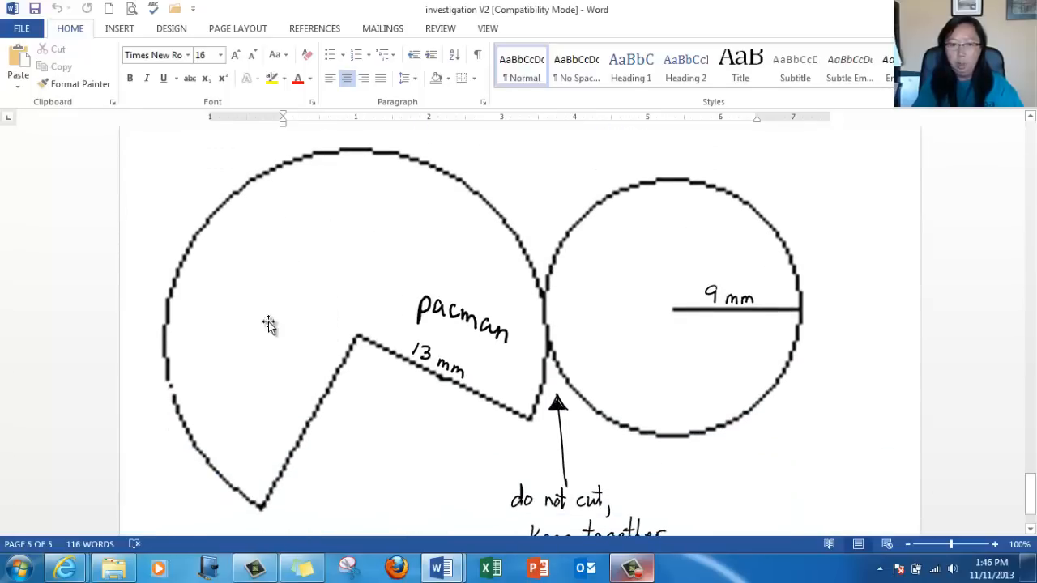
{"action": "mouse_move", "coordinate": [768, 384]}
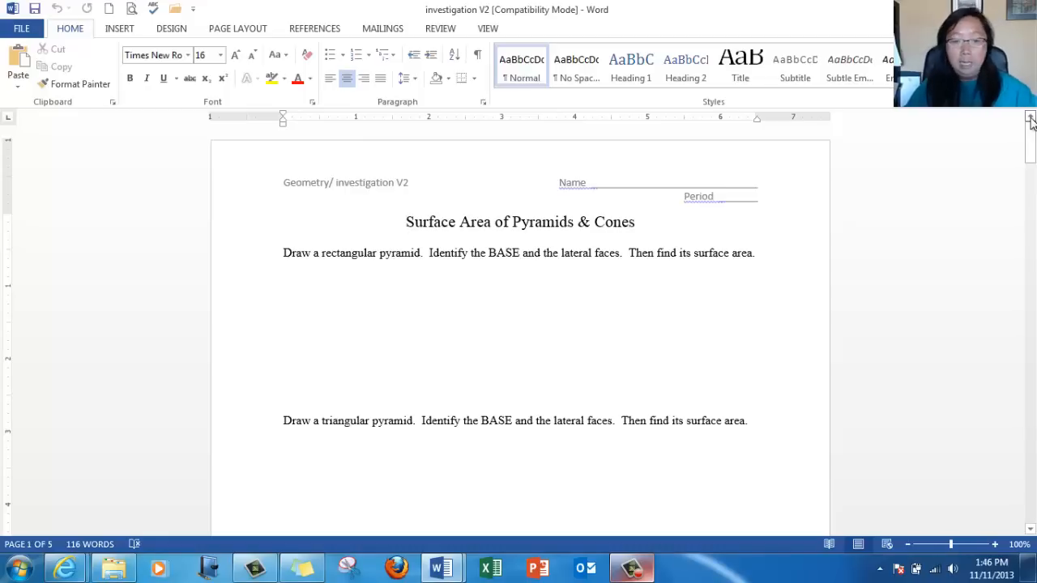
{"action": "left_click", "coordinate": [406, 222]}
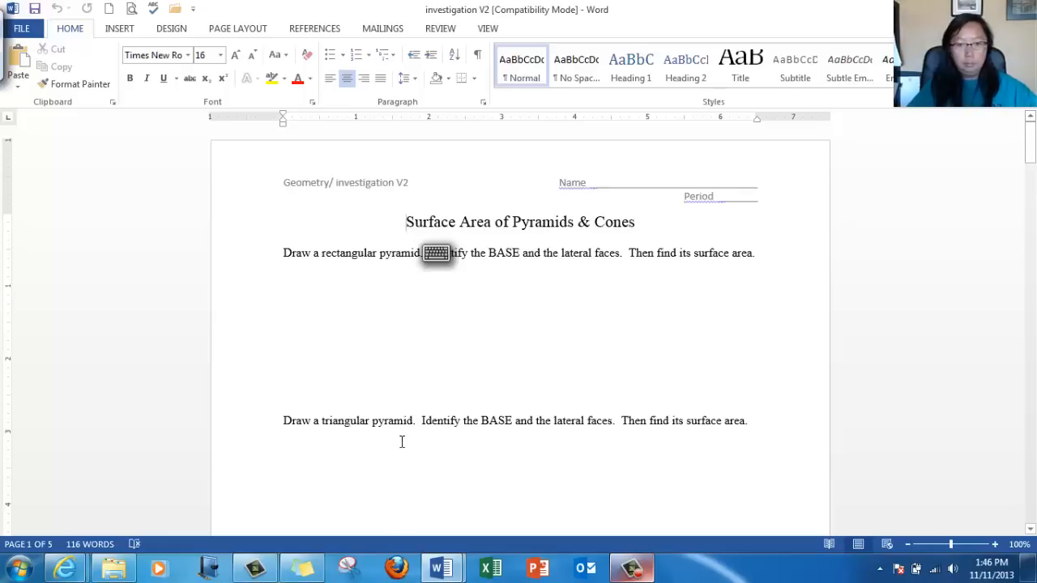
Start freehand inking and draw the parallelogram base of the rectangular pyramid.
{"action": "left_click", "coordinate": [441, 27]}
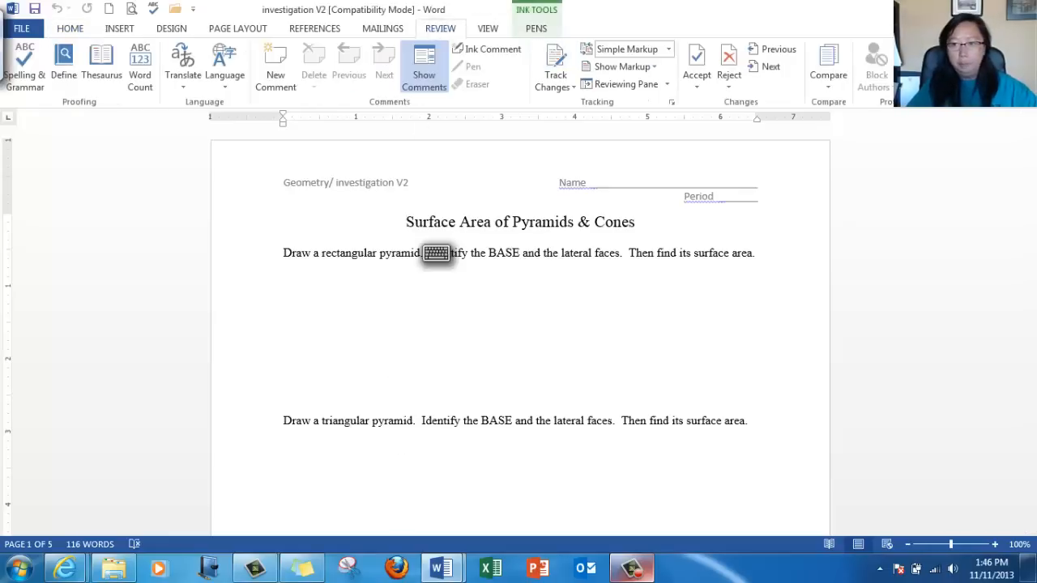
{"action": "left_click", "coordinate": [535, 29]}
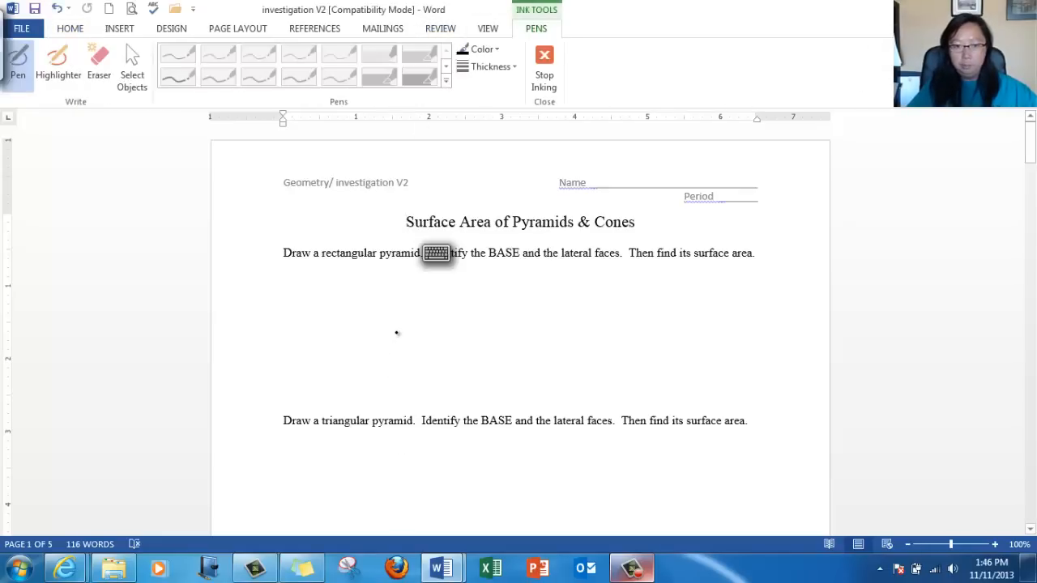
{"action": "left_click_drag", "start_coordinate": [290, 358], "coordinate": [393, 333]}
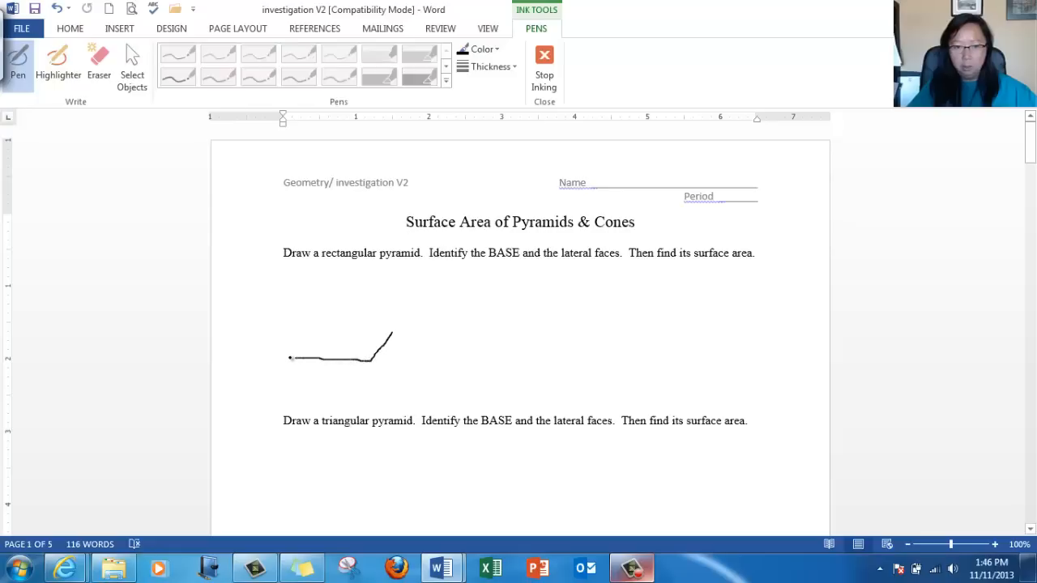
{"action": "left_click_drag", "start_coordinate": [289, 360], "coordinate": [357, 327]}
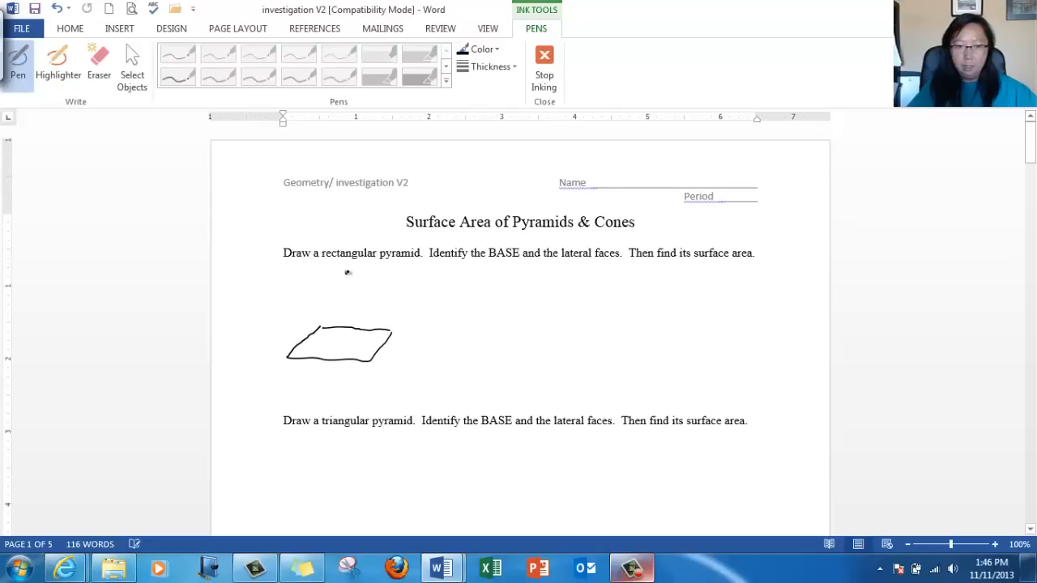
Draw the edges up to the apex and label the pyramid 16, 12 mm and 9.
{"action": "left_click_drag", "start_coordinate": [343, 275], "coordinate": [353, 295]}
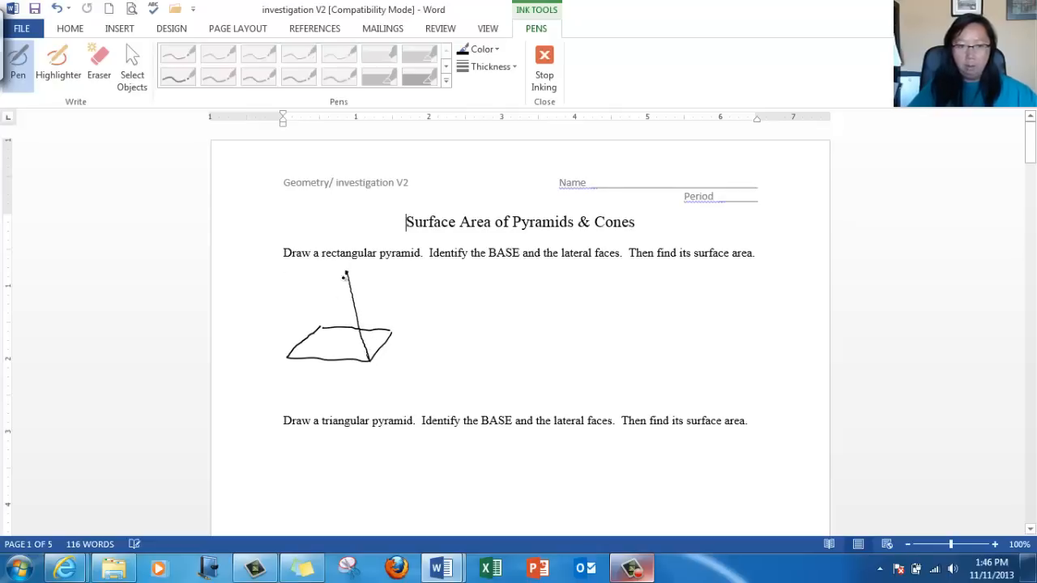
{"action": "left_click_drag", "start_coordinate": [344, 274], "coordinate": [380, 332]}
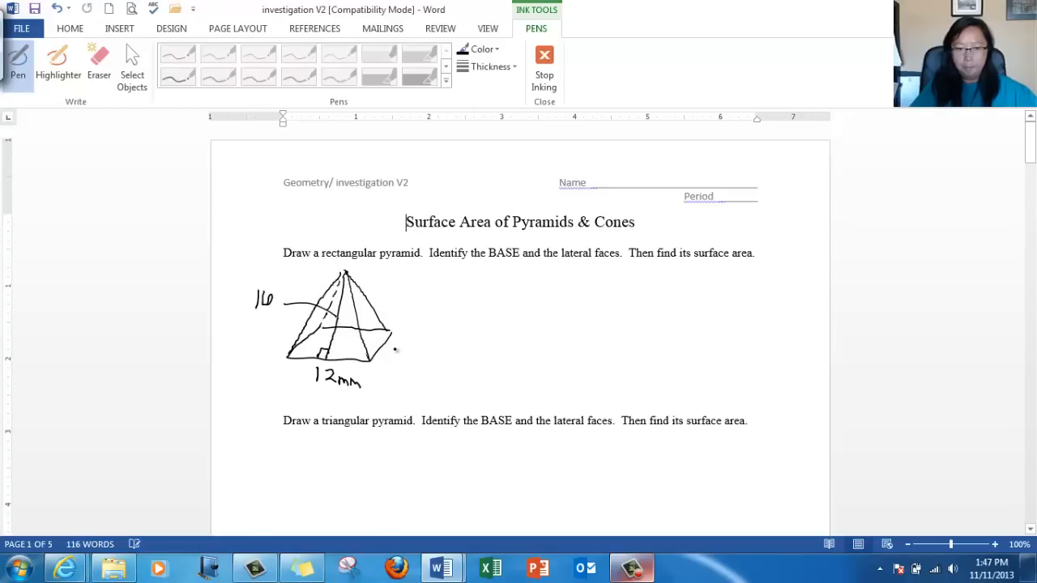
{"action": "left_click_drag", "start_coordinate": [387, 344], "coordinate": [393, 354]}
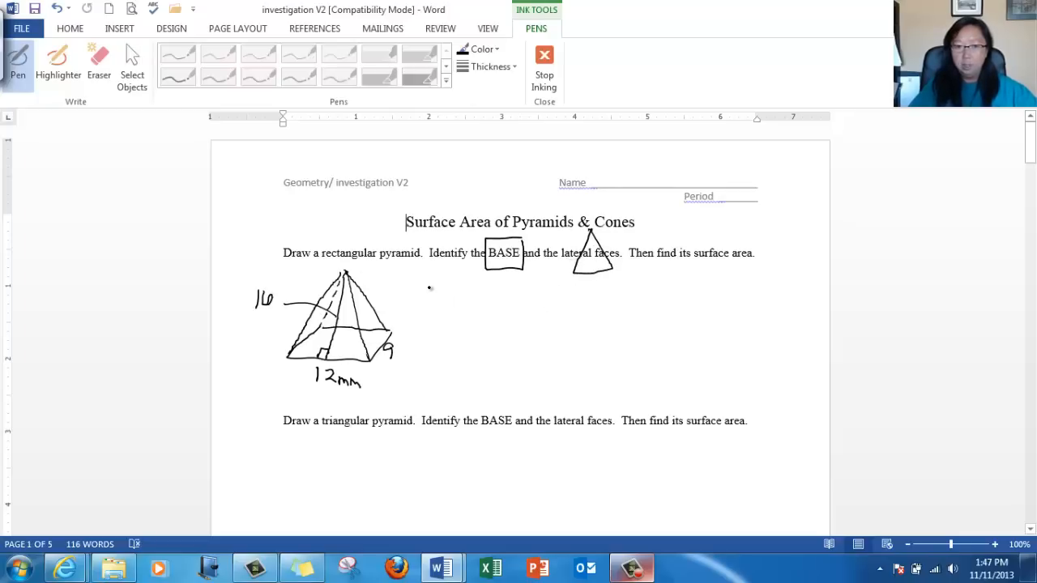
Write the base area 12·9 = 108 beside a small rectangle for the base.
{"action": "left_click_drag", "start_coordinate": [429, 300], "coordinate": [462, 292]}
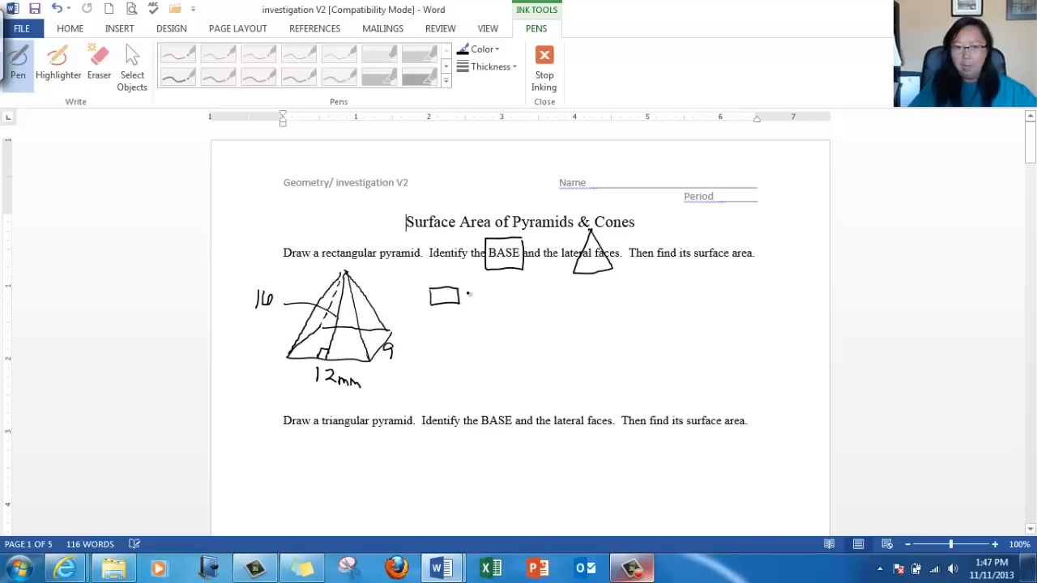
{"action": "left_click_drag", "start_coordinate": [474, 295], "coordinate": [515, 300]}
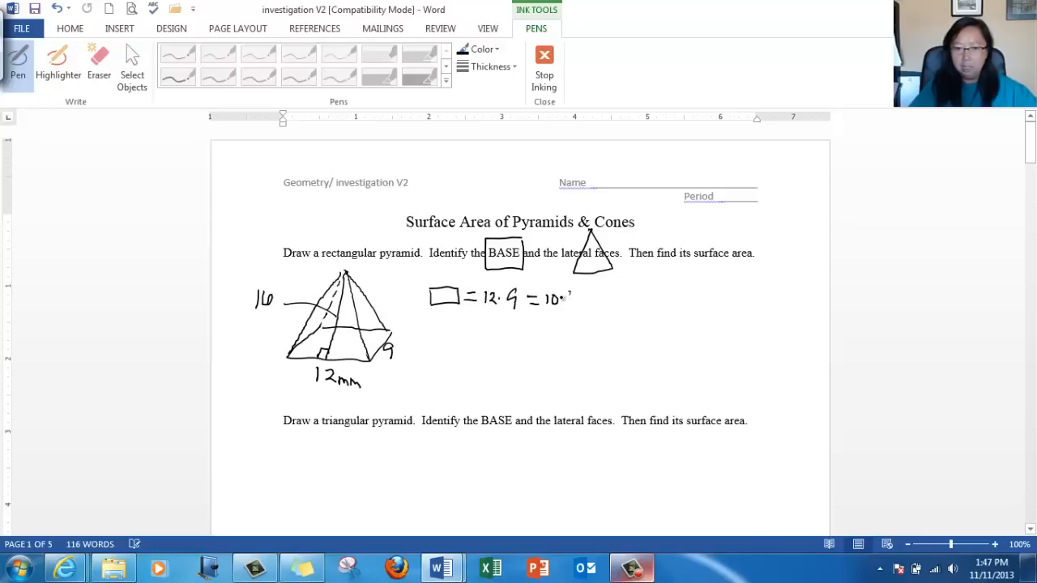
{"action": "left_click_drag", "start_coordinate": [567, 298], "coordinate": [576, 305]}
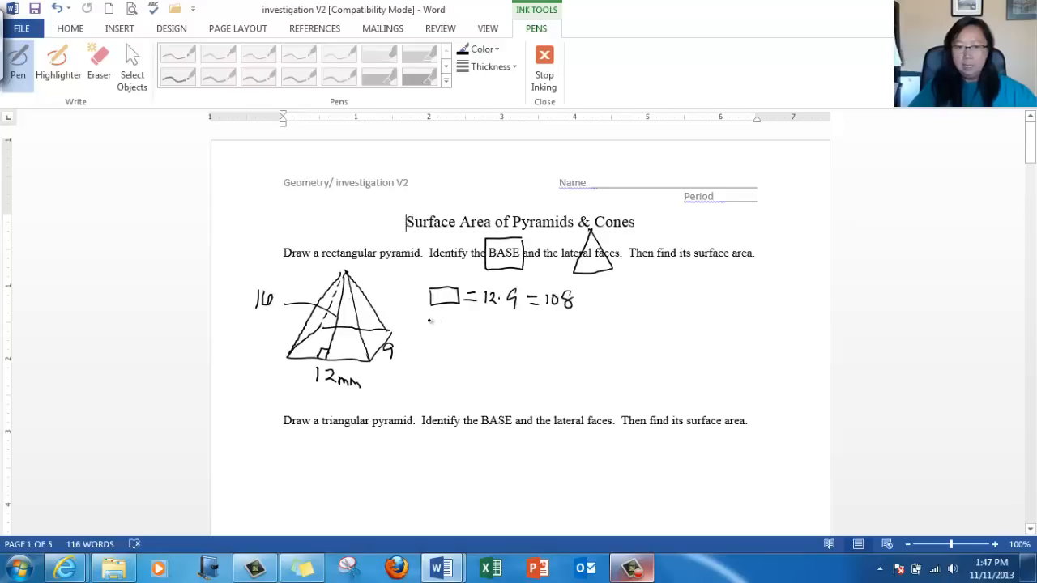
Write the front/back faces as 12·16/2 = 96 + 96 = 192.
{"action": "left_click_drag", "start_coordinate": [425, 333], "coordinate": [467, 332]}
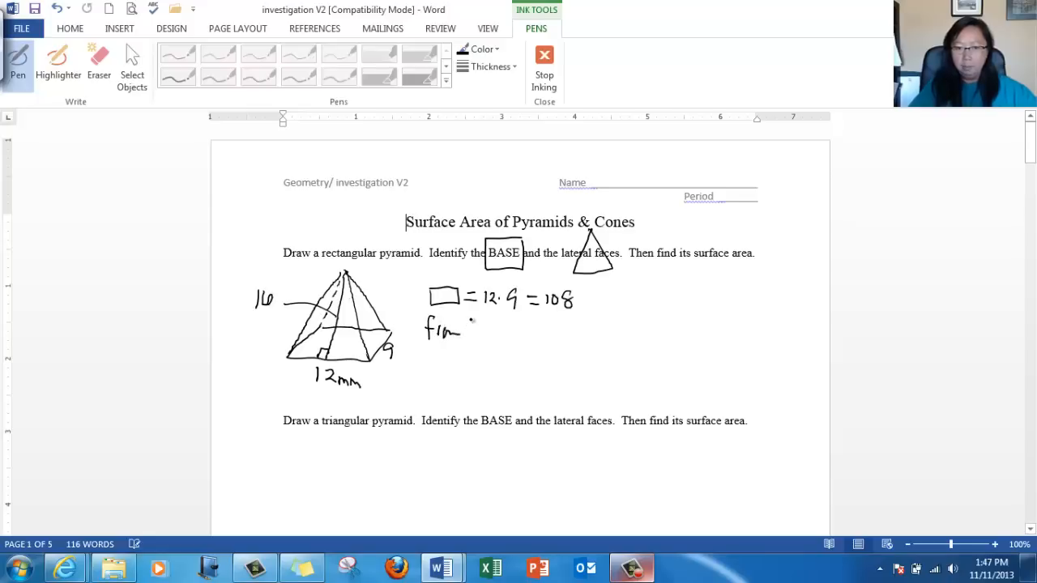
{"action": "left_click_drag", "start_coordinate": [462, 332], "coordinate": [527, 332]}
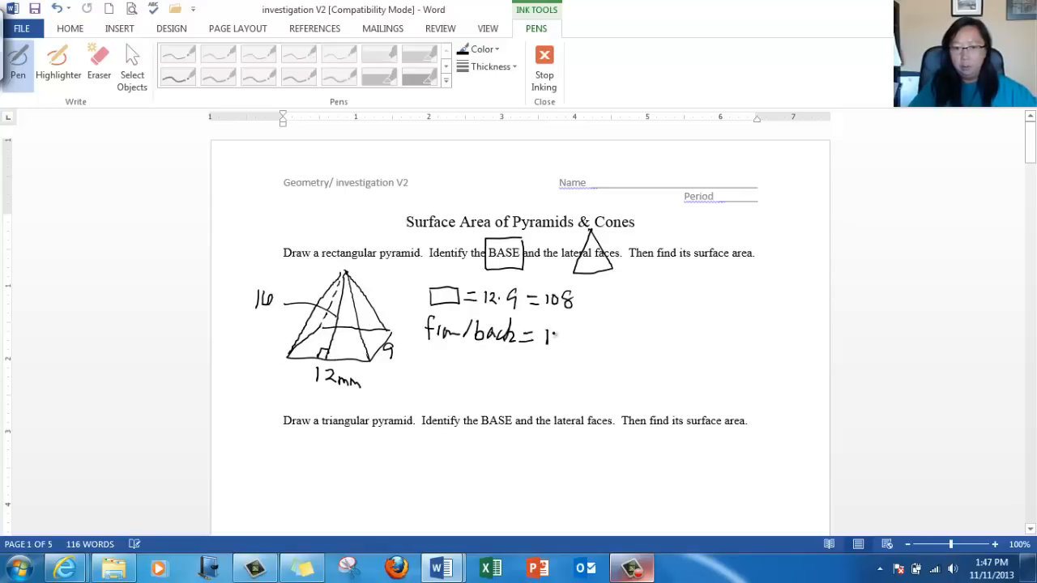
{"action": "left_click_drag", "start_coordinate": [543, 335], "coordinate": [564, 340]}
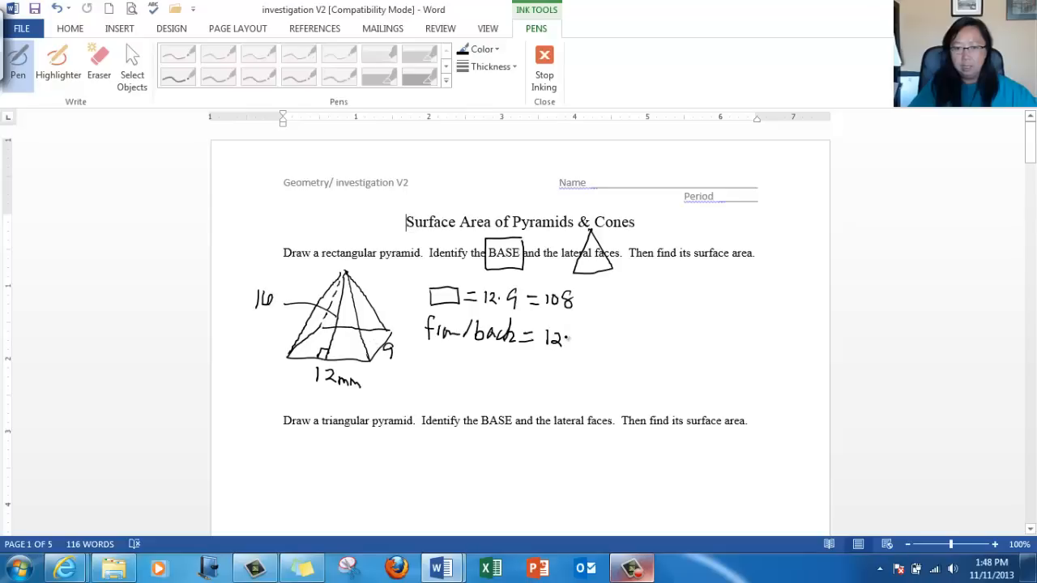
{"action": "left_click_drag", "start_coordinate": [564, 339], "coordinate": [587, 349]}
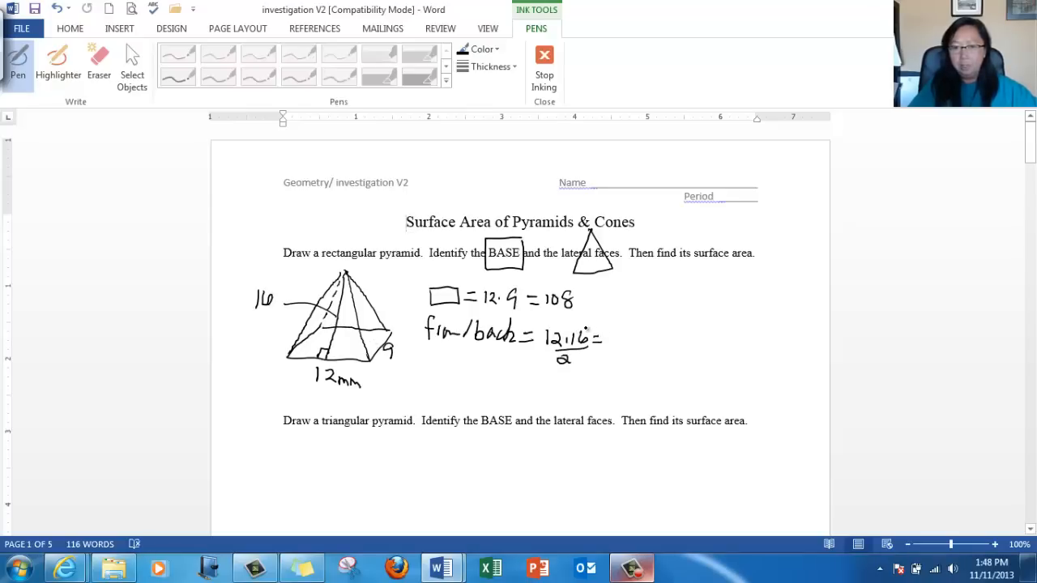
{"action": "left_click", "coordinate": [577, 324]}
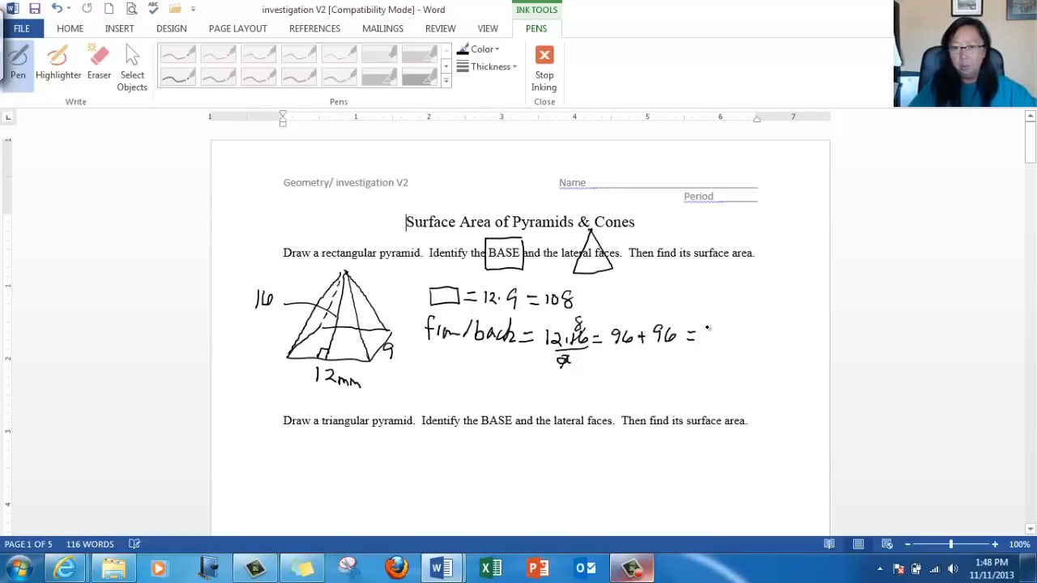
{"action": "left_click_drag", "start_coordinate": [726, 341], "coordinate": [735, 331]}
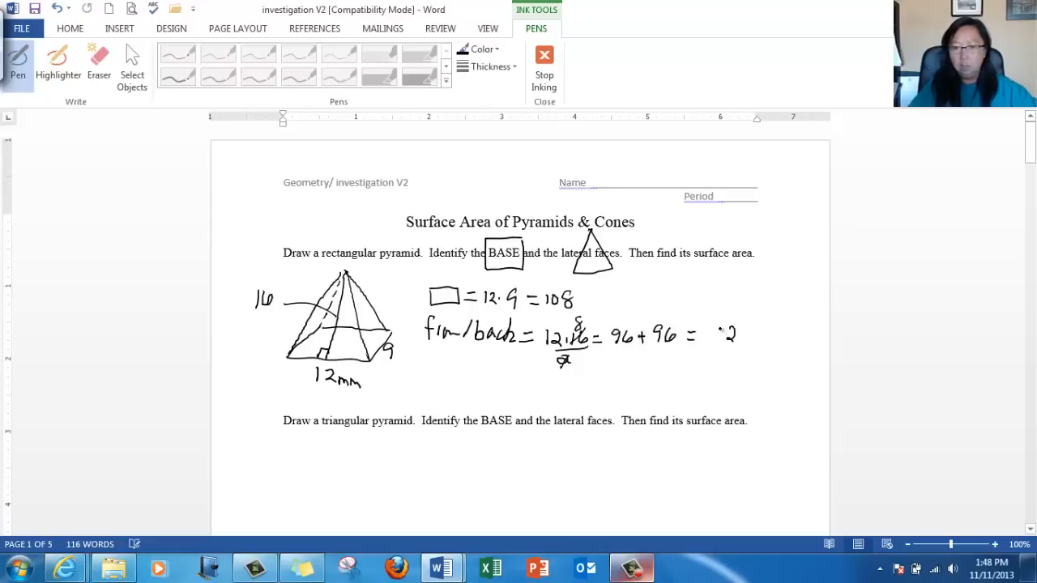
{"action": "left_click_drag", "start_coordinate": [705, 336], "coordinate": [737, 335]}
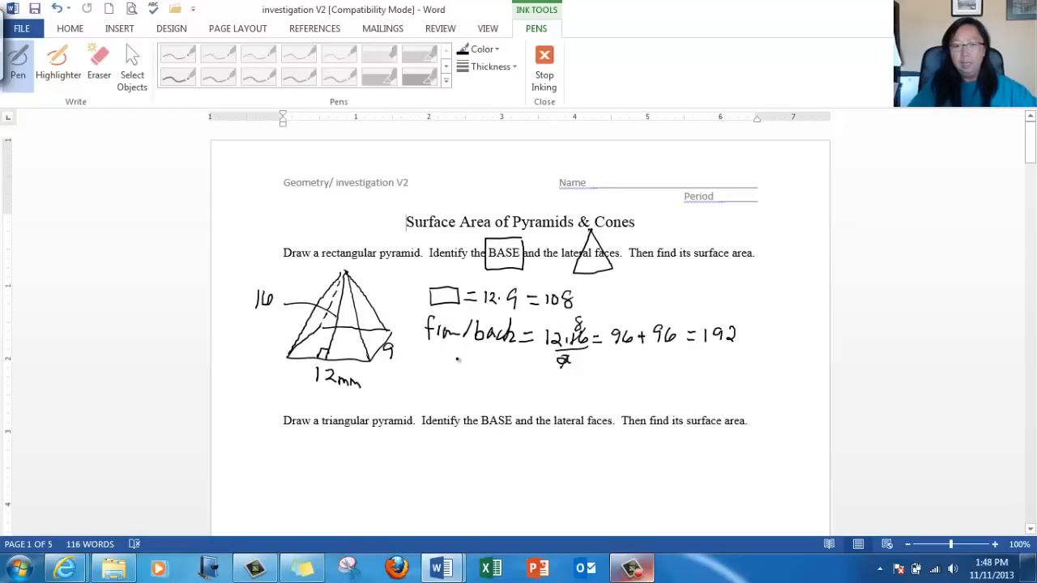
Write the left/right faces as 9·16/2 = 72, 72 + 72 = 144, and circle the face totals.
{"action": "left_click_drag", "start_coordinate": [427, 370], "coordinate": [430, 386]}
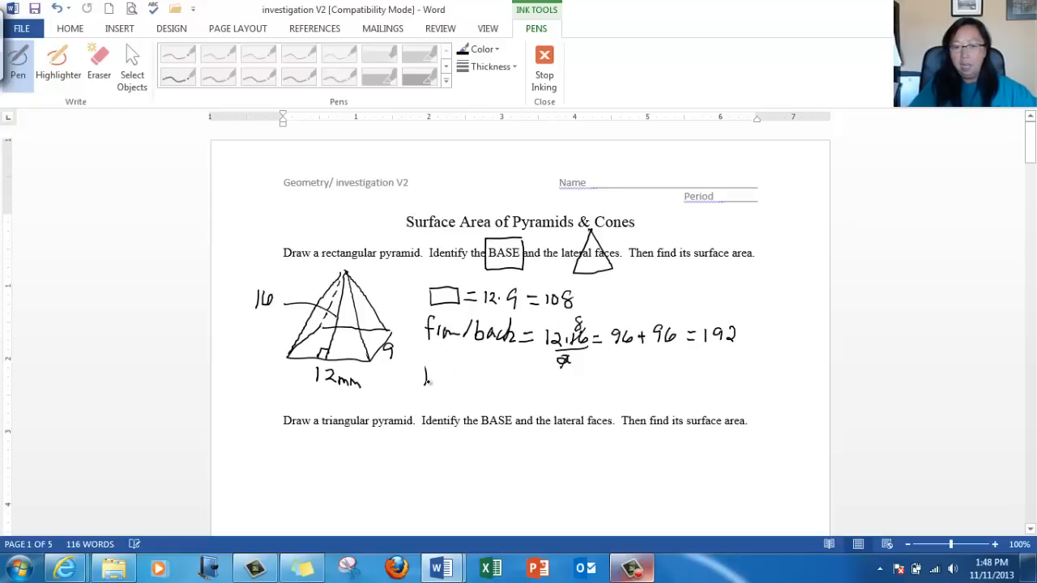
{"action": "left_click_drag", "start_coordinate": [422, 376], "coordinate": [483, 376]}
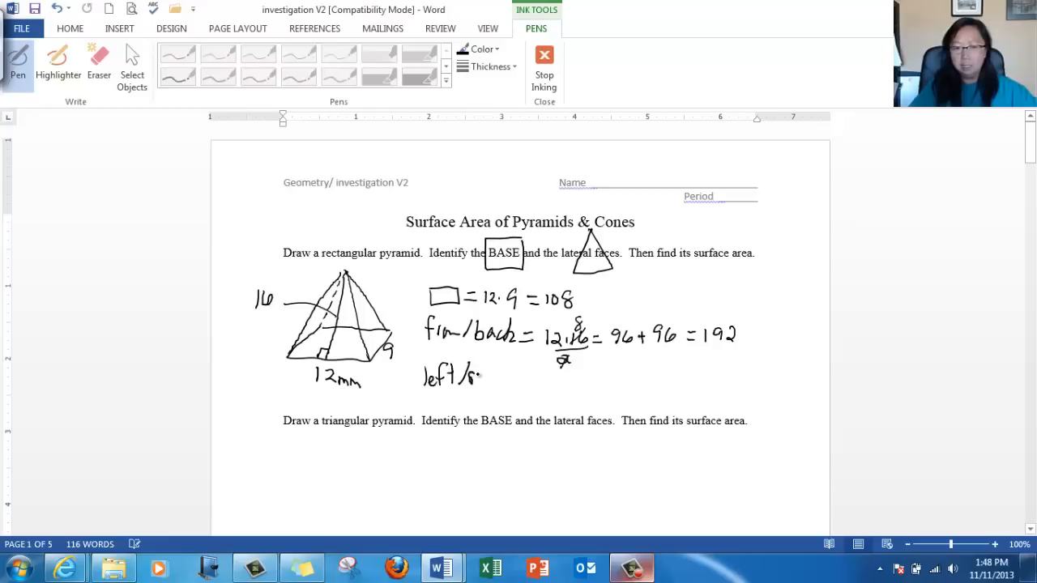
{"action": "left_click_drag", "start_coordinate": [467, 376], "coordinate": [532, 381]}
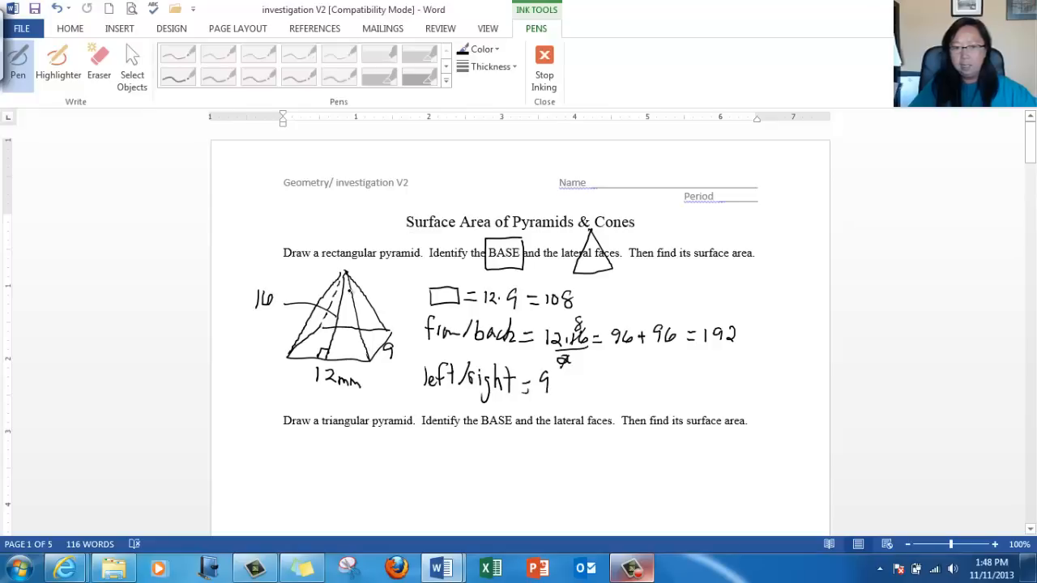
{"action": "left_click_drag", "start_coordinate": [554, 380], "coordinate": [567, 388]}
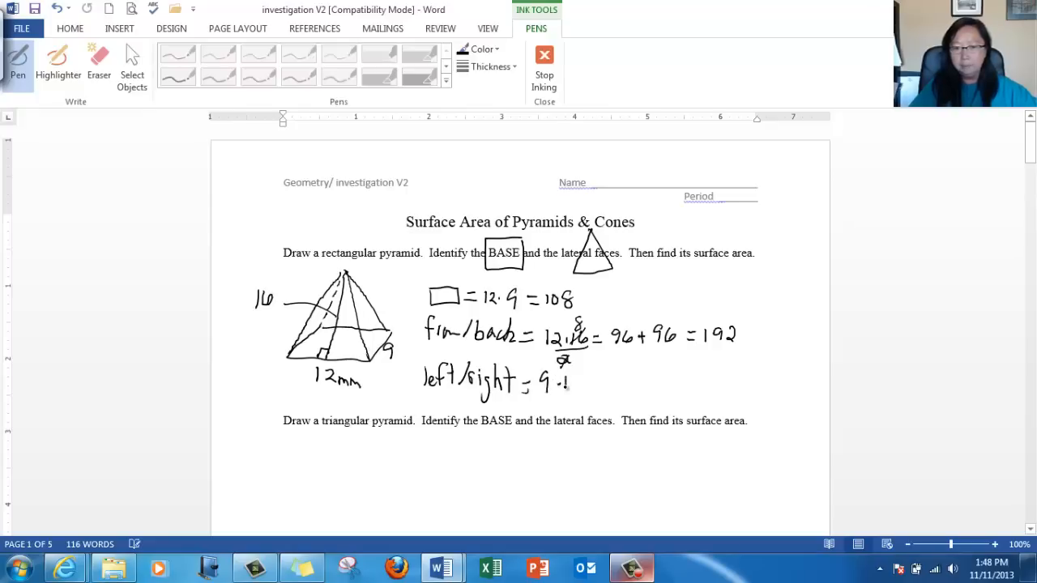
{"action": "left_click_drag", "start_coordinate": [551, 385], "coordinate": [580, 386]}
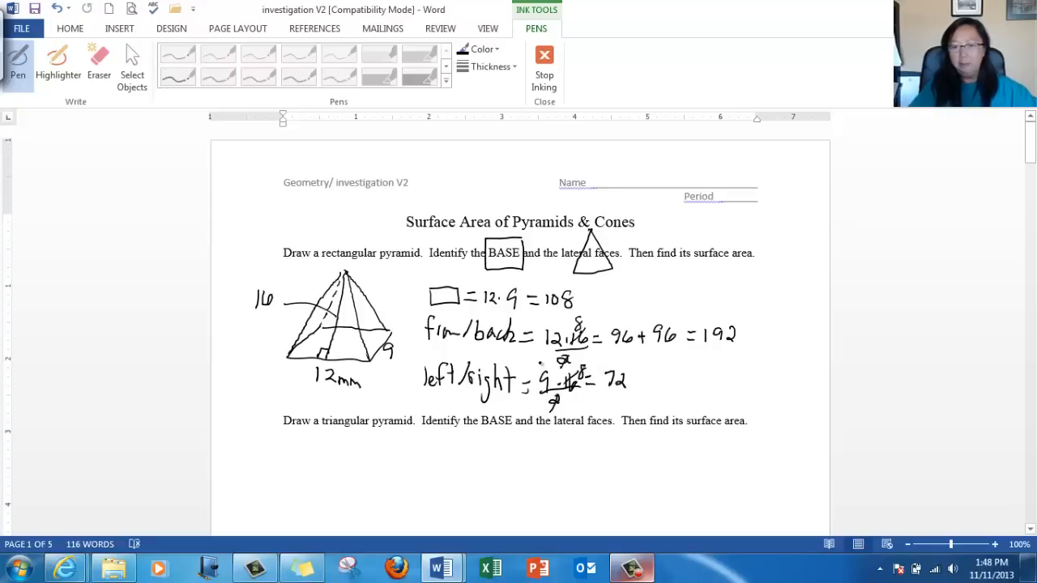
{"action": "left_click_drag", "start_coordinate": [629, 376], "coordinate": [662, 376]}
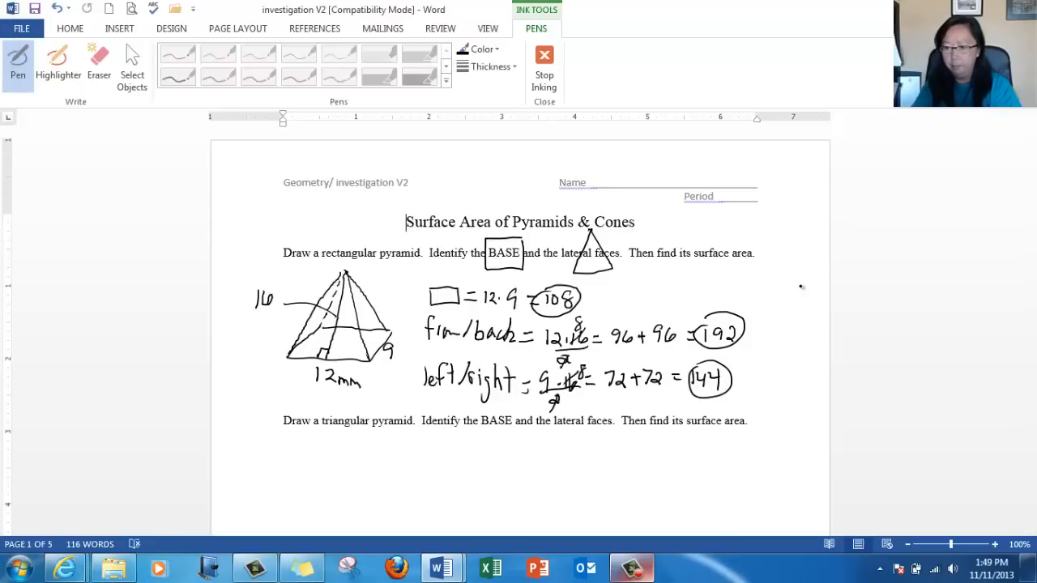
{"action": "mouse_move", "coordinate": [813, 322]}
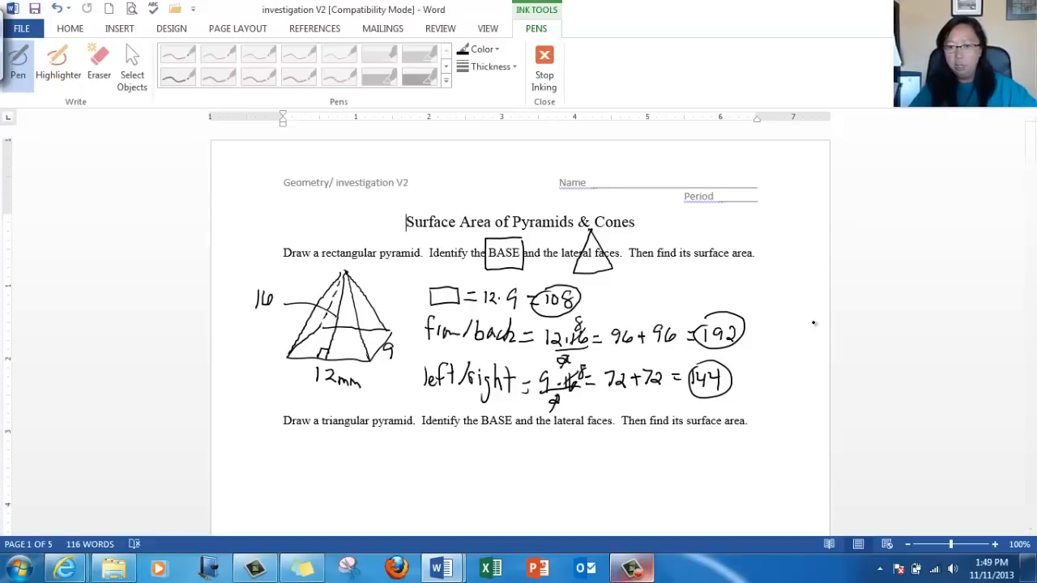
Write and circle the total surface area 444 mm².
{"action": "left_click_drag", "start_coordinate": [759, 340], "coordinate": [786, 353]}
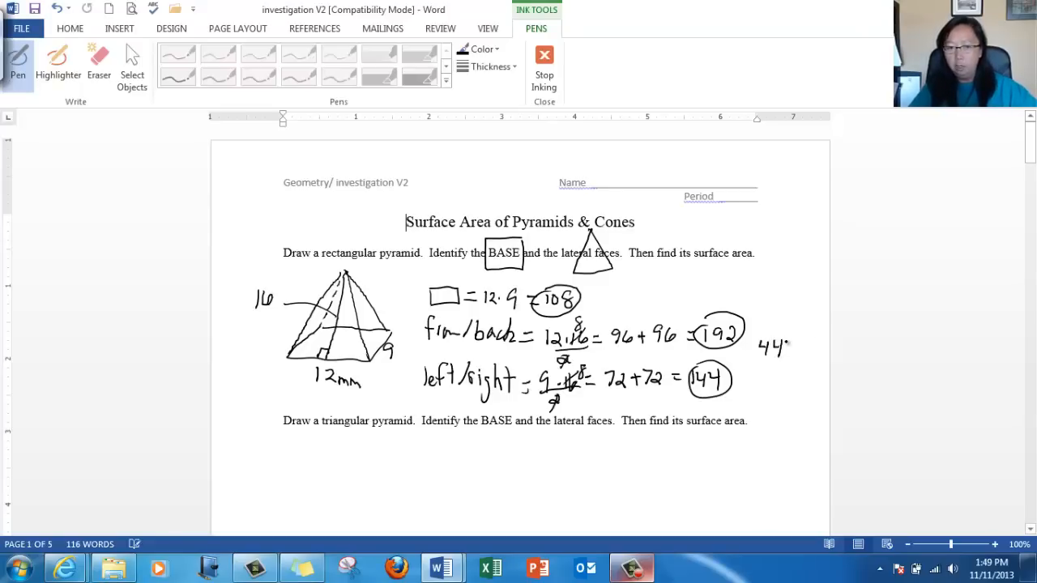
{"action": "left_click_drag", "start_coordinate": [762, 348], "coordinate": [819, 348]}
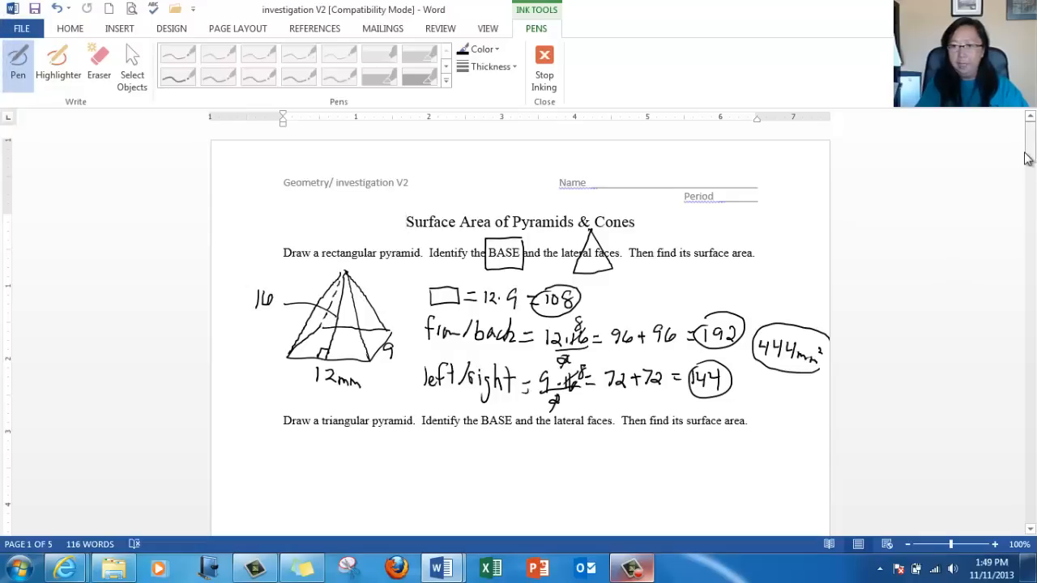
Sketch a triangular pyramid under the second problem, base and edges to the apex.
{"action": "scroll", "scroll_direction": "down", "scroll_amount": 3}
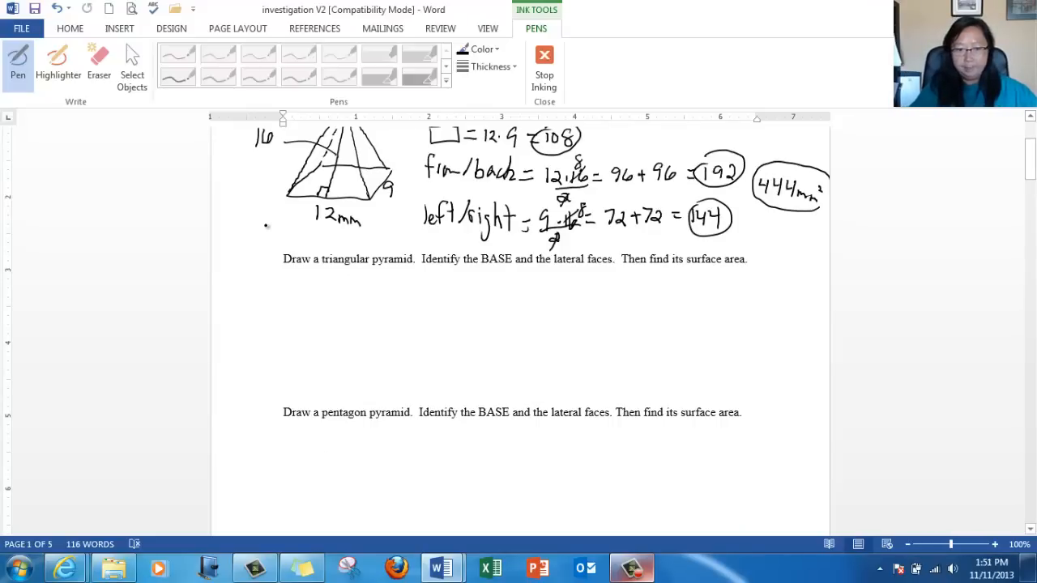
{"action": "left_click_drag", "start_coordinate": [321, 366], "coordinate": [381, 331]}
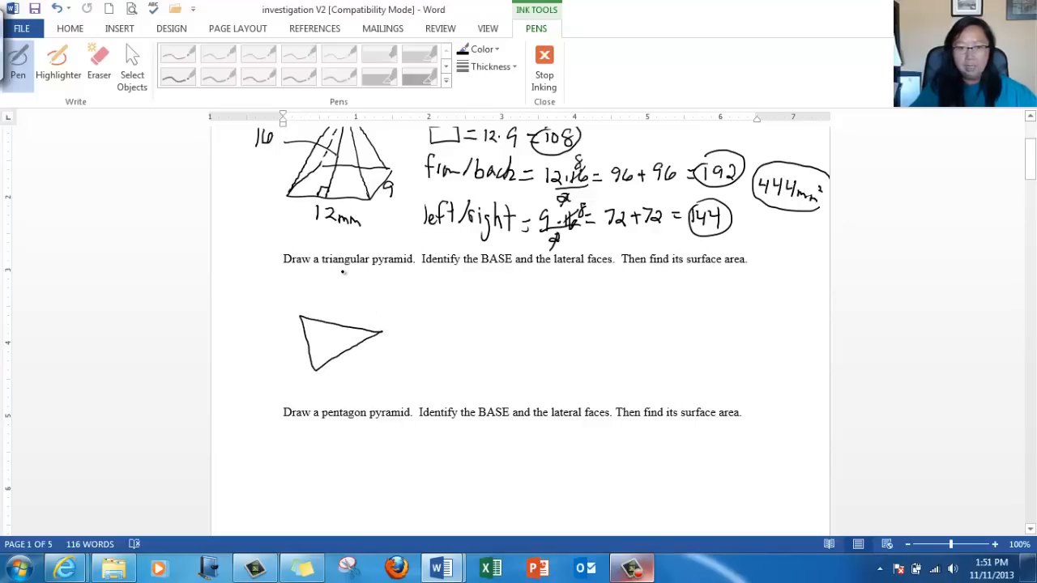
{"action": "left_click_drag", "start_coordinate": [343, 278], "coordinate": [363, 308]}
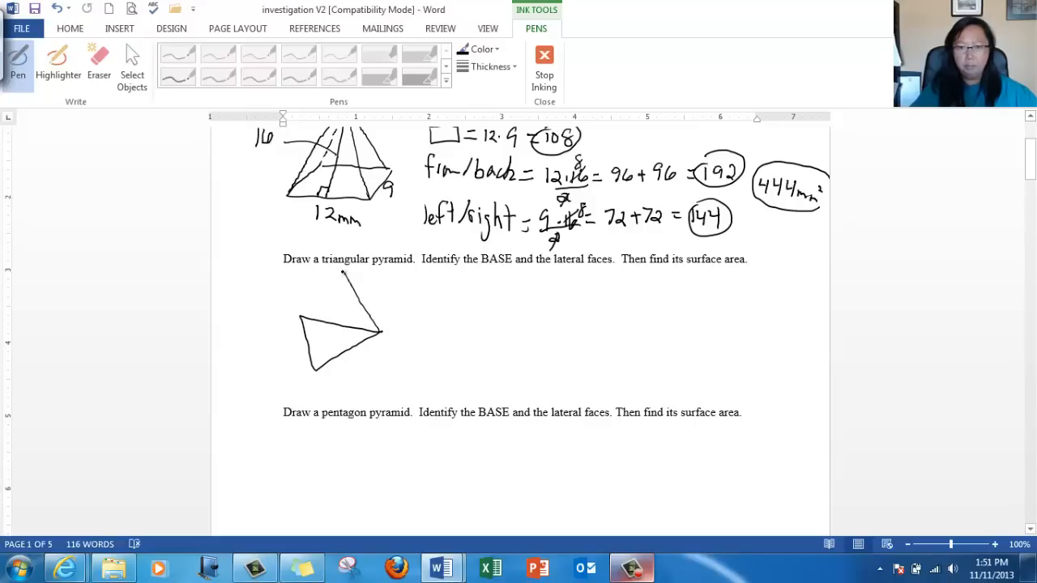
{"action": "left_click_drag", "start_coordinate": [341, 276], "coordinate": [307, 316]}
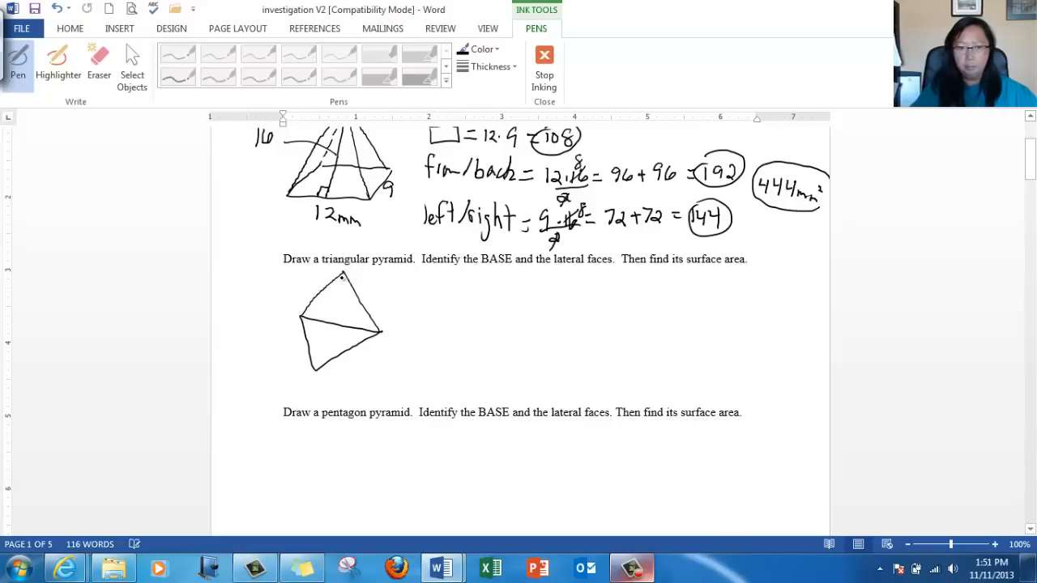
Label the pyramid's edges 10, 10 and 14 and mark the base height 7.
{"action": "left_click_drag", "start_coordinate": [342, 277], "coordinate": [321, 369]}
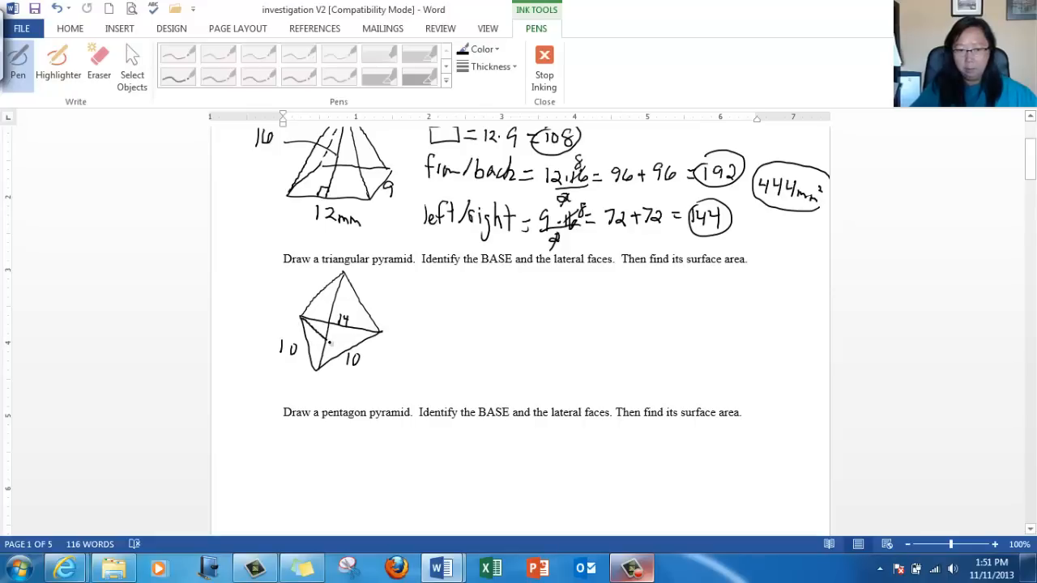
{"action": "left_click_drag", "start_coordinate": [311, 334], "coordinate": [339, 353]}
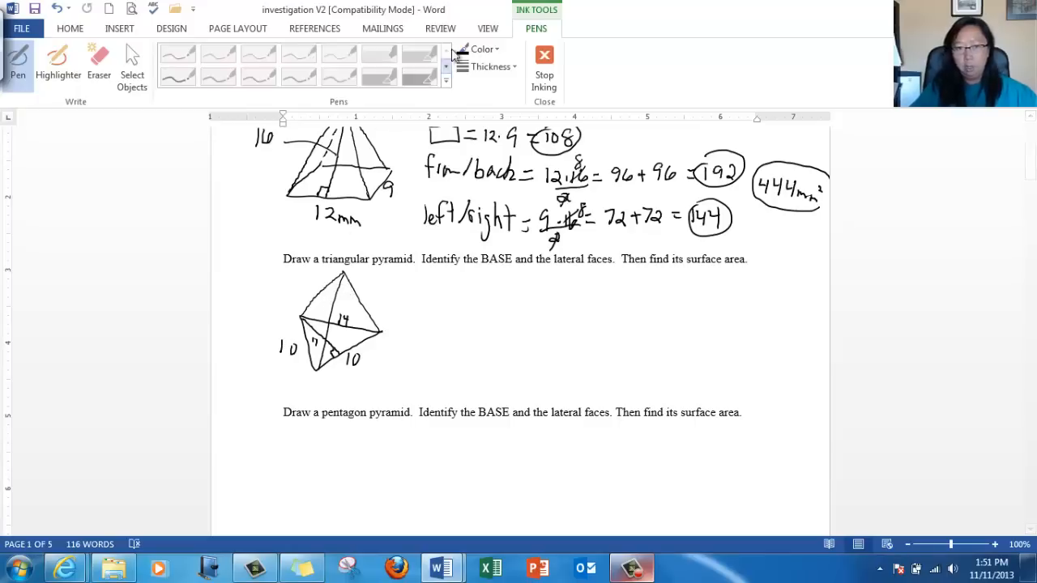
Draw the slant height in red ink labeled 12, then return to black ink.
{"action": "left_click", "coordinate": [483, 49]}
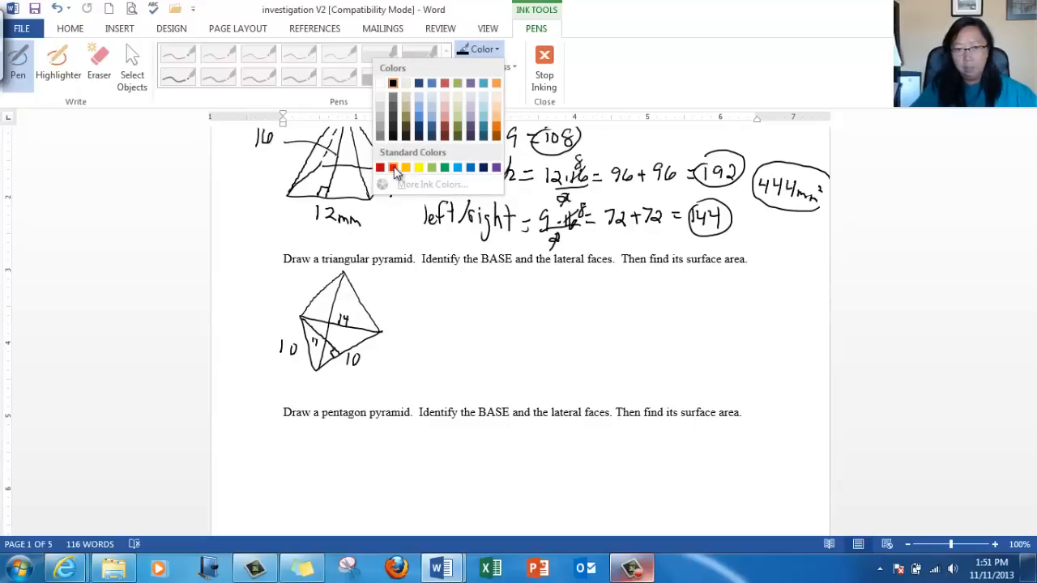
{"action": "left_click", "coordinate": [393, 167]}
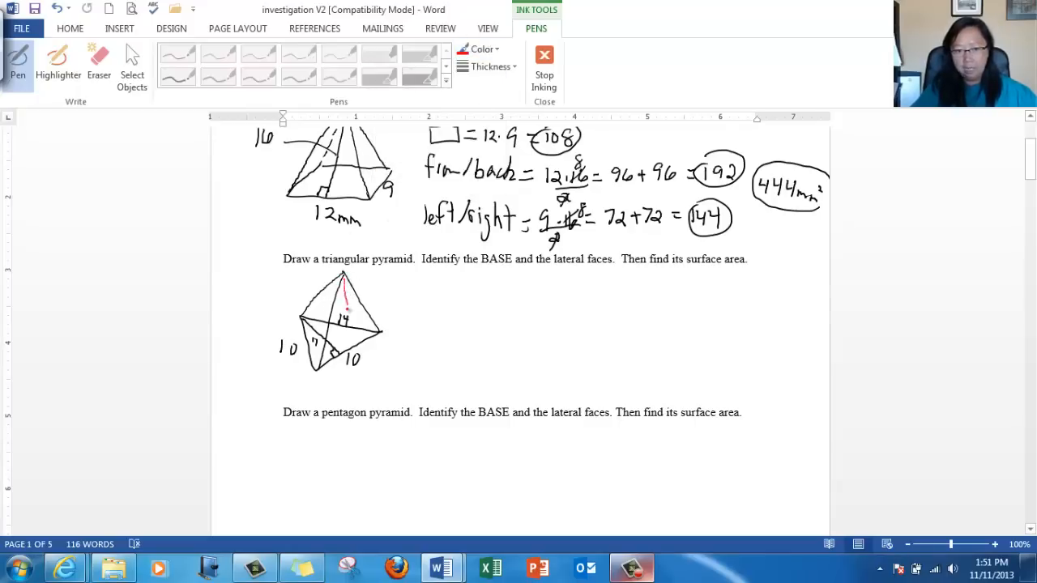
{"action": "left_click_drag", "start_coordinate": [347, 304], "coordinate": [355, 353]}
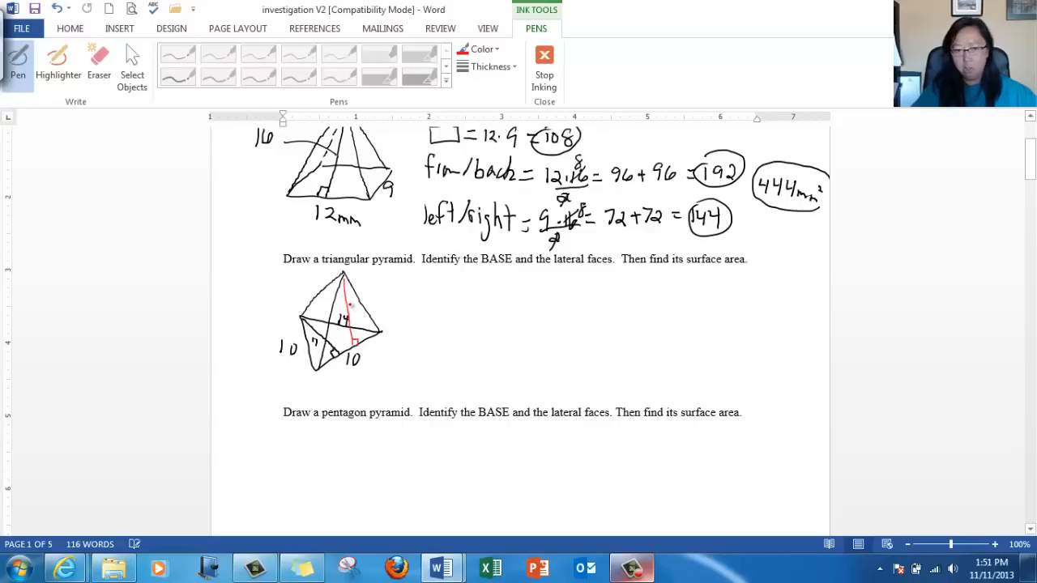
{"action": "left_click_drag", "start_coordinate": [349, 311], "coordinate": [373, 293]}
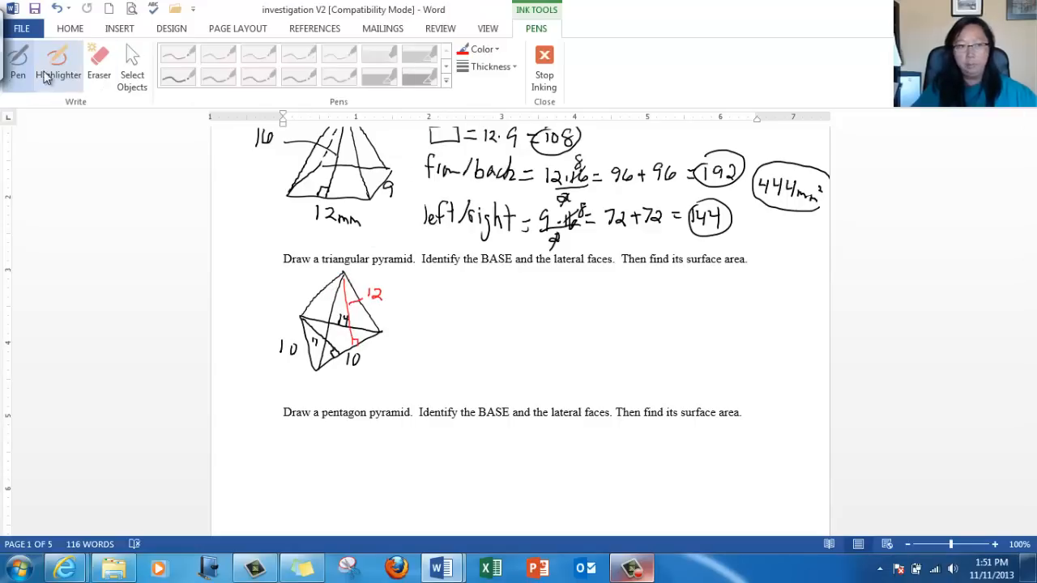
{"action": "left_click", "coordinate": [478, 48]}
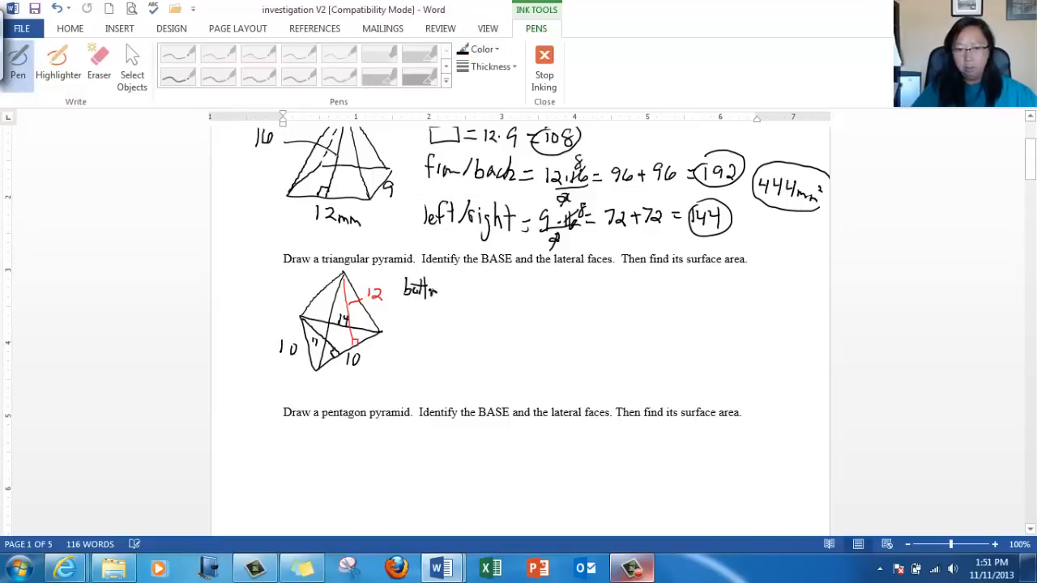
Write the bottom face area as 10·7/2 = 35.
{"action": "left_click_drag", "start_coordinate": [441, 289], "coordinate": [462, 288]}
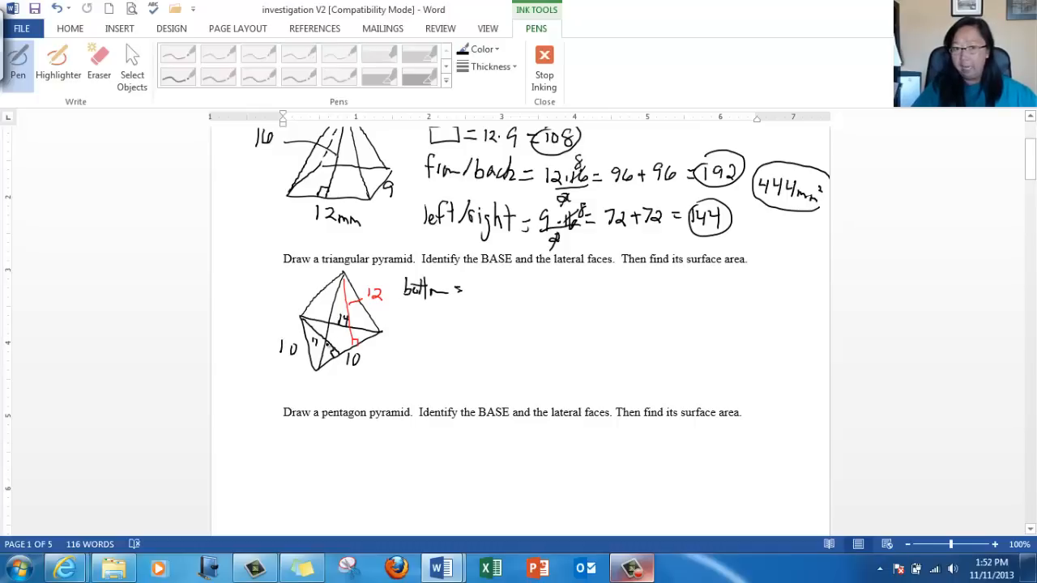
{"action": "left_click", "coordinate": [473, 288]}
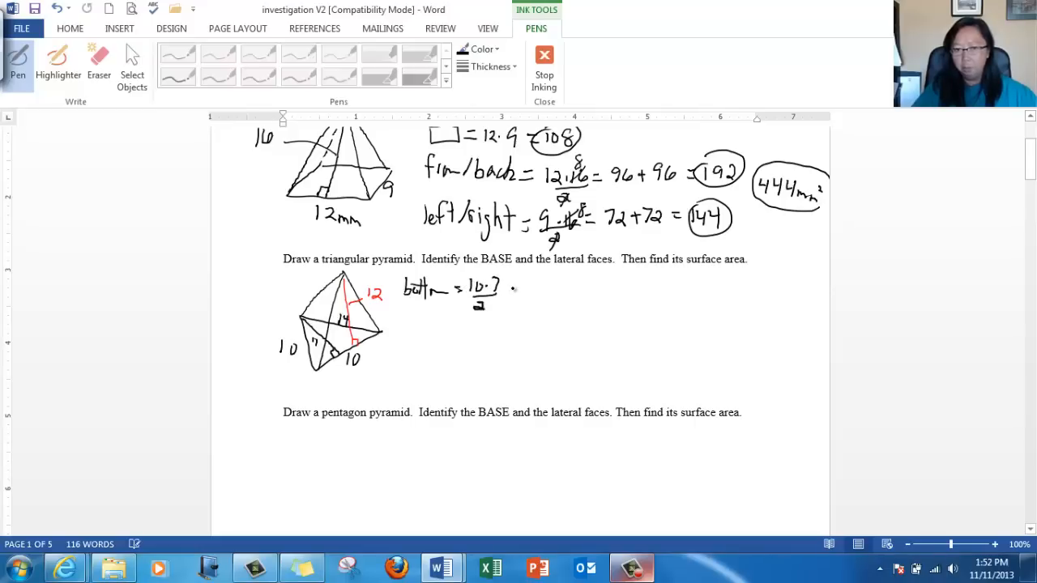
{"action": "left_click_drag", "start_coordinate": [516, 289], "coordinate": [535, 295]}
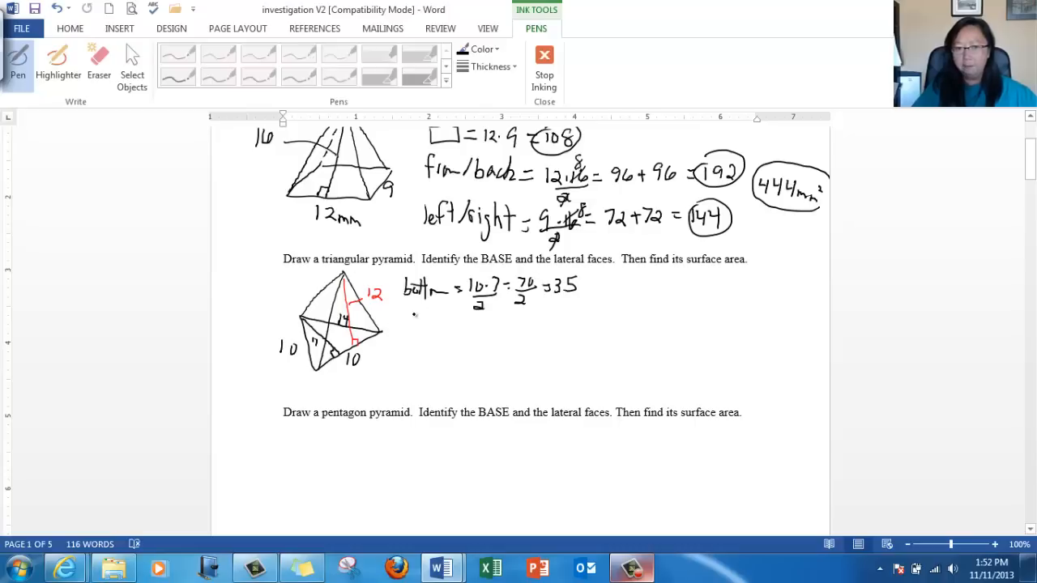
{"action": "left_click_drag", "start_coordinate": [402, 340], "coordinate": [434, 332]}
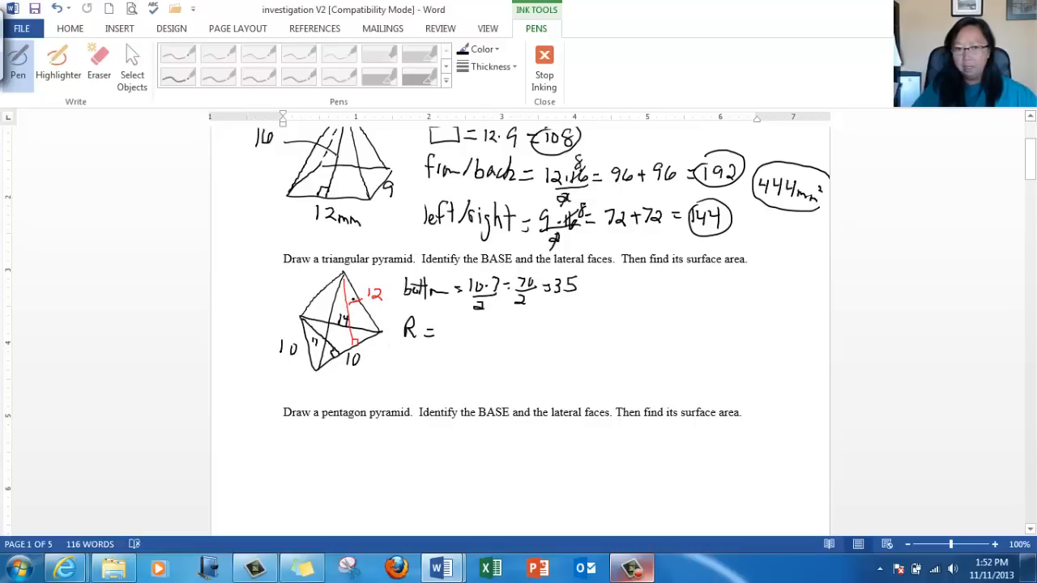
Write the right face area as 10·12/2 = 60.
{"action": "left_click_drag", "start_coordinate": [441, 331], "coordinate": [473, 334]}
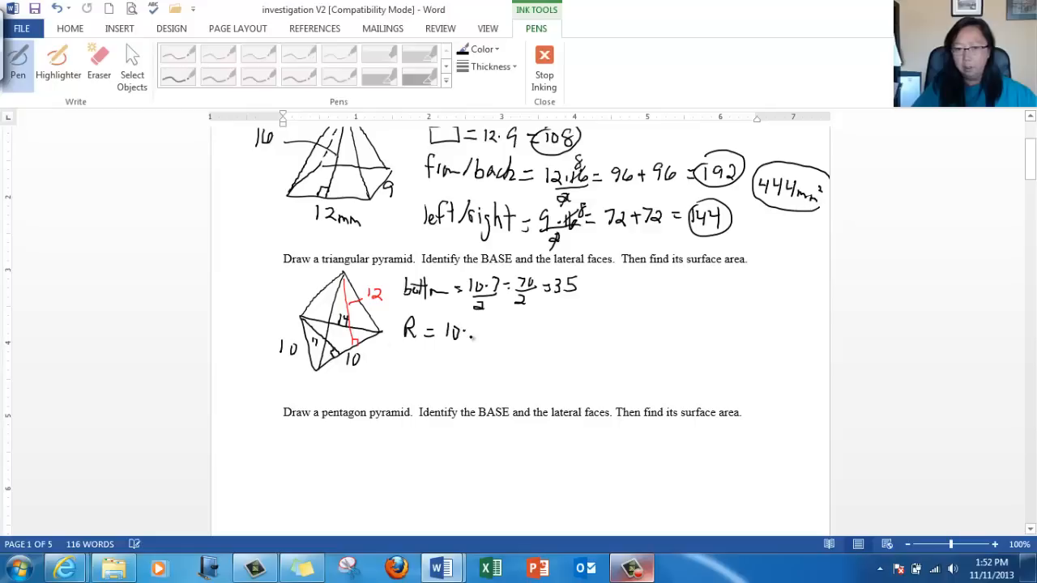
{"action": "left_click_drag", "start_coordinate": [451, 332], "coordinate": [470, 360]}
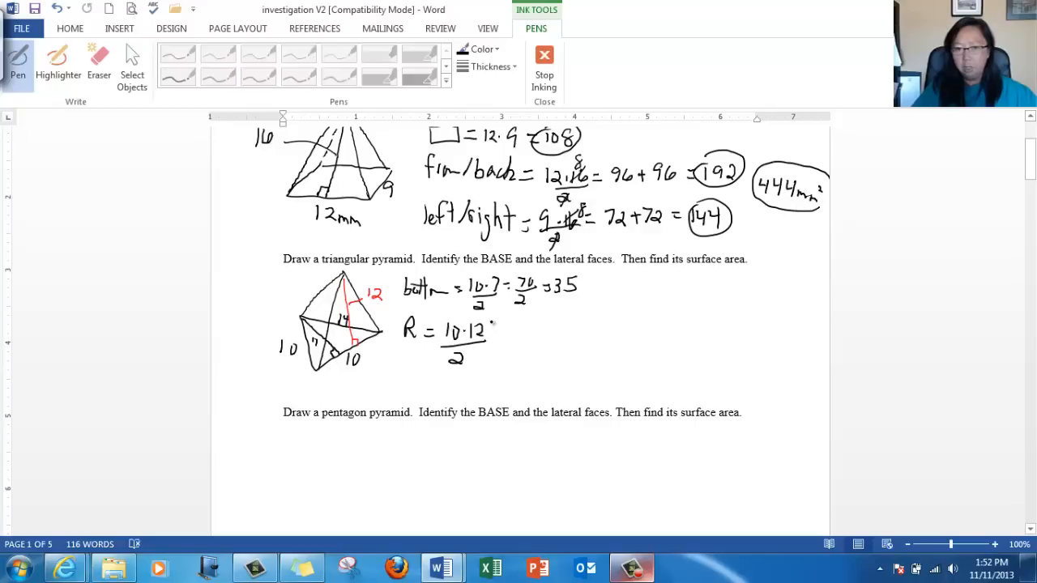
{"action": "left_click_drag", "start_coordinate": [483, 331], "coordinate": [527, 332]}
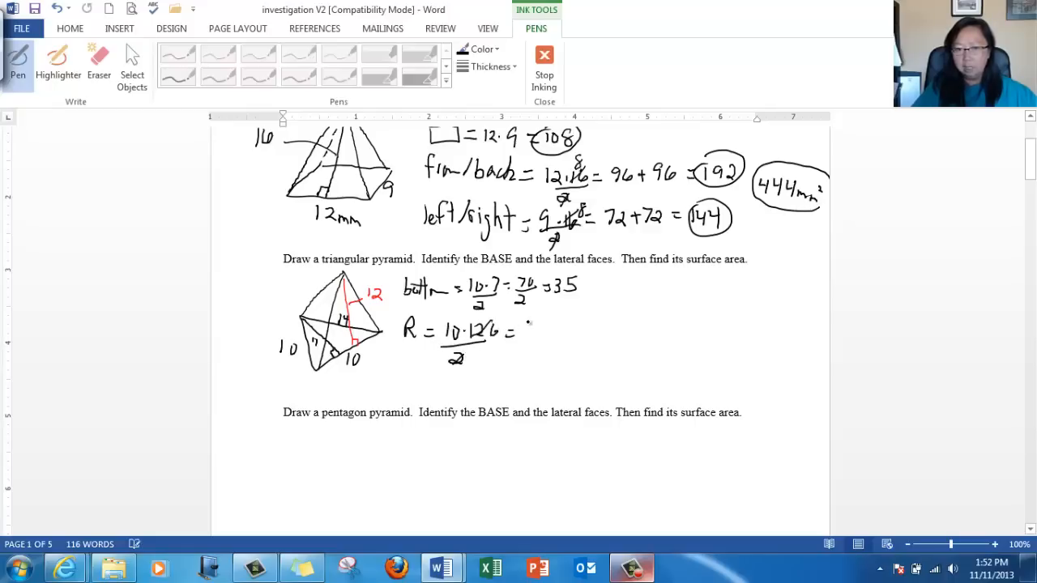
{"action": "left_click_drag", "start_coordinate": [527, 327], "coordinate": [551, 335]}
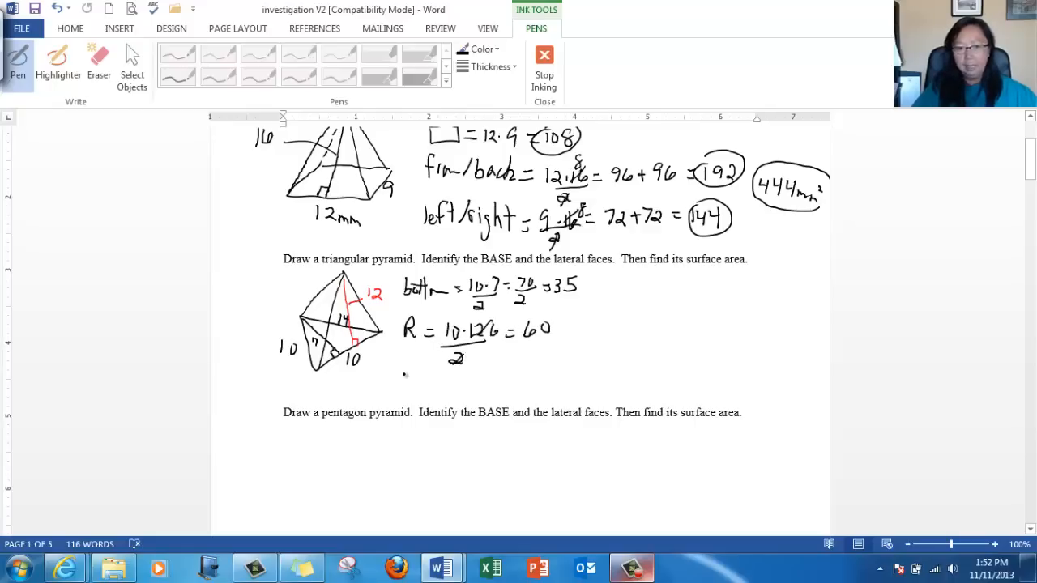
{"action": "left_click_drag", "start_coordinate": [402, 379], "coordinate": [421, 379]}
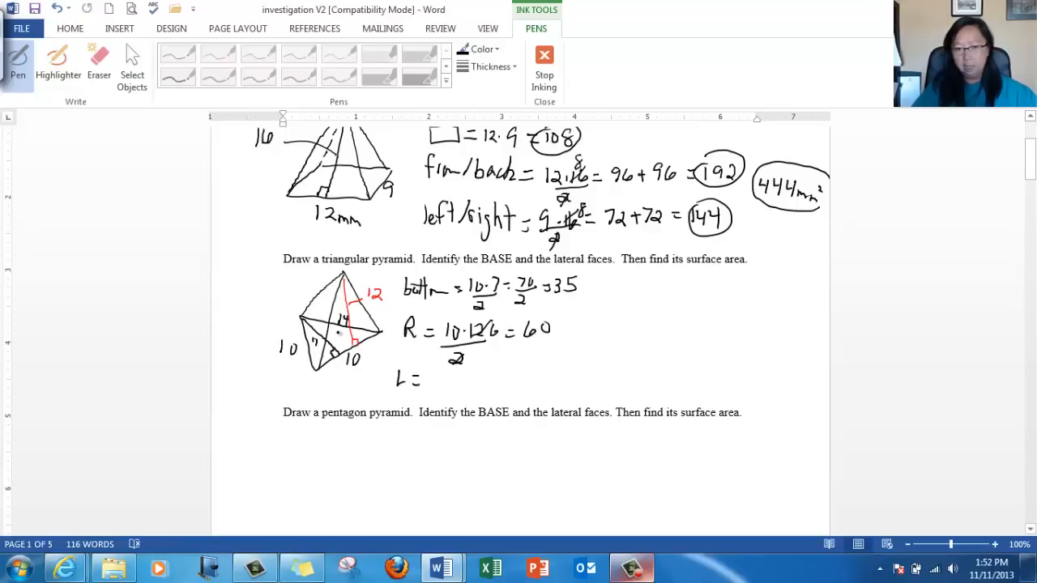
Write the left face area 60 and the back face 14·12/2 = 84.
{"action": "left_click_drag", "start_coordinate": [437, 381], "coordinate": [462, 376]}
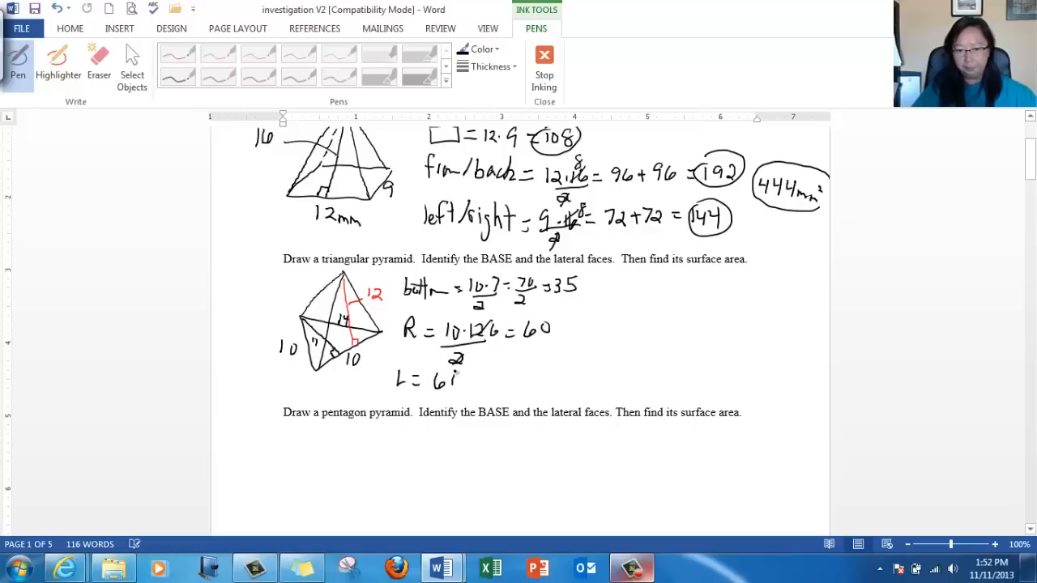
{"action": "left_click_drag", "start_coordinate": [453, 376], "coordinate": [532, 373]}
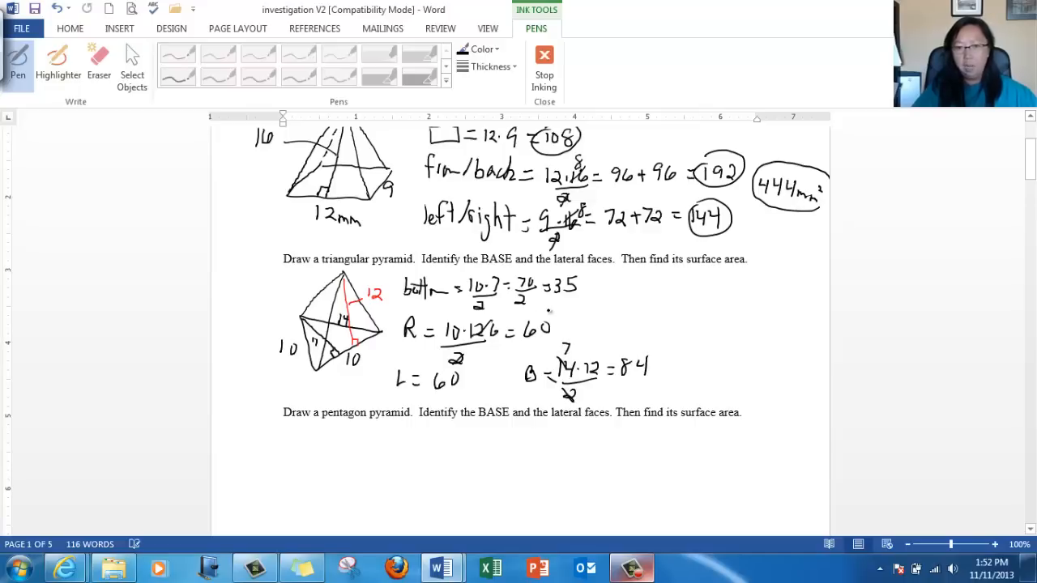
{"action": "left_click_drag", "start_coordinate": [543, 276], "coordinate": [580, 292]}
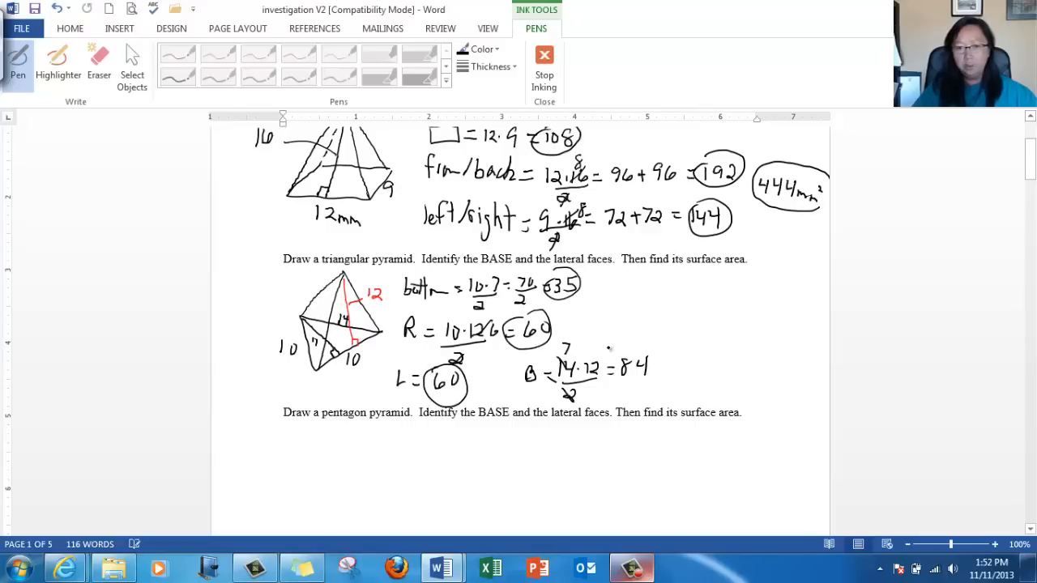
Circle the face areas 35, 60, 60 and 84, begin their total, and label the lower edge 10mm.
{"action": "left_click_drag", "start_coordinate": [613, 360], "coordinate": [645, 381]}
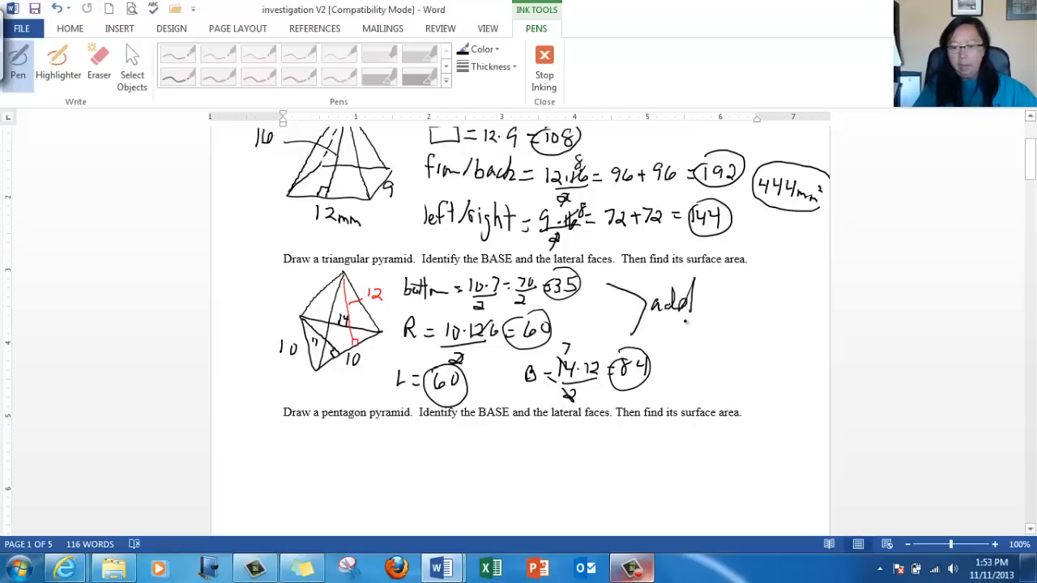
{"action": "left_click_drag", "start_coordinate": [683, 340], "coordinate": [721, 340]}
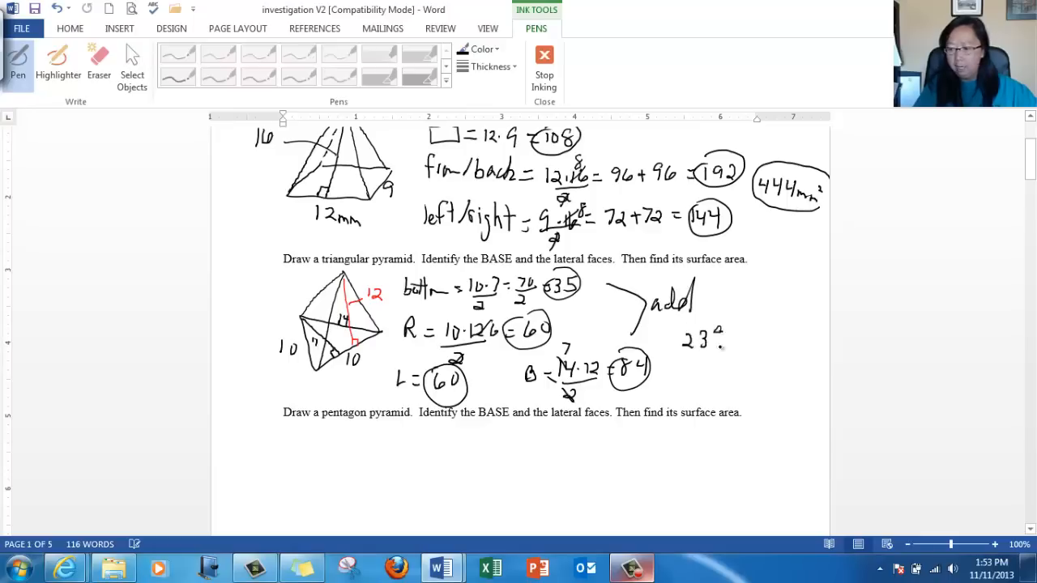
{"action": "left_click_drag", "start_coordinate": [726, 341], "coordinate": [775, 335]}
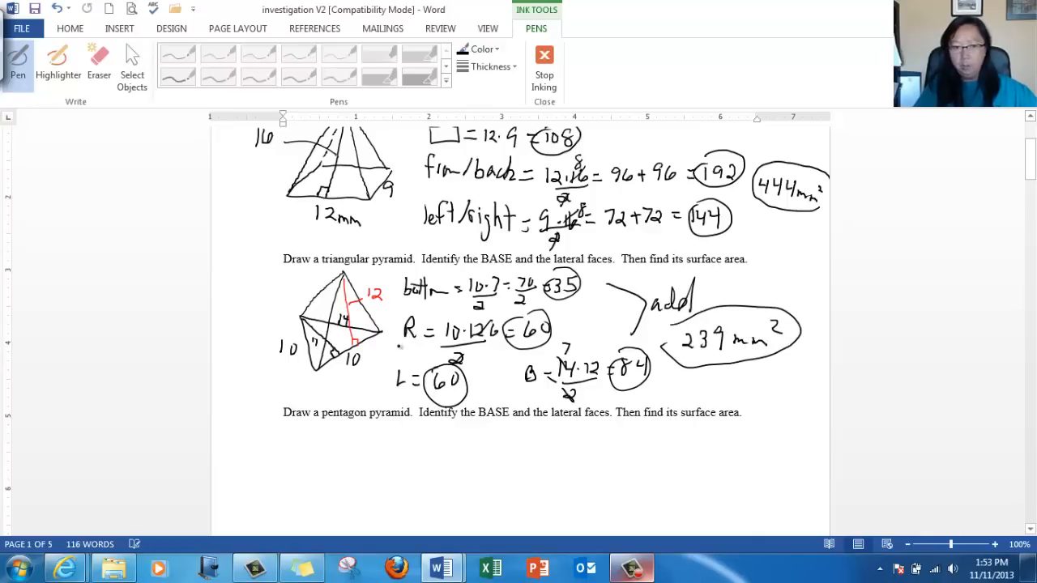
{"action": "left_click_drag", "start_coordinate": [341, 360], "coordinate": [397, 360]}
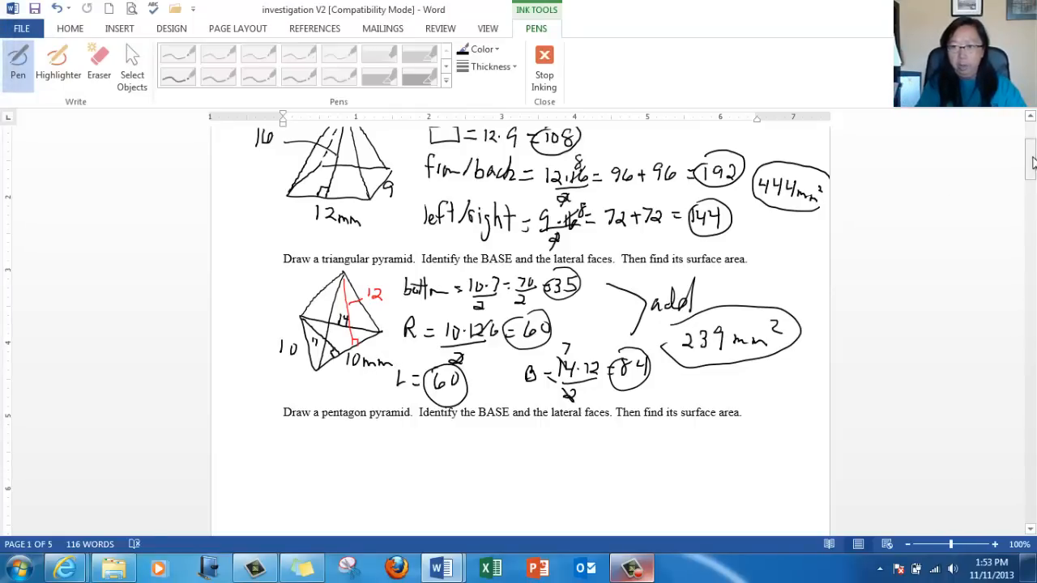
Sketch a pentagon pyramid under its prompt, labeling base edges 6 and inner height 5.
{"action": "scroll", "scroll_direction": "down", "scroll_amount": 3}
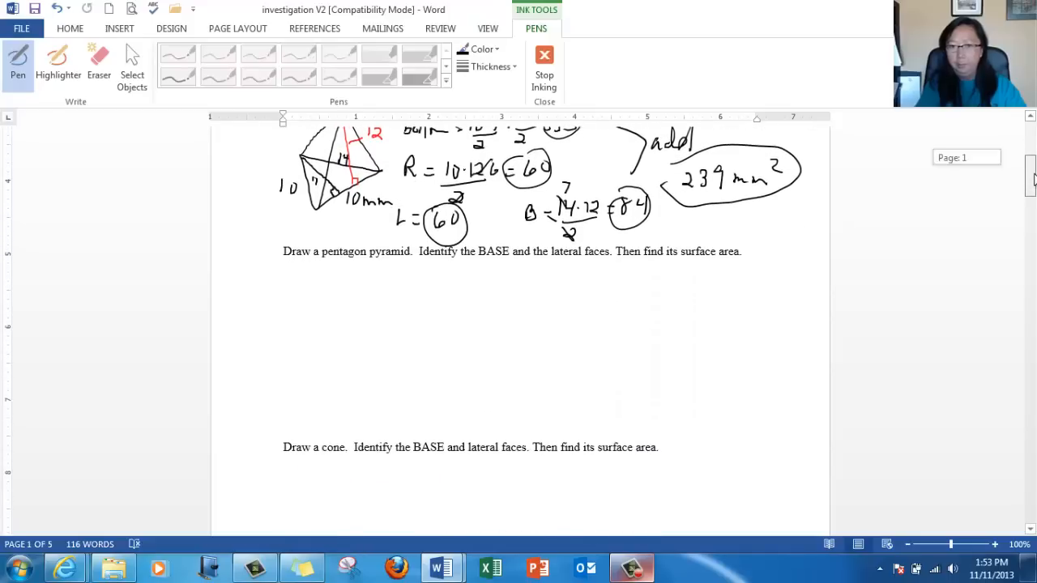
{"action": "scroll", "scroll_direction": "down", "scroll_amount": 3}
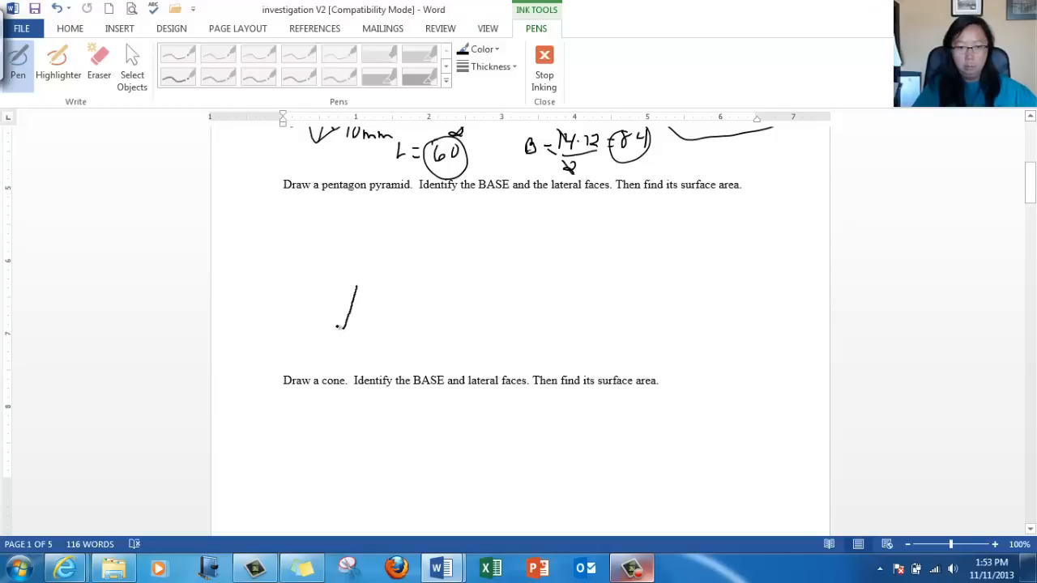
{"action": "left_click_drag", "start_coordinate": [339, 328], "coordinate": [316, 260]}
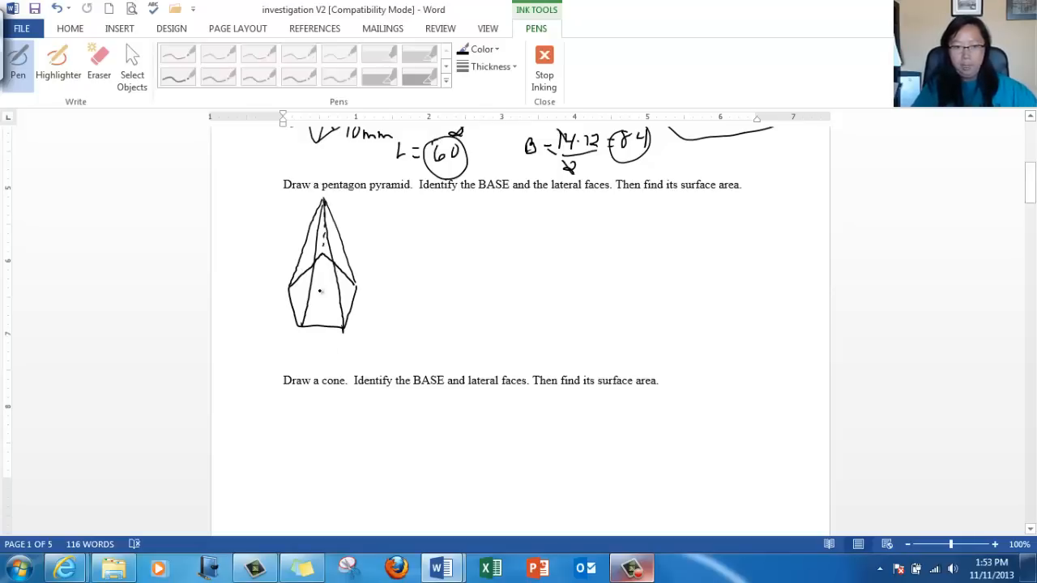
{"action": "left_click_drag", "start_coordinate": [321, 298], "coordinate": [321, 311]}
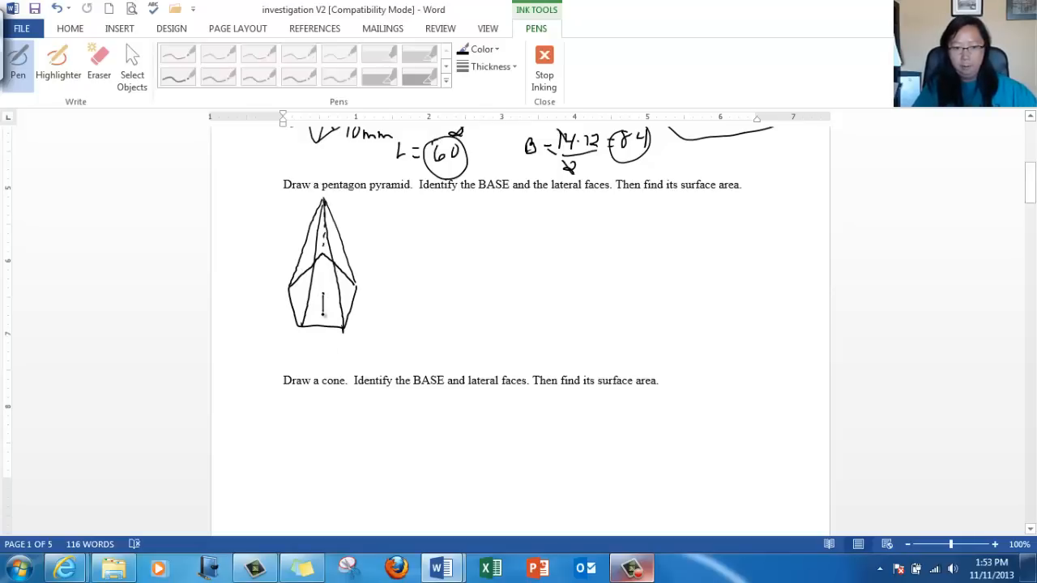
{"action": "left_click_drag", "start_coordinate": [315, 306], "coordinate": [323, 316]}
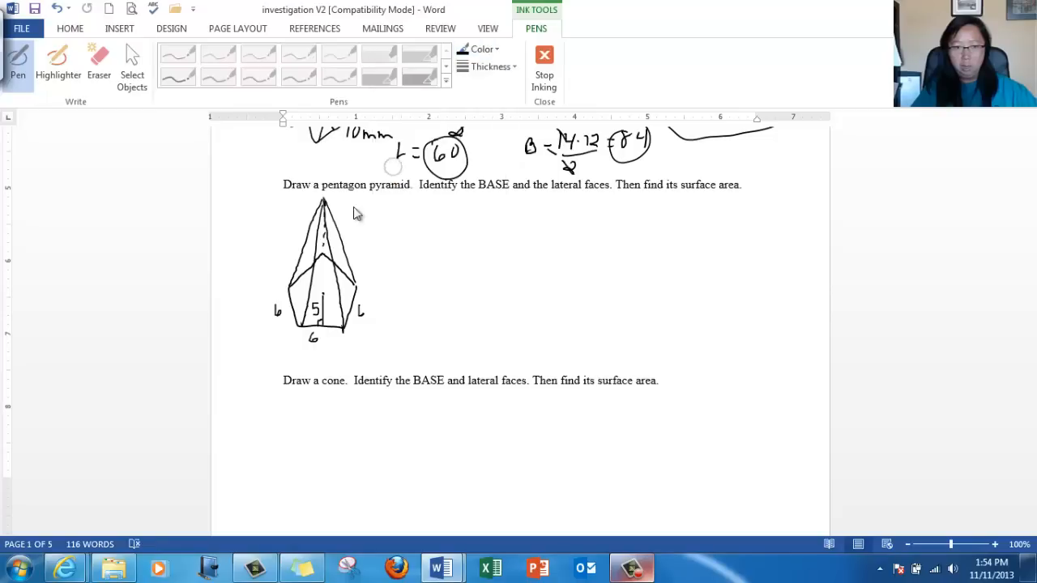
Draw the slant height in red labeled 7 cm, then return to black ink.
{"action": "left_click_drag", "start_coordinate": [326, 208], "coordinate": [334, 243]}
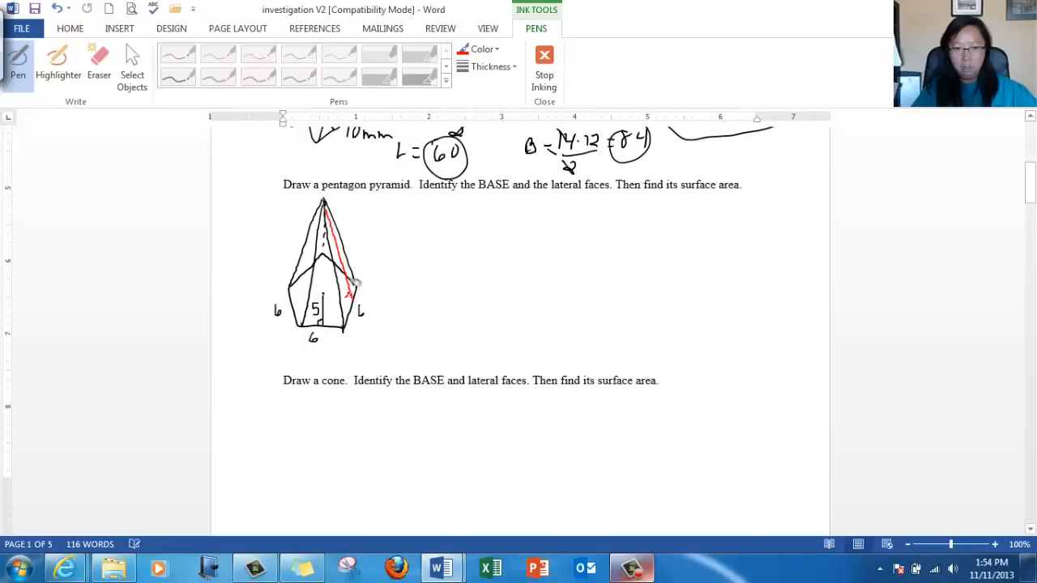
{"action": "left_click_drag", "start_coordinate": [353, 288], "coordinate": [343, 230]}
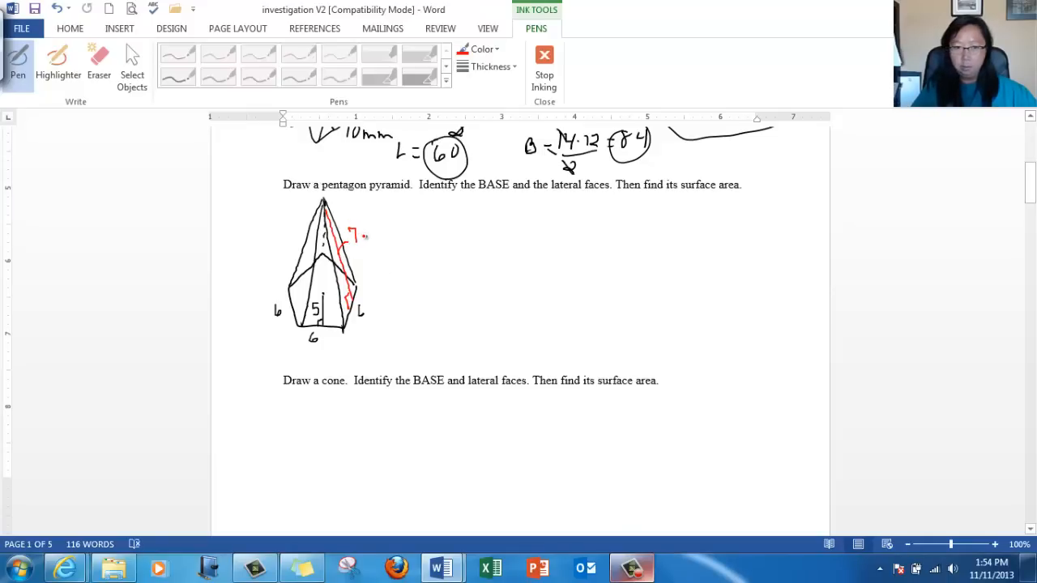
{"action": "left_click_drag", "start_coordinate": [365, 240], "coordinate": [393, 244]}
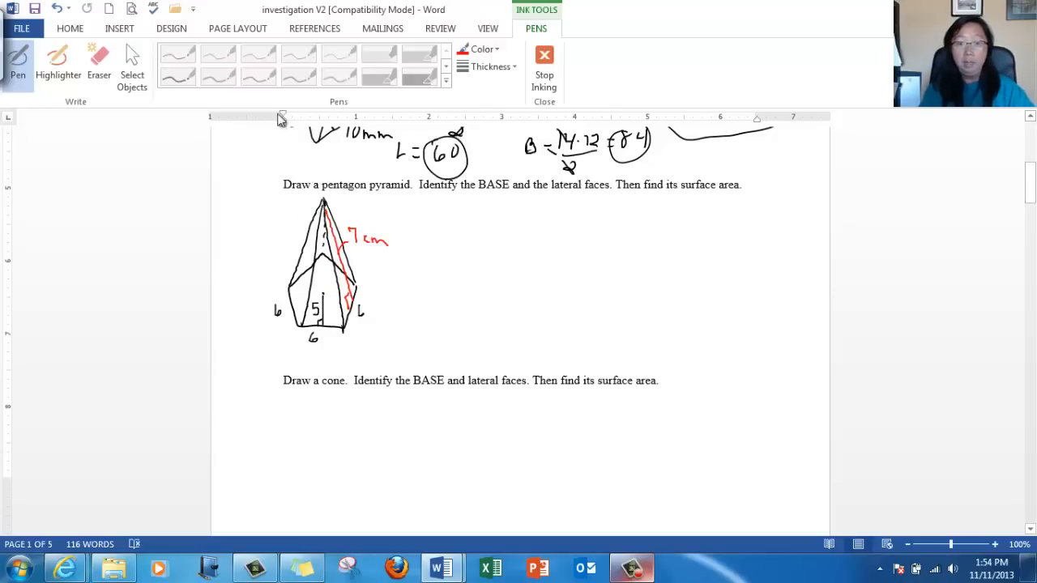
{"action": "left_click", "coordinate": [483, 49]}
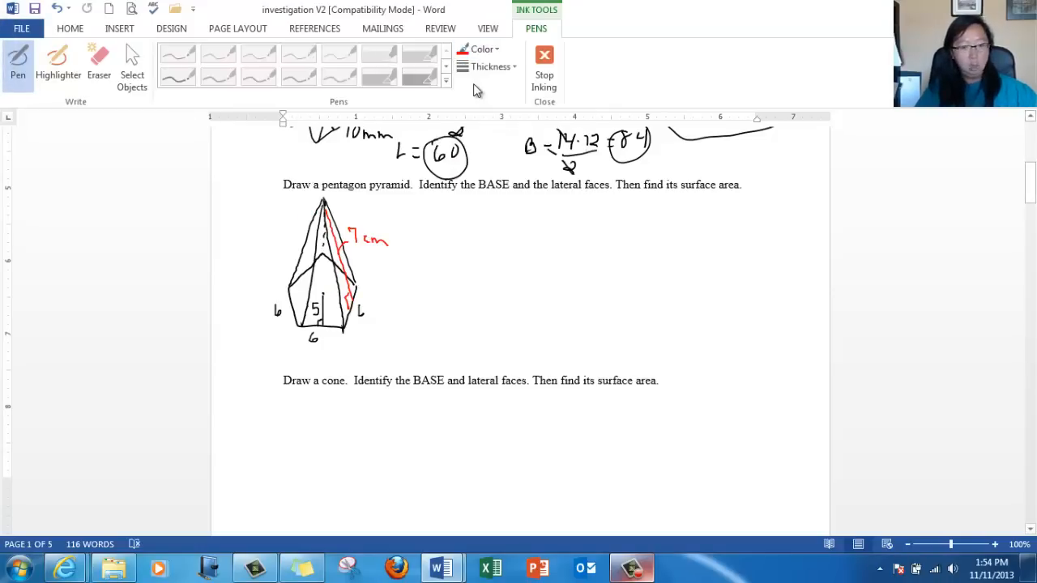
Sketch the pentagon base separately beside the pyramid.
{"action": "left_click_drag", "start_coordinate": [425, 202], "coordinate": [450, 219]}
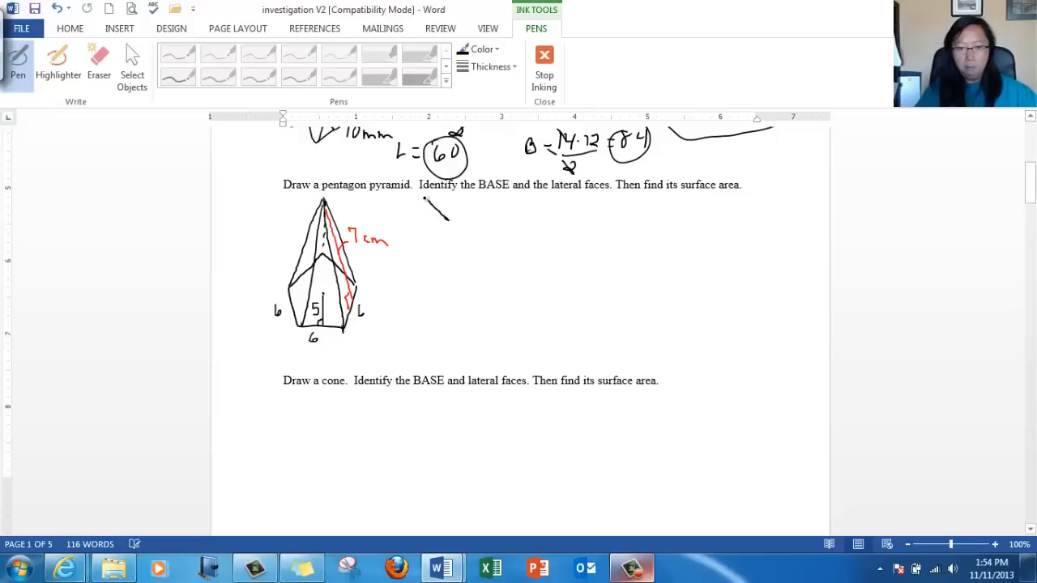
{"action": "left_click_drag", "start_coordinate": [405, 207], "coordinate": [450, 235]}
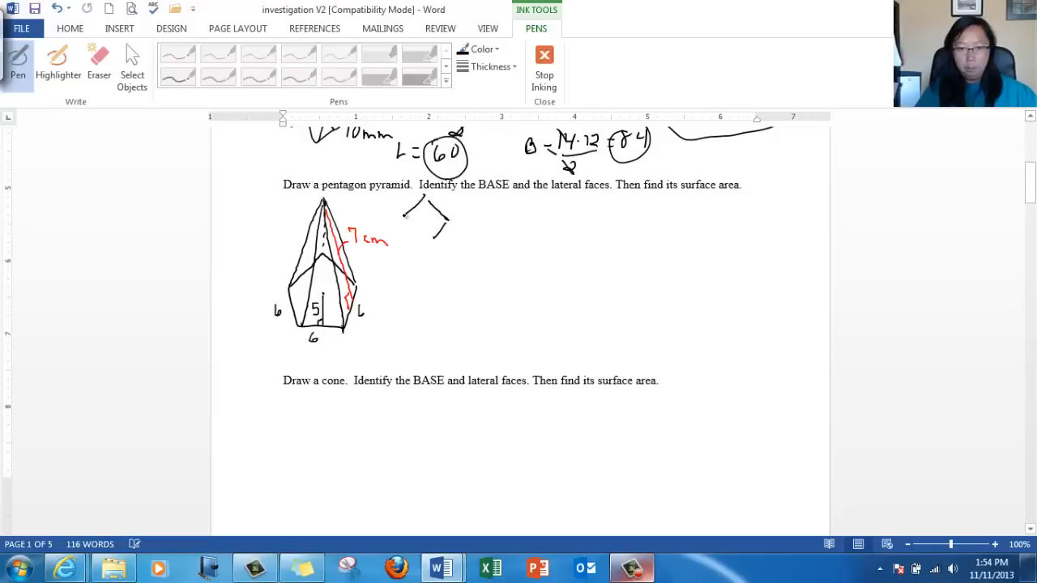
{"action": "left_click_drag", "start_coordinate": [405, 211], "coordinate": [421, 240]}
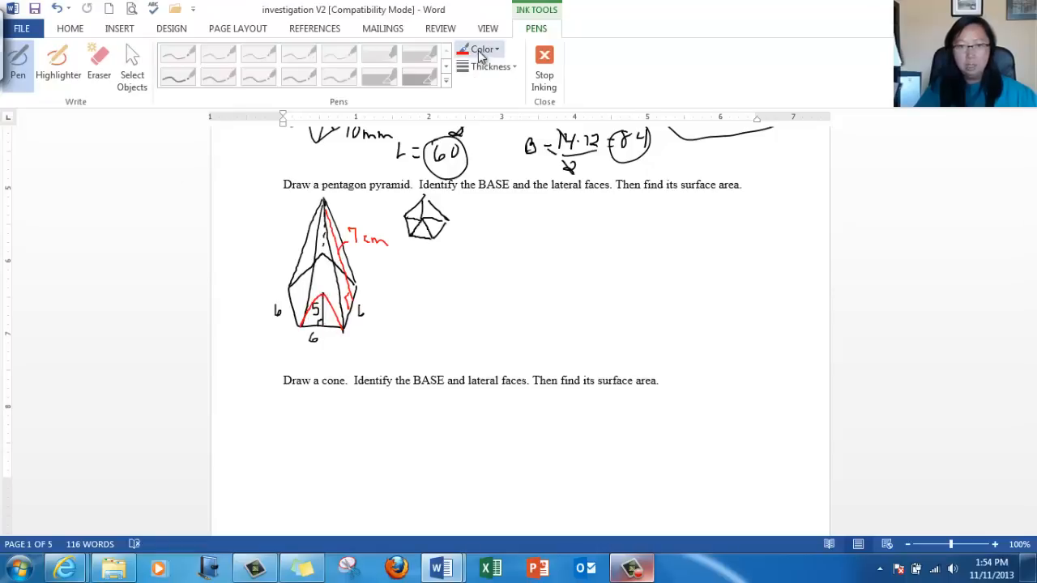
In black ink, work the pentagon base area calculation out to 75.
{"action": "left_click", "coordinate": [483, 49]}
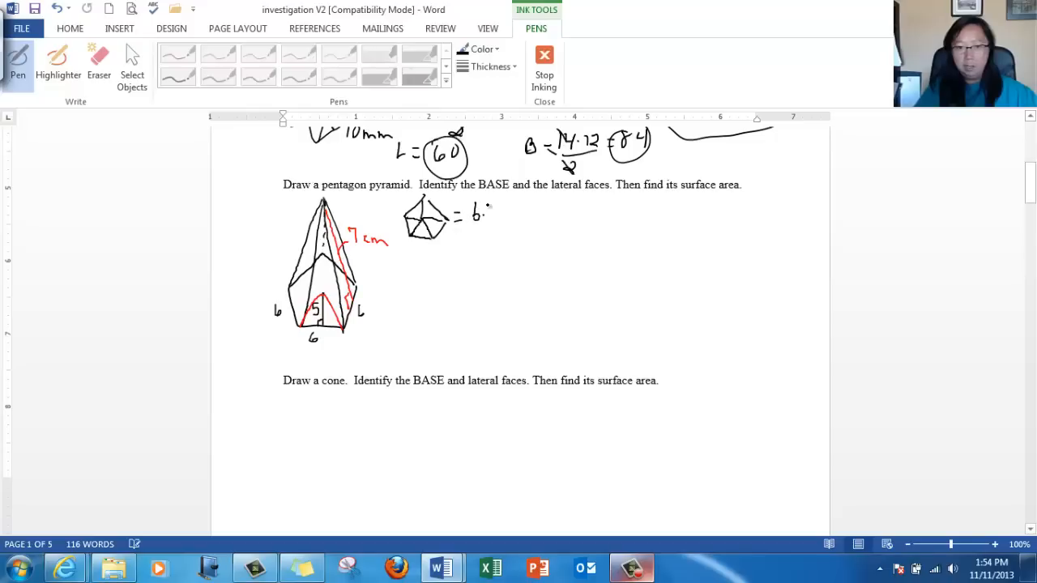
{"action": "left_click_drag", "start_coordinate": [479, 219], "coordinate": [521, 223]}
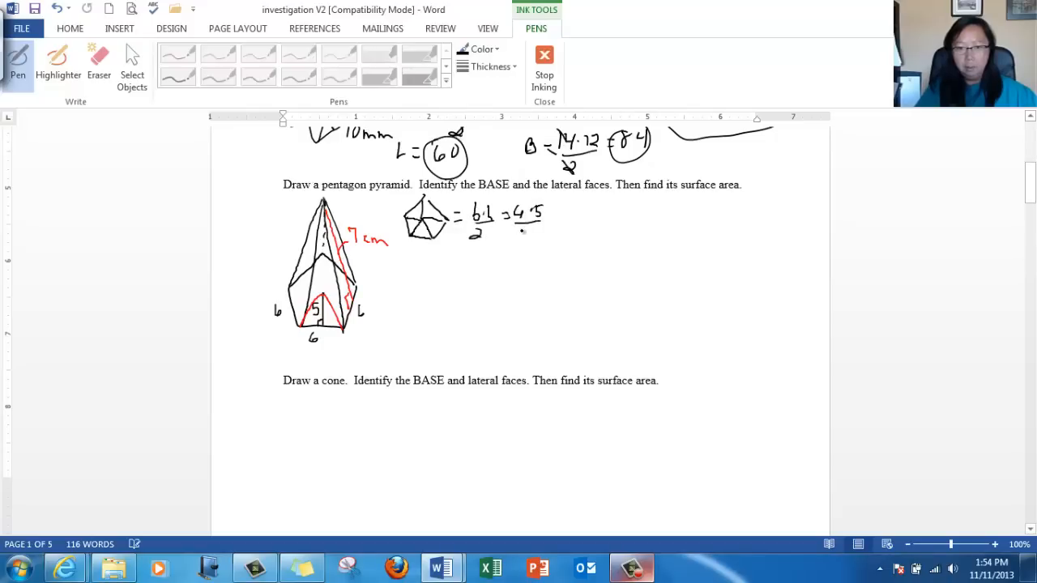
{"action": "left_click_drag", "start_coordinate": [555, 212], "coordinate": [584, 212]}
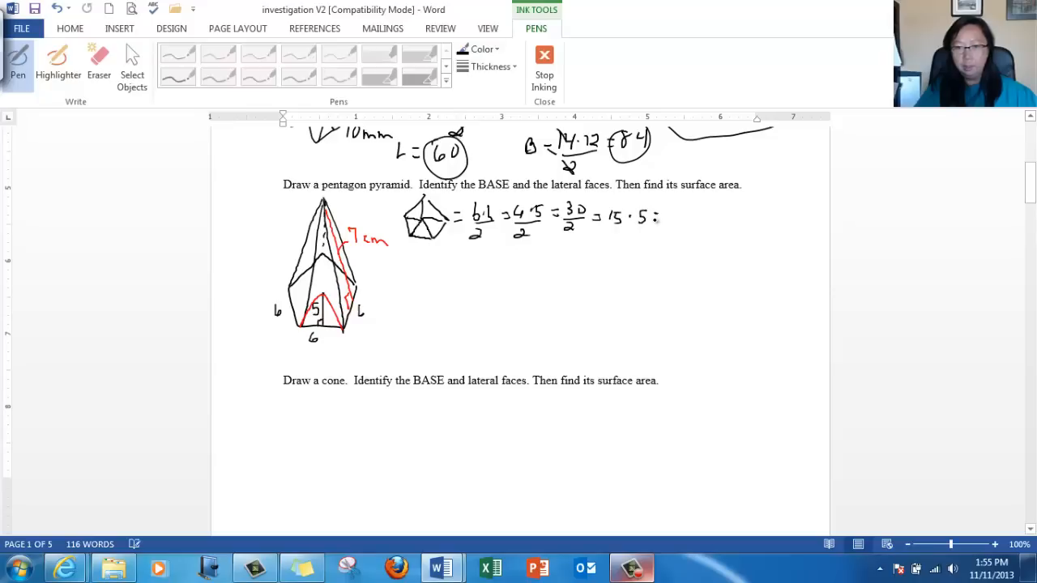
{"action": "left_click_drag", "start_coordinate": [665, 214], "coordinate": [700, 219]}
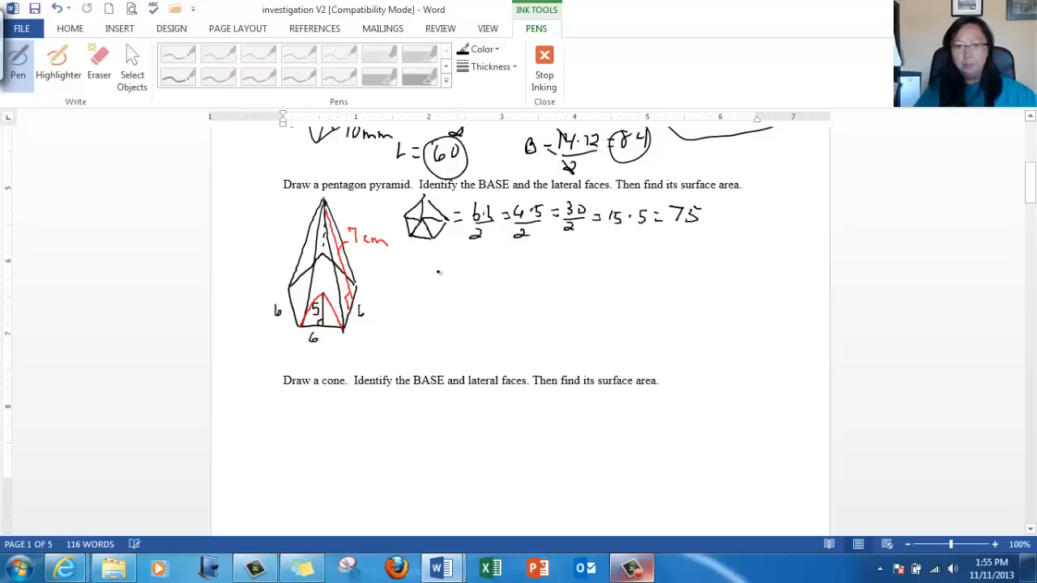
Sketch one lateral triangle and work 6·7/2 = 21, times 5 = 105.
{"action": "left_click_drag", "start_coordinate": [425, 259], "coordinate": [434, 316]}
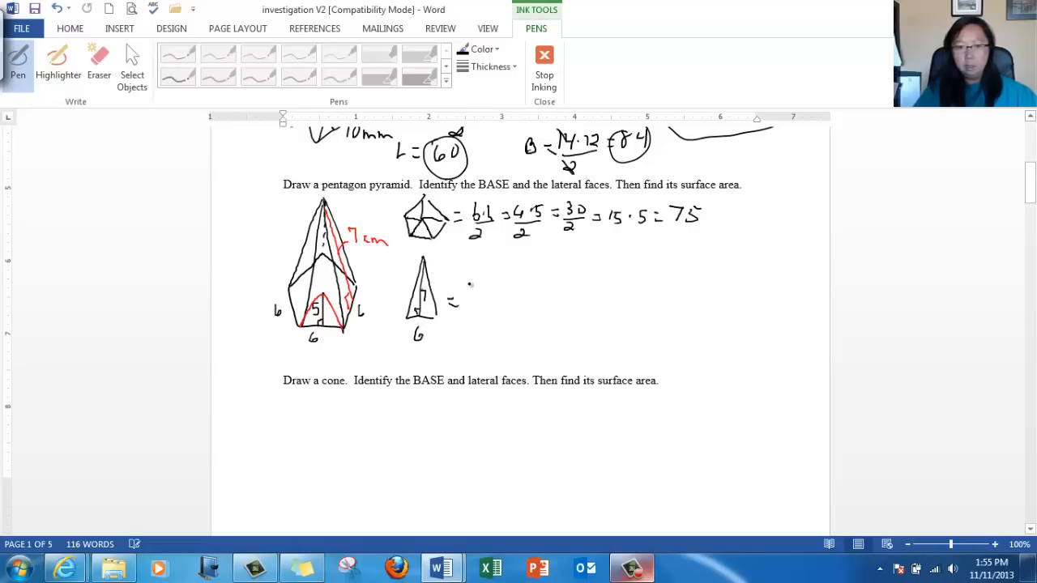
{"action": "left_click_drag", "start_coordinate": [470, 289], "coordinate": [494, 321]}
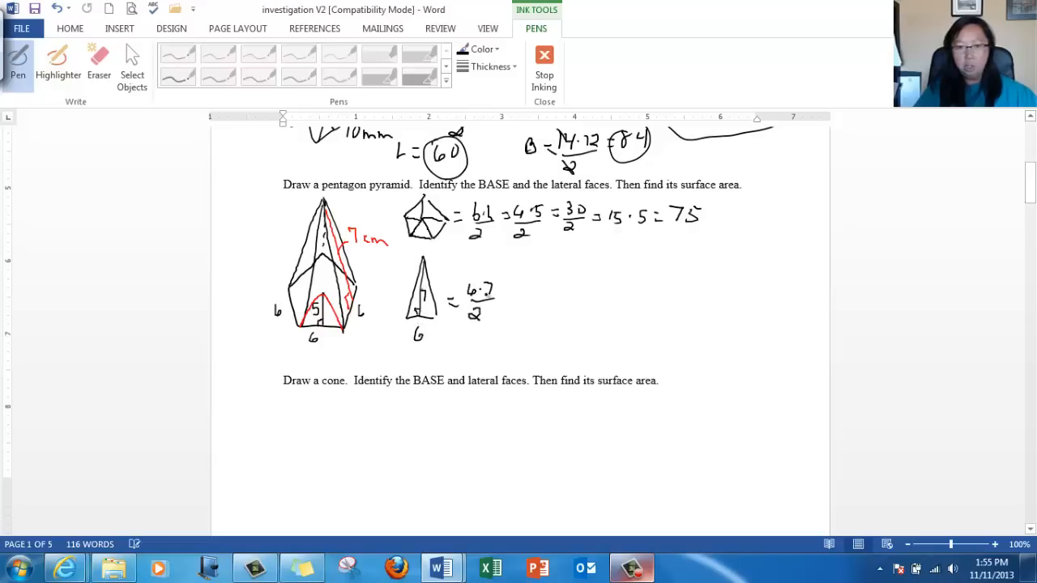
{"action": "left_click_drag", "start_coordinate": [495, 295], "coordinate": [527, 292]}
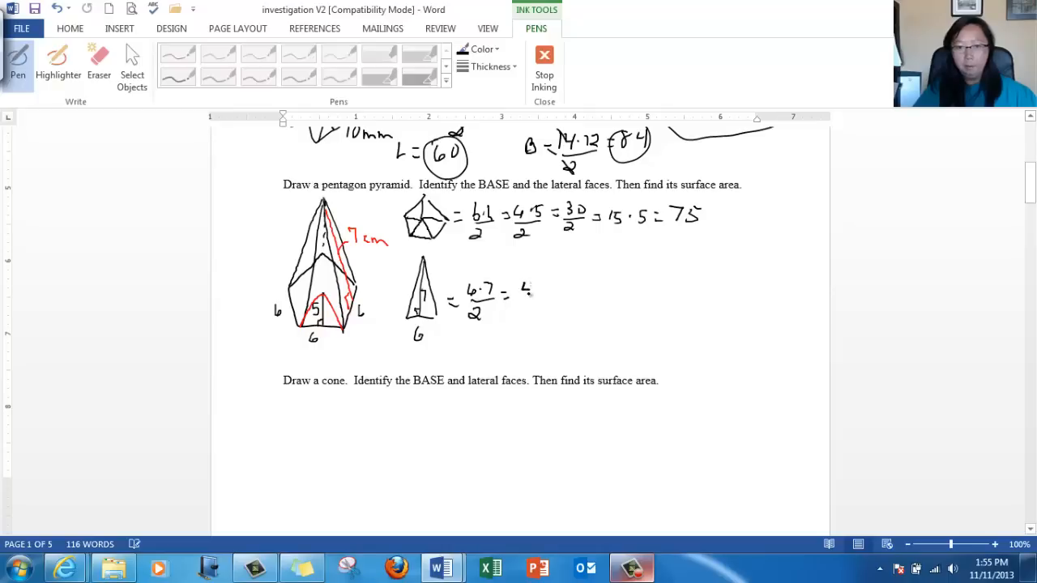
{"action": "left_click_drag", "start_coordinate": [527, 291], "coordinate": [567, 305]}
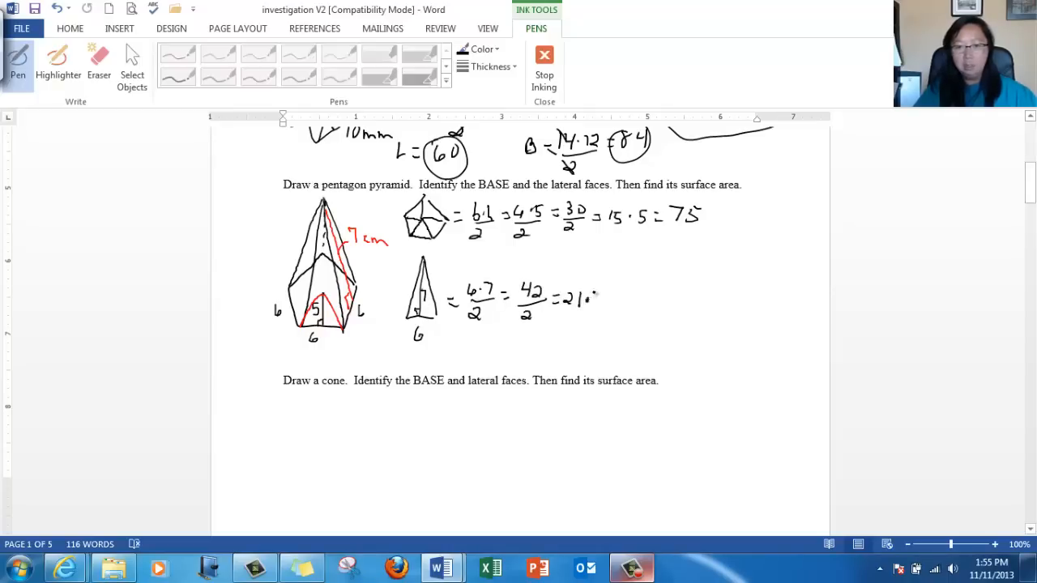
{"action": "left_click_drag", "start_coordinate": [583, 300], "coordinate": [656, 300]}
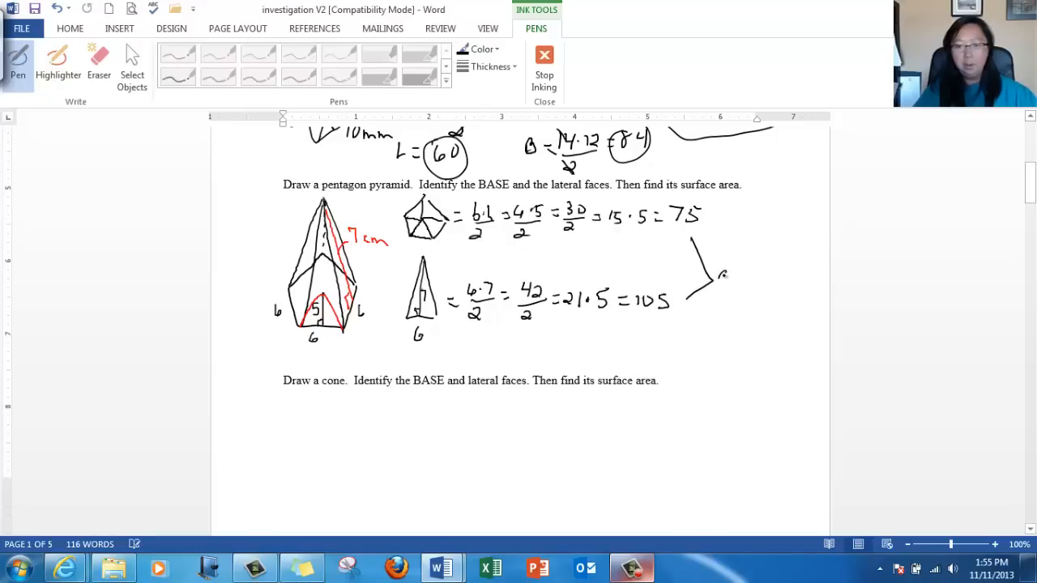
Join both area results with a brace marked 'add'.
{"action": "left_click_drag", "start_coordinate": [717, 273], "coordinate": [758, 272]}
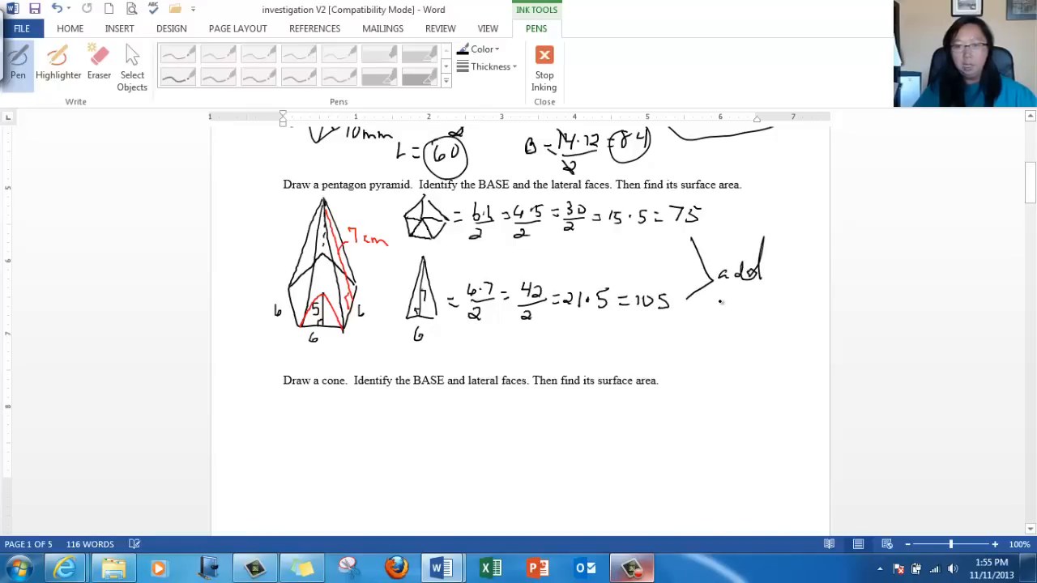
{"action": "left_click_drag", "start_coordinate": [713, 306], "coordinate": [774, 309]}
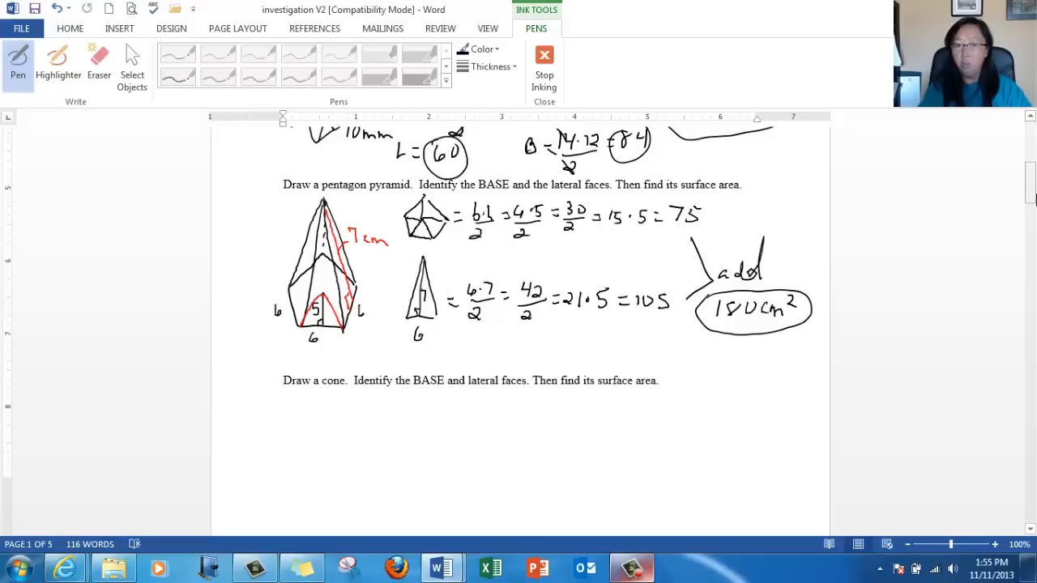
Ink a circled BASE plus lateral sector, with πr² + below it.
{"action": "scroll", "scroll_direction": "down", "scroll_amount": 3}
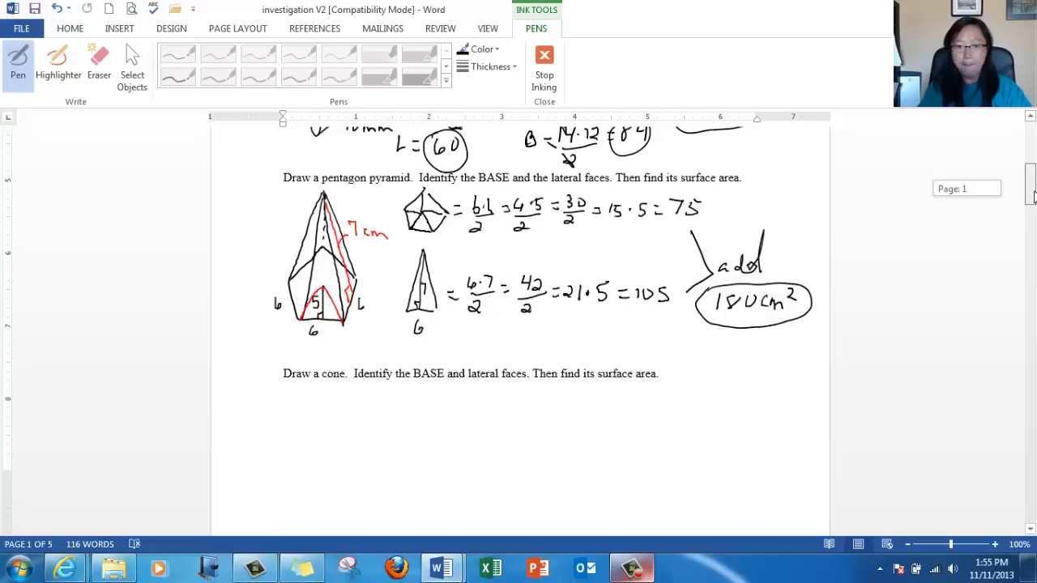
{"action": "scroll", "scroll_direction": "down", "scroll_amount": 3}
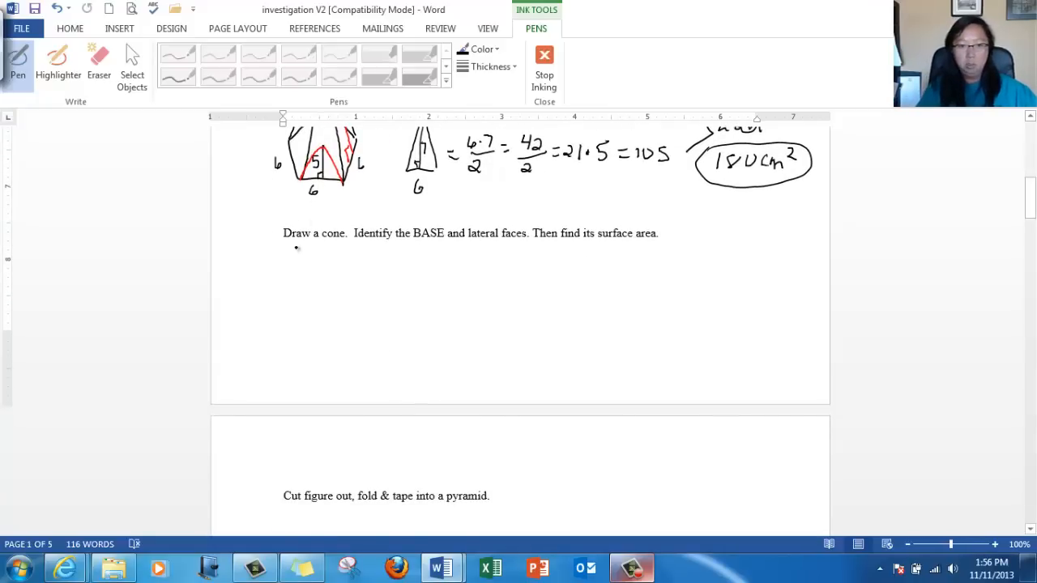
{"action": "left_click_drag", "start_coordinate": [285, 267], "coordinate": [316, 279]}
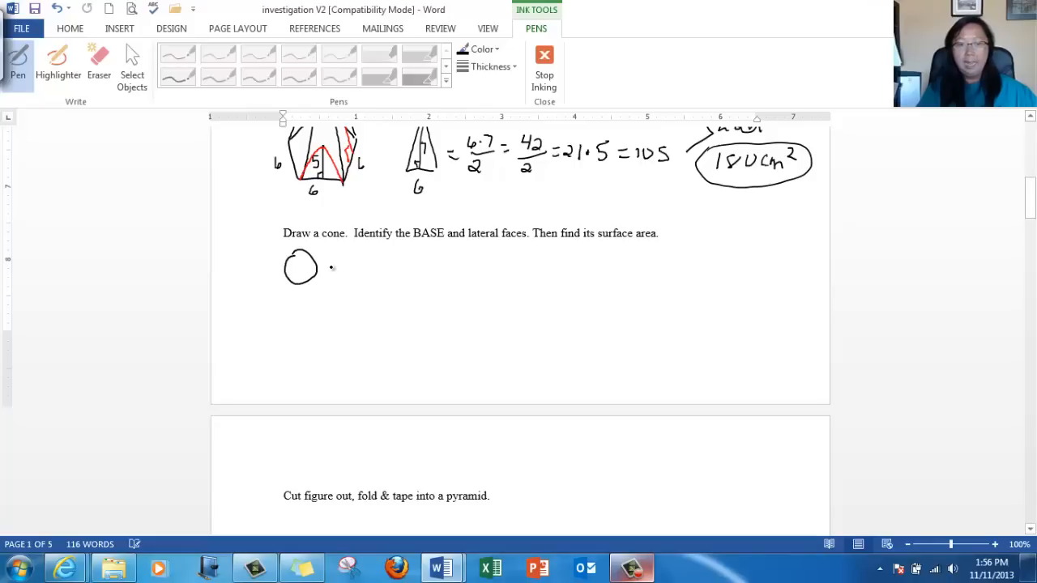
{"action": "left_click_drag", "start_coordinate": [327, 268], "coordinate": [360, 259]}
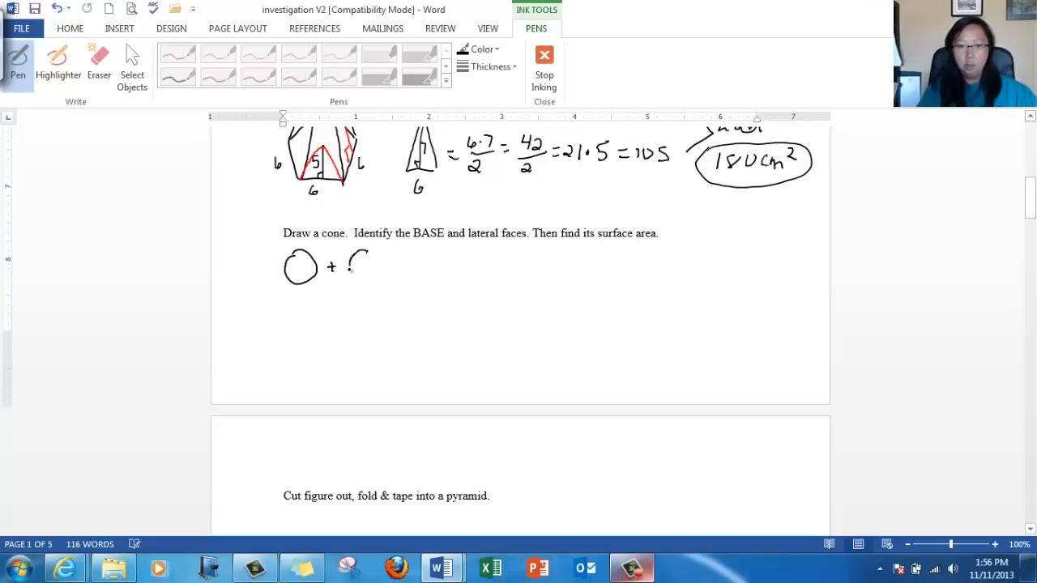
{"action": "left_click_drag", "start_coordinate": [353, 256], "coordinate": [373, 275]}
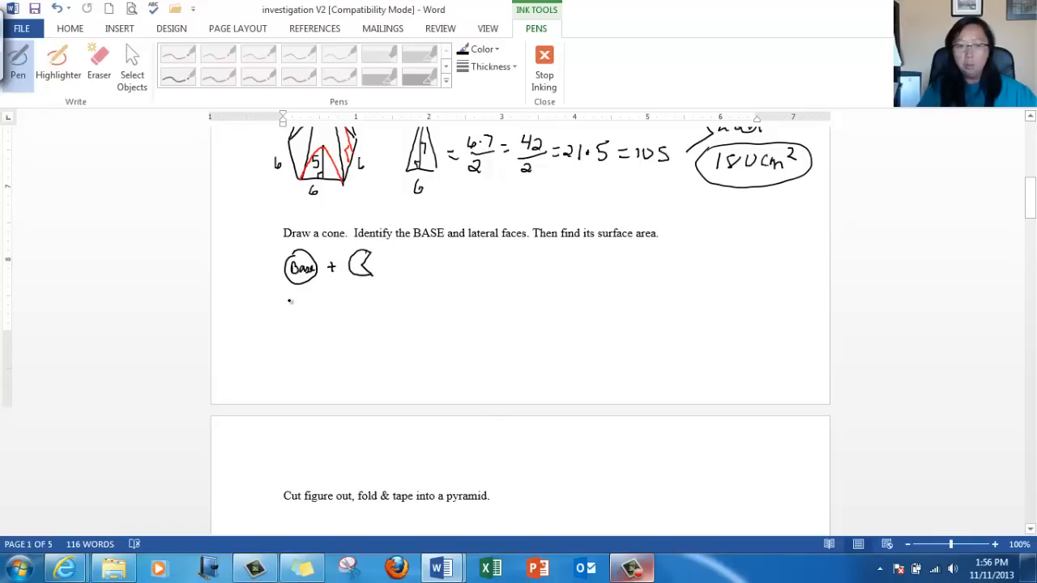
{"action": "left_click_drag", "start_coordinate": [286, 295], "coordinate": [316, 298]}
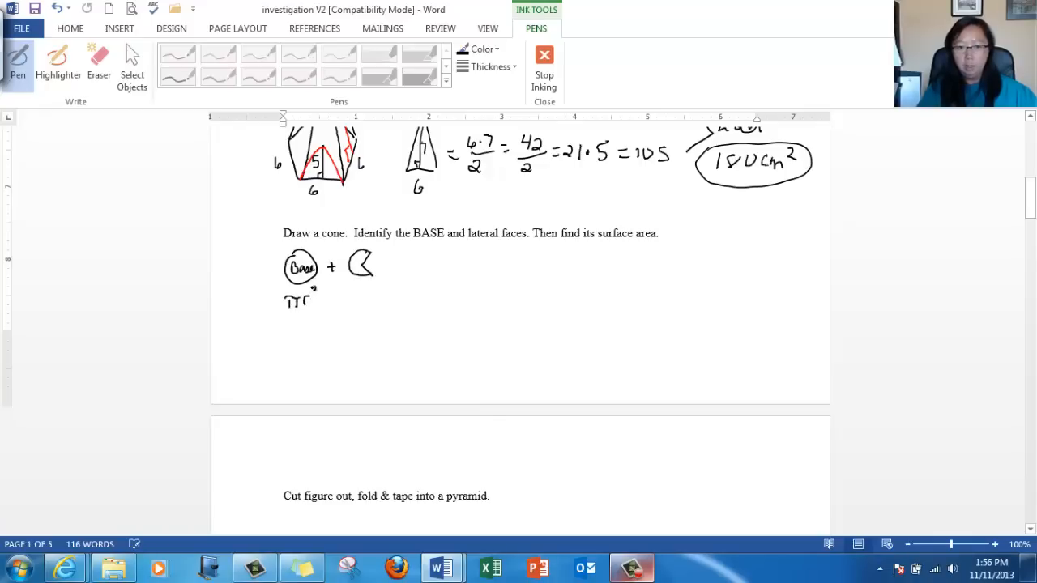
{"action": "left_click_drag", "start_coordinate": [323, 301], "coordinate": [330, 301]}
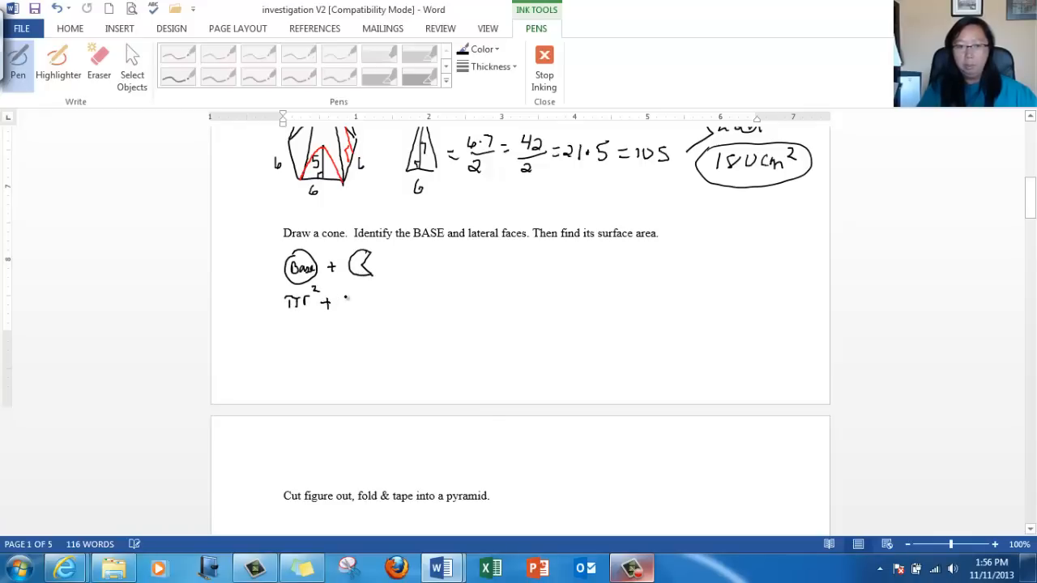
{"action": "left_click_drag", "start_coordinate": [337, 300], "coordinate": [376, 305]}
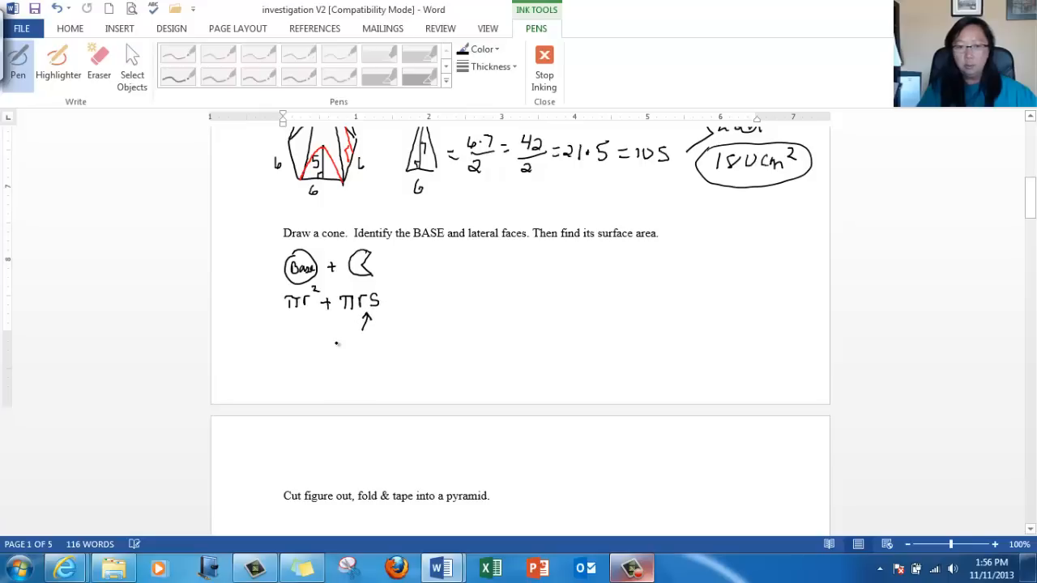
Handwrite 'slant height' beneath the s of πrs.
{"action": "left_click_drag", "start_coordinate": [332, 344], "coordinate": [372, 344]}
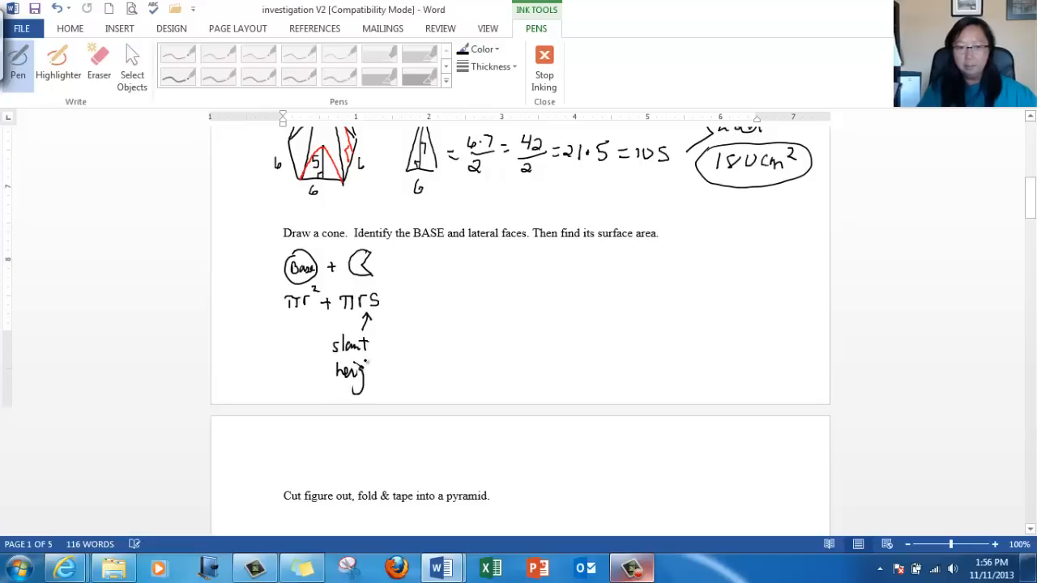
{"action": "left_click_drag", "start_coordinate": [337, 373], "coordinate": [386, 373]}
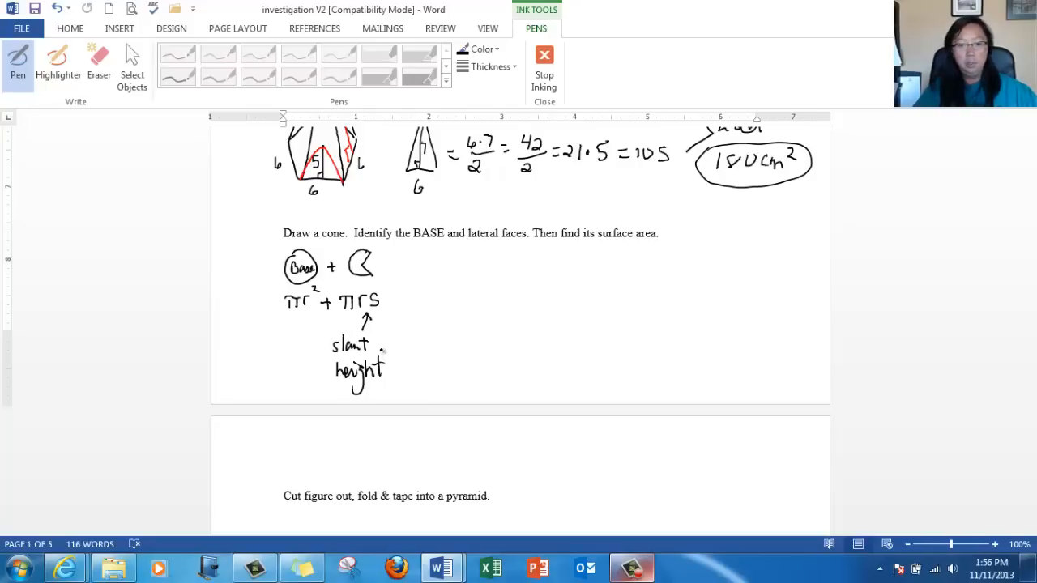
{"action": "mouse_move", "coordinate": [486, 316]}
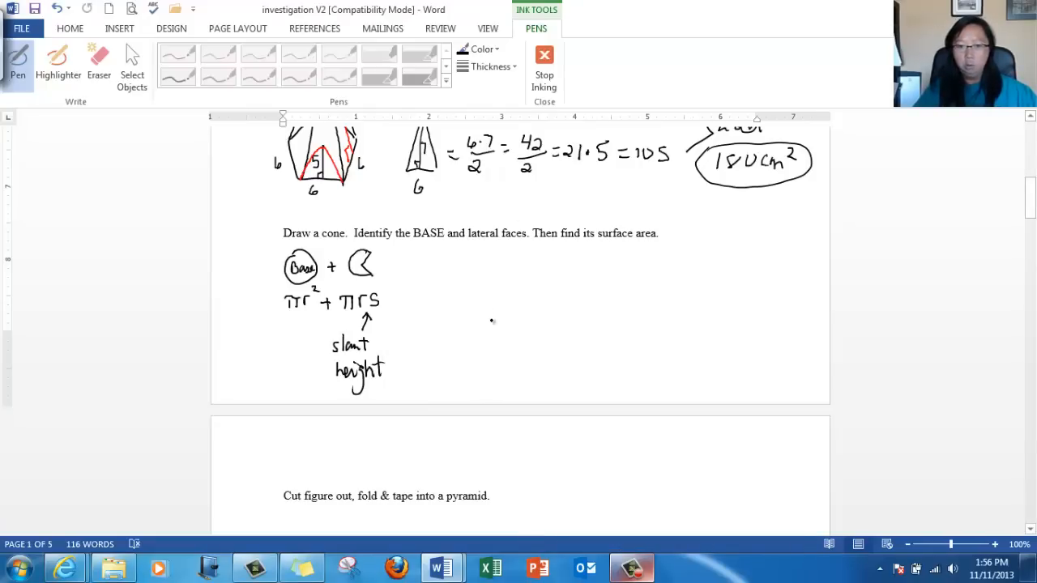
{"action": "mouse_move", "coordinate": [807, 338]}
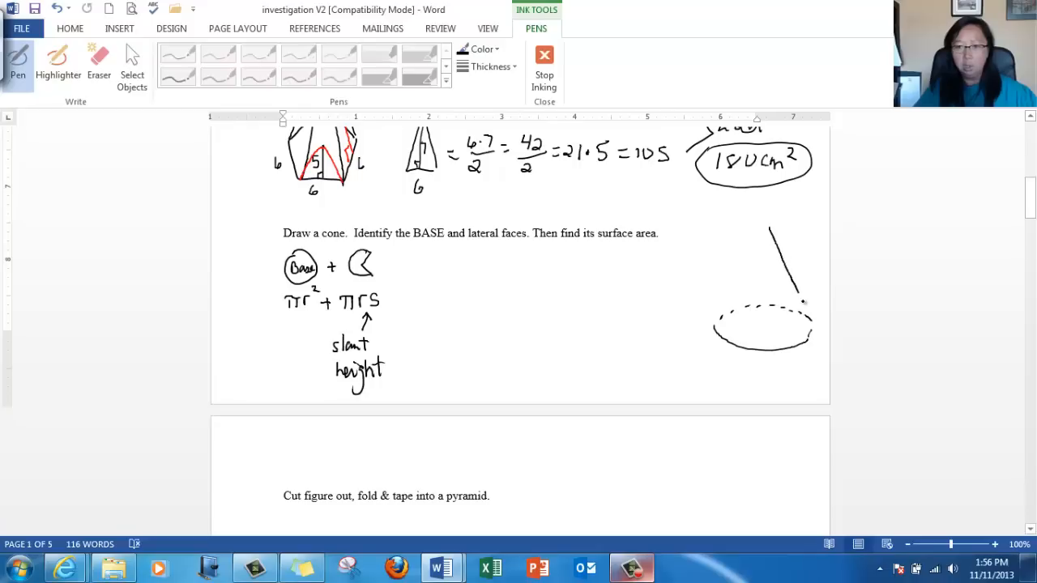
Sketch a cone at right with radius 9 and slant side 13 marked.
{"action": "left_click_drag", "start_coordinate": [768, 229], "coordinate": [726, 289]}
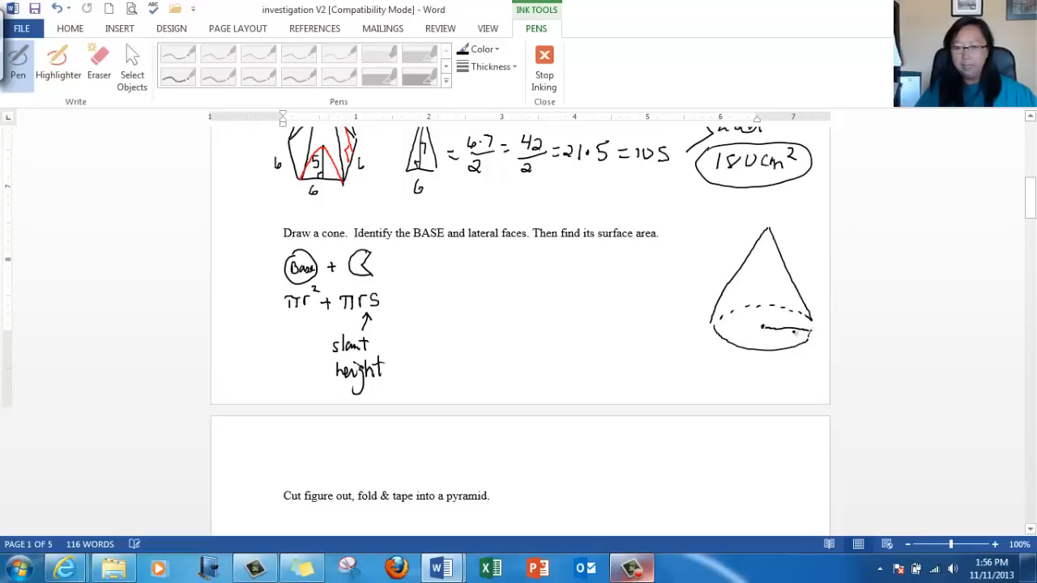
{"action": "left_click_drag", "start_coordinate": [762, 335], "coordinate": [797, 341]}
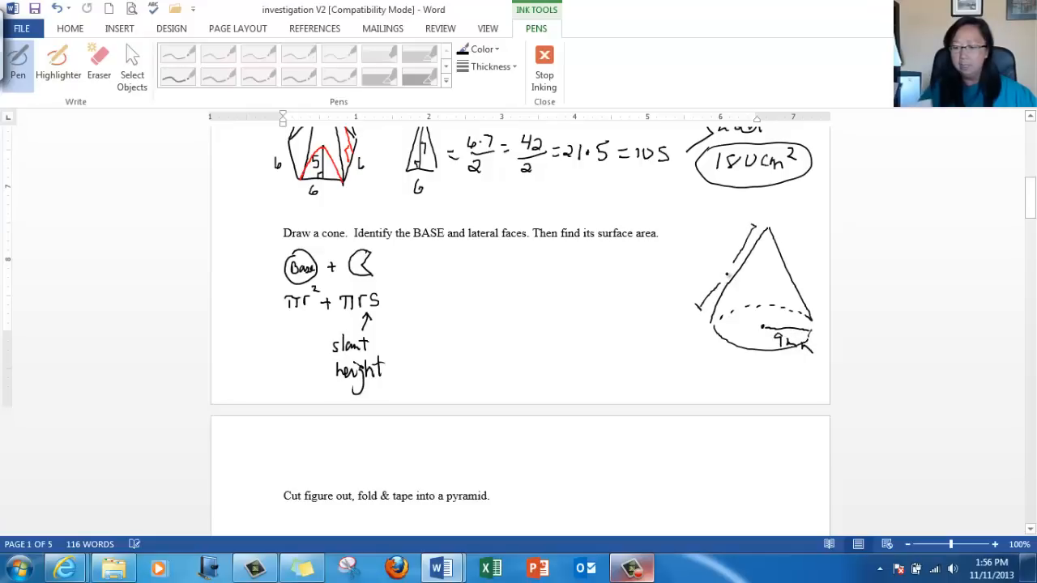
{"action": "left_click_drag", "start_coordinate": [713, 259], "coordinate": [726, 276]}
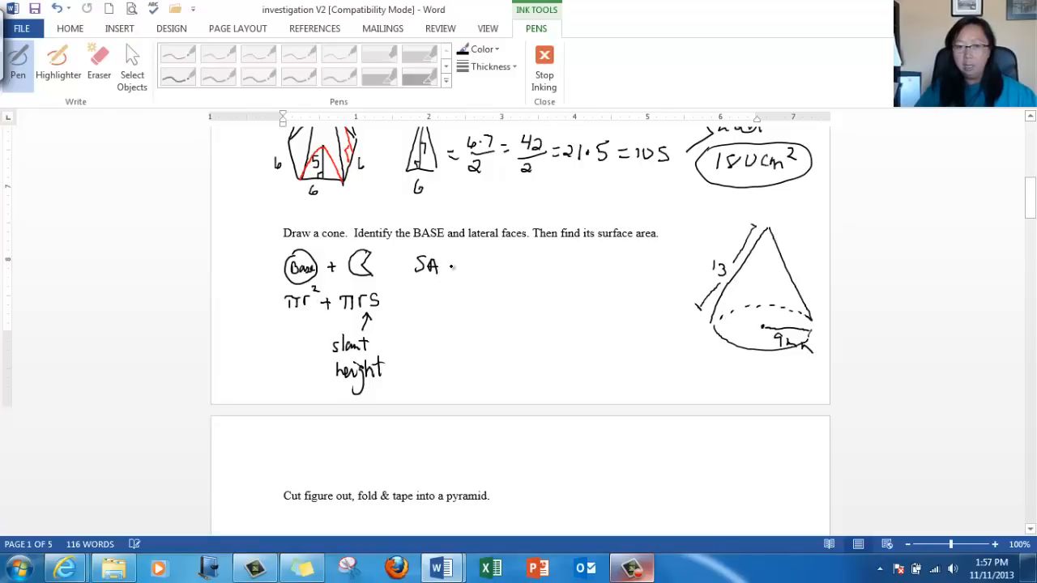
Write SA = πr² + πrs and substitute 9 and 13 into both terms.
{"action": "left_click_drag", "start_coordinate": [450, 267], "coordinate": [486, 268]}
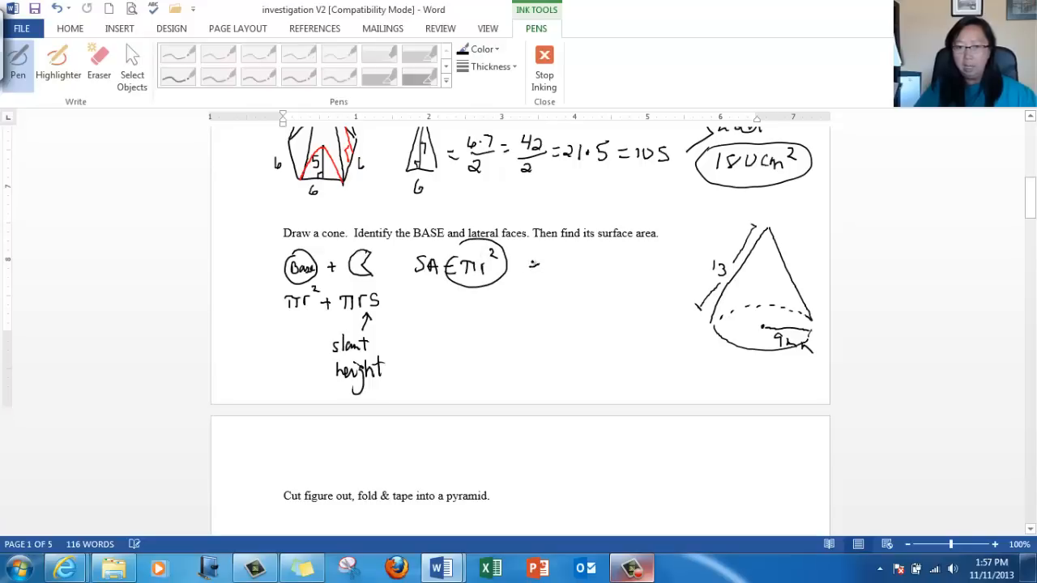
{"action": "left_click_drag", "start_coordinate": [531, 265], "coordinate": [583, 267]}
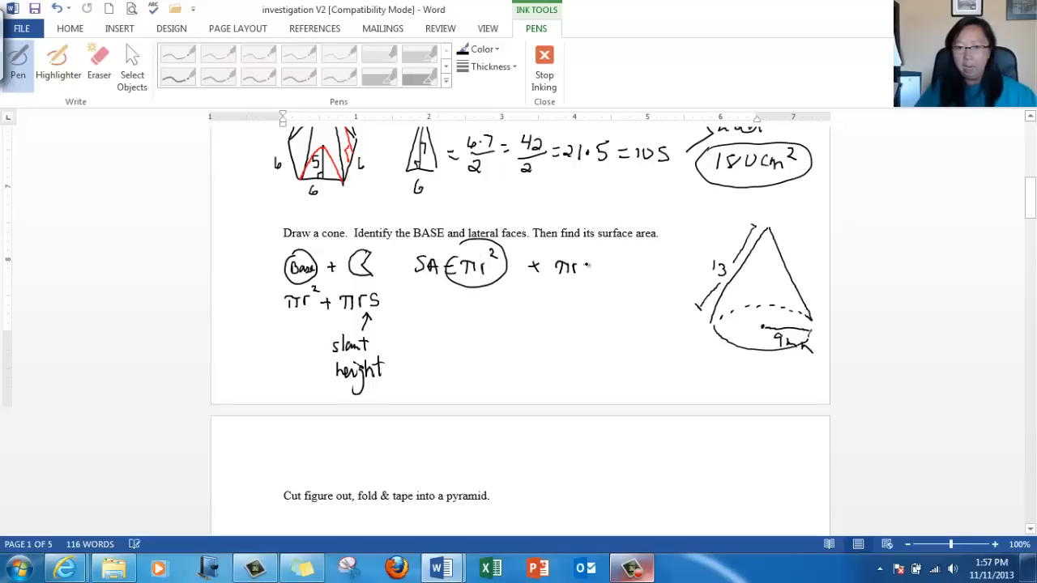
{"action": "left_click_drag", "start_coordinate": [559, 259], "coordinate": [591, 279]}
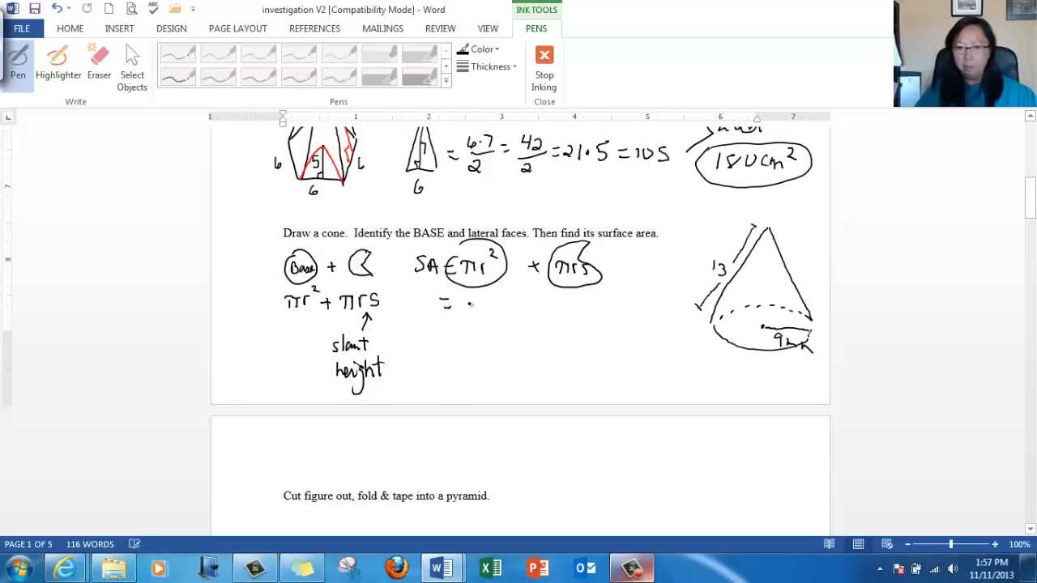
{"action": "left_click_drag", "start_coordinate": [462, 308], "coordinate": [503, 307]}
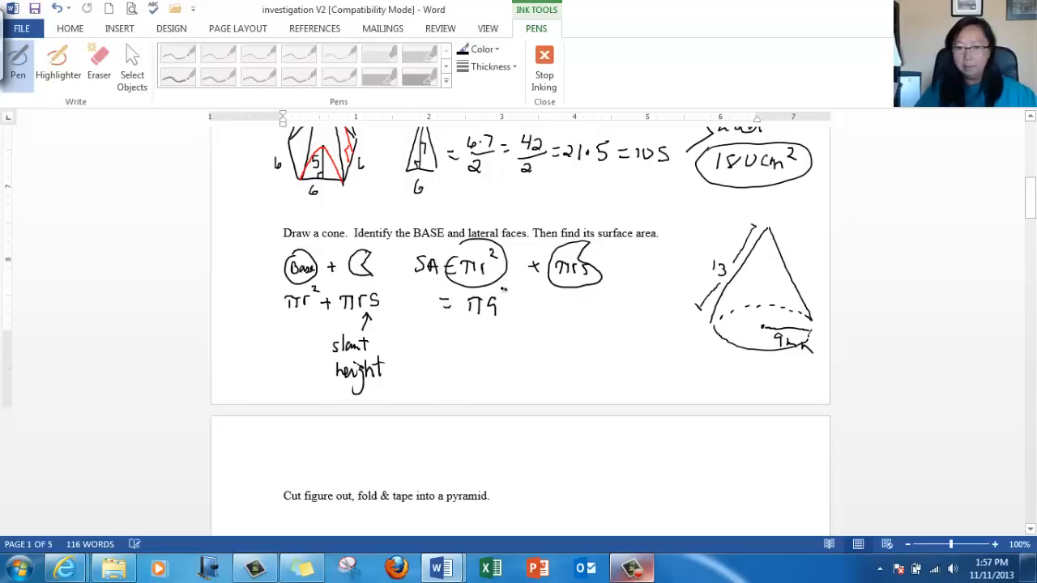
{"action": "left_click_drag", "start_coordinate": [522, 307], "coordinate": [564, 308]}
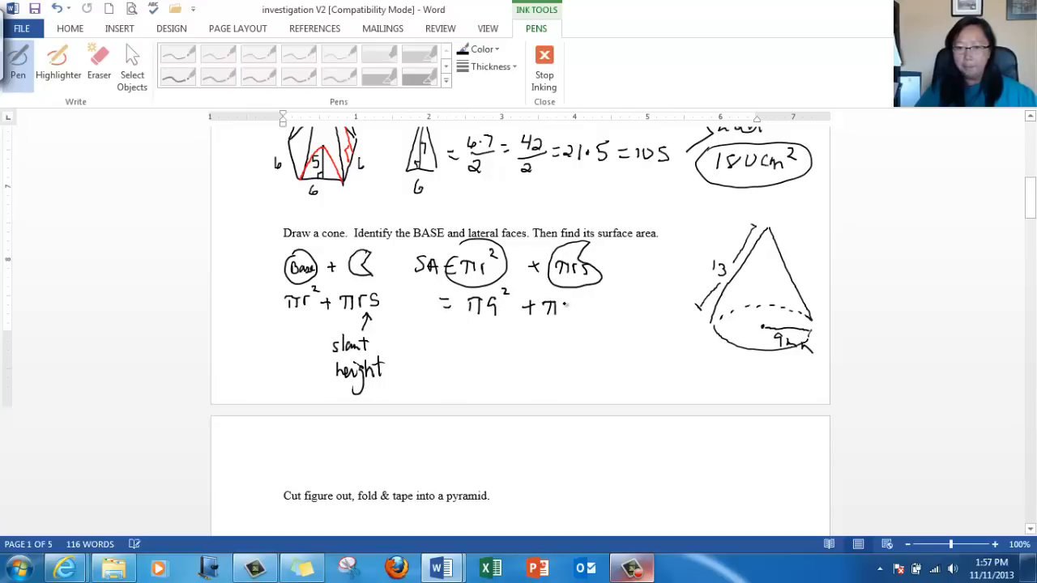
{"action": "left_click_drag", "start_coordinate": [567, 306], "coordinate": [583, 308]}
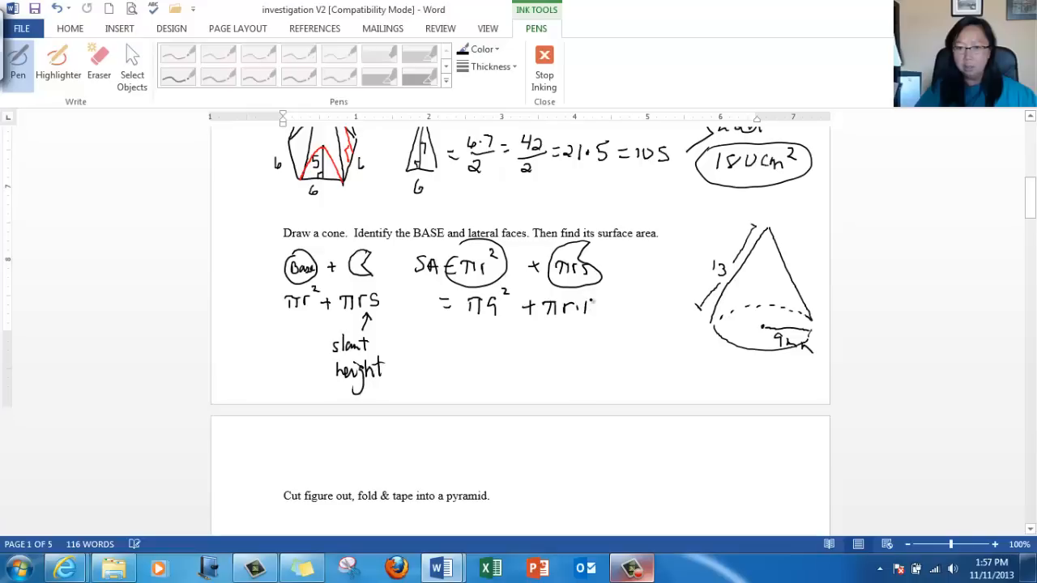
{"action": "left_click_drag", "start_coordinate": [559, 306], "coordinate": [597, 310]}
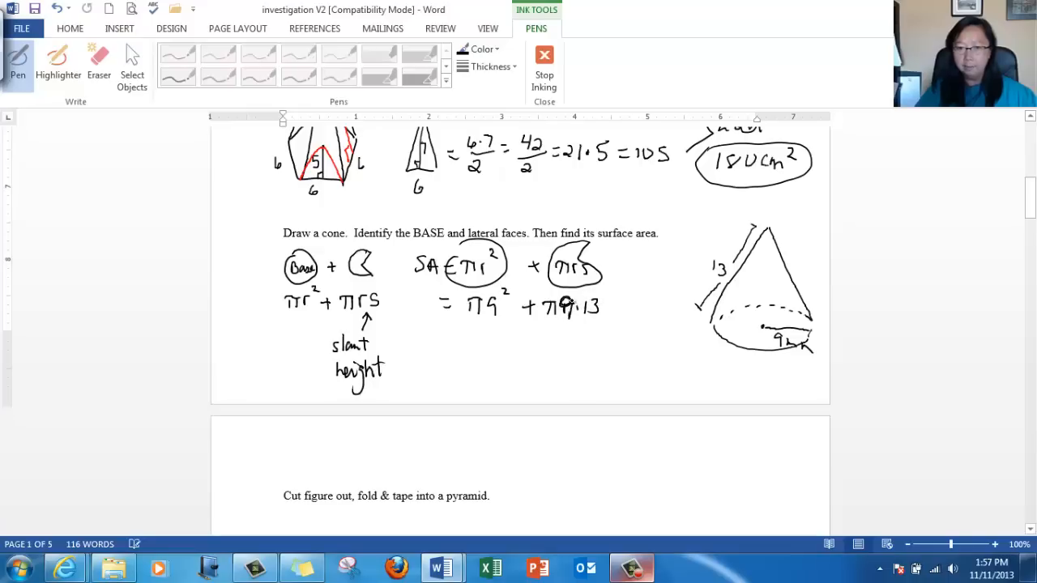
{"action": "left_click_drag", "start_coordinate": [437, 340], "coordinate": [453, 340]}
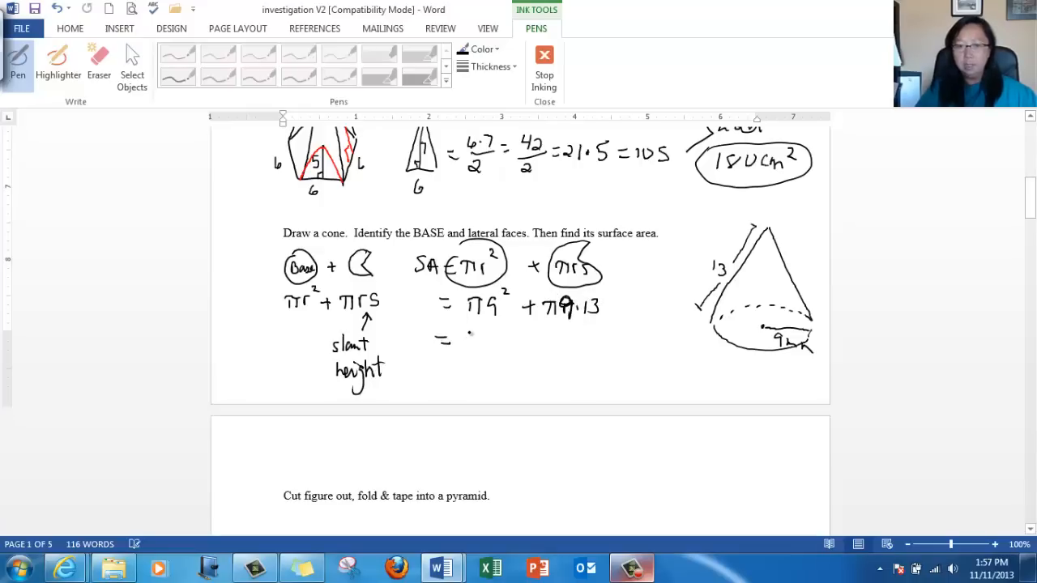
Simplify to 81π + 117π and total 198π mm².
{"action": "left_click_drag", "start_coordinate": [457, 340], "coordinate": [502, 335]}
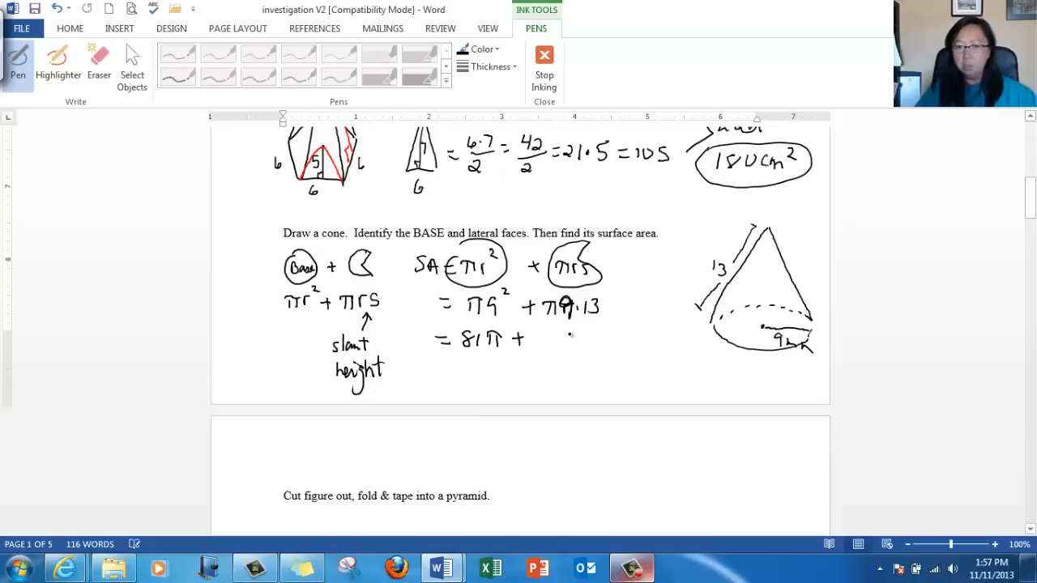
{"action": "left_click_drag", "start_coordinate": [538, 349], "coordinate": [554, 341]}
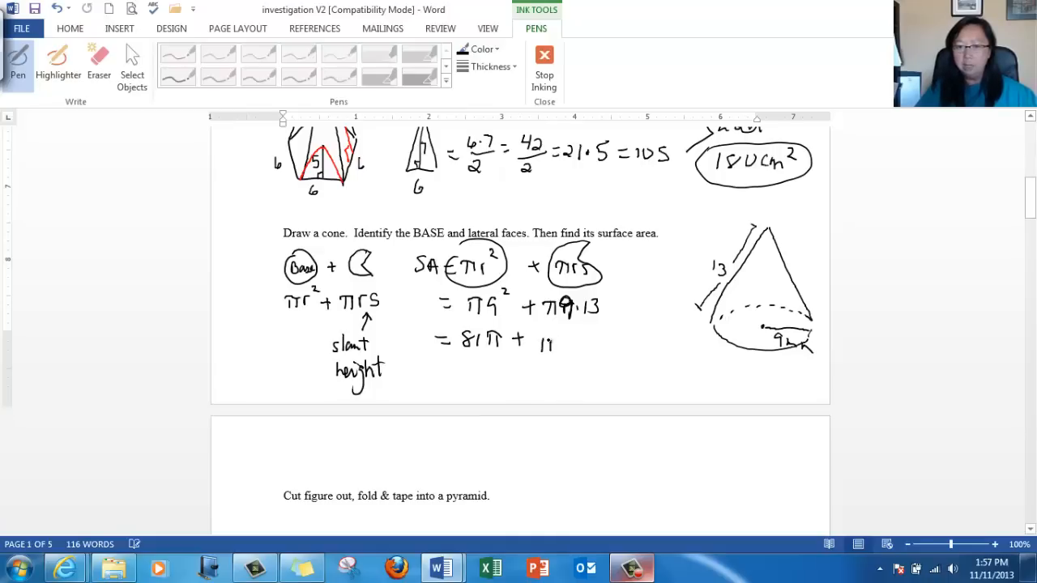
{"action": "left_click_drag", "start_coordinate": [551, 344], "coordinate": [583, 340]}
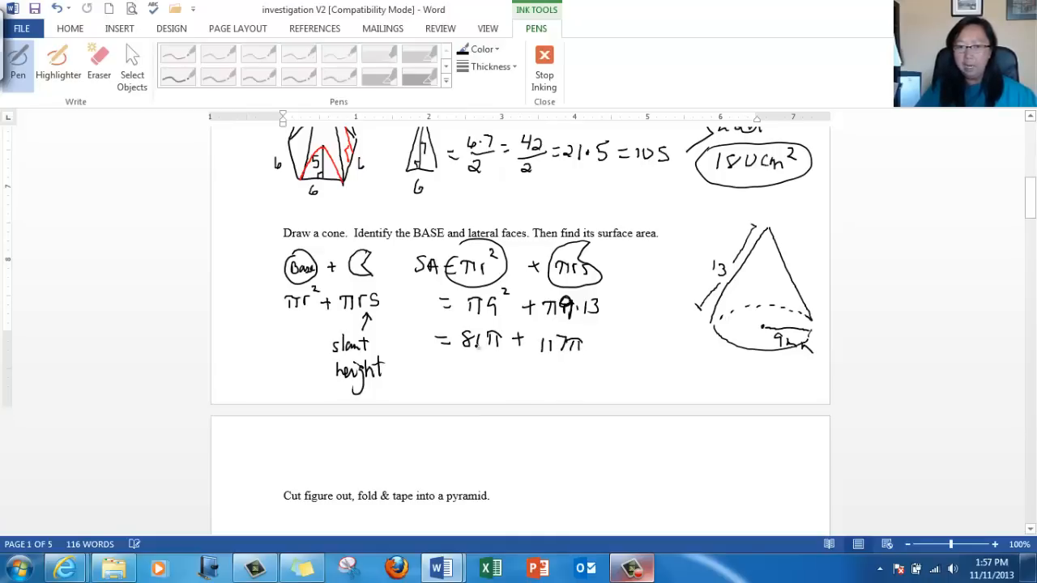
{"action": "left_click_drag", "start_coordinate": [441, 364], "coordinate": [454, 371]}
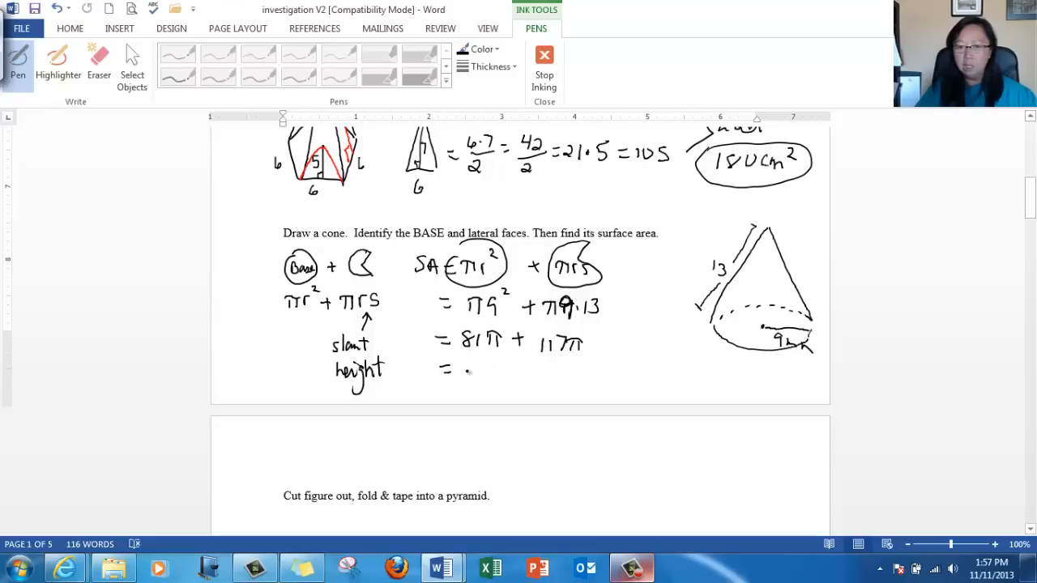
{"action": "left_click_drag", "start_coordinate": [457, 371], "coordinate": [486, 371]}
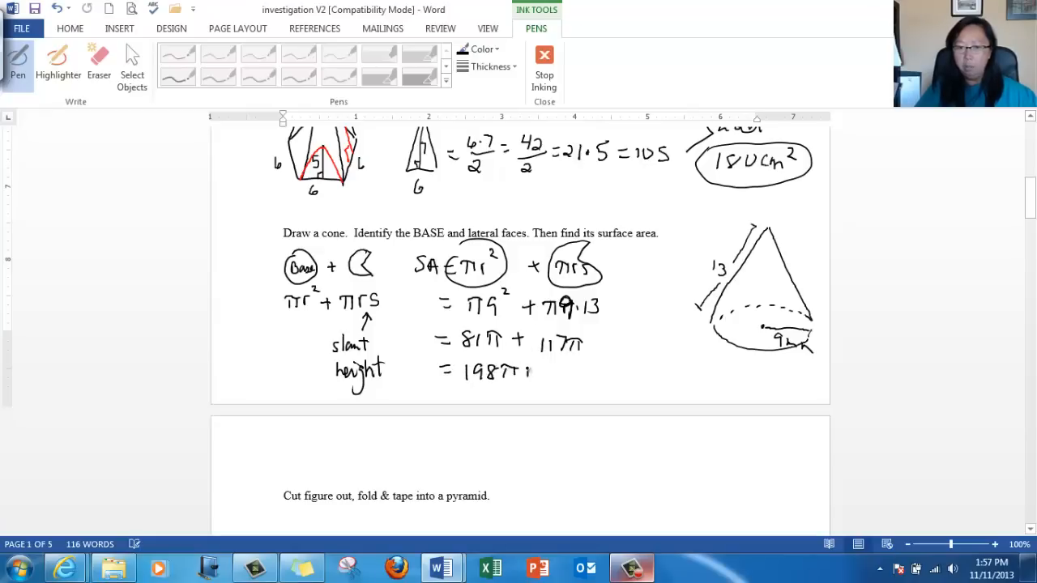
{"action": "left_click_drag", "start_coordinate": [532, 369], "coordinate": [564, 369]}
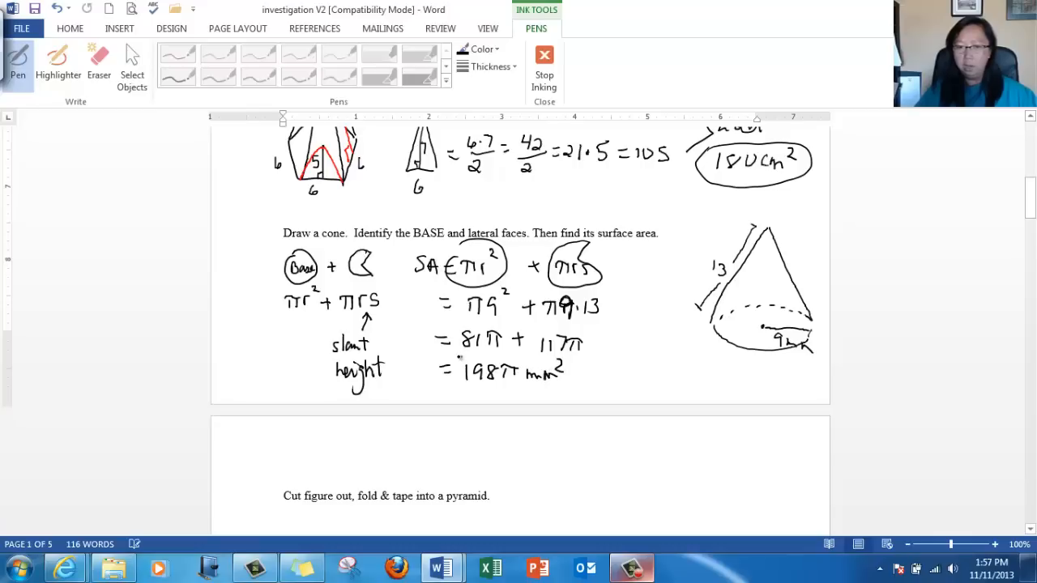
{"action": "left_click_drag", "start_coordinate": [454, 372], "coordinate": [591, 373]}
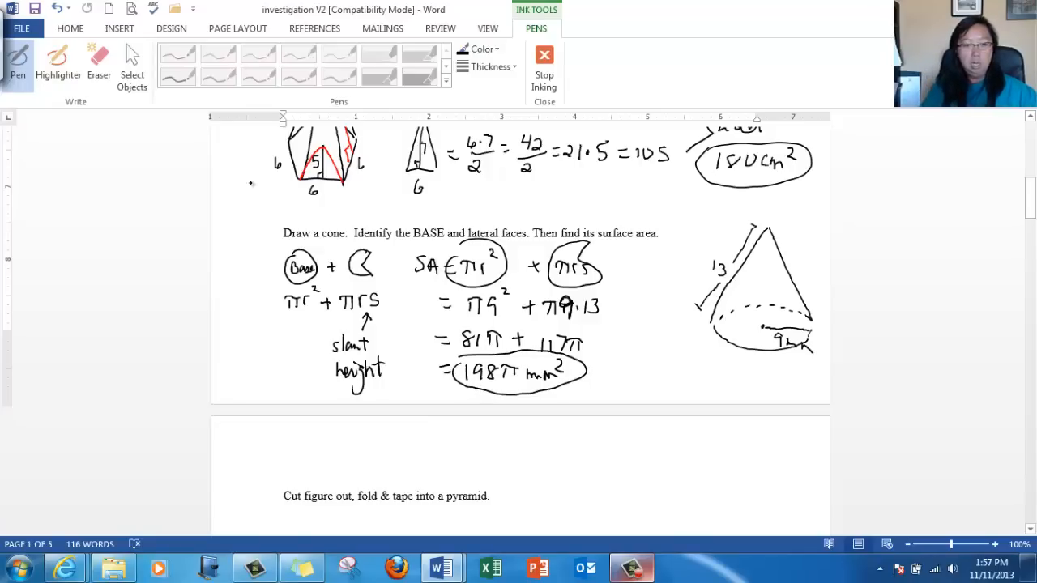
Circle the 198π total and doodle a small cone at left.
{"action": "left_click_drag", "start_coordinate": [251, 289], "coordinate": [240, 324]}
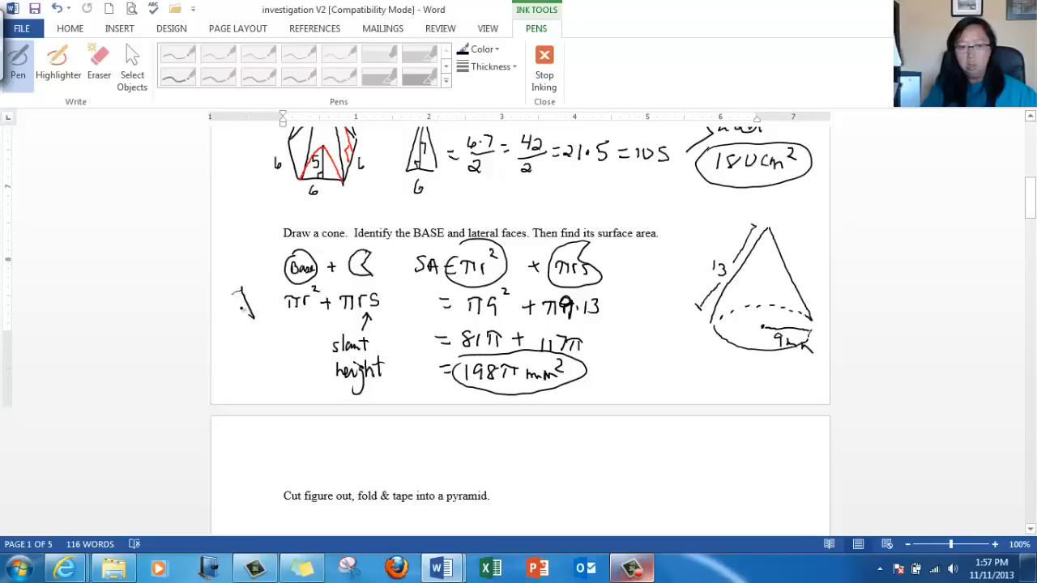
{"action": "left_click_drag", "start_coordinate": [230, 292], "coordinate": [256, 321]}
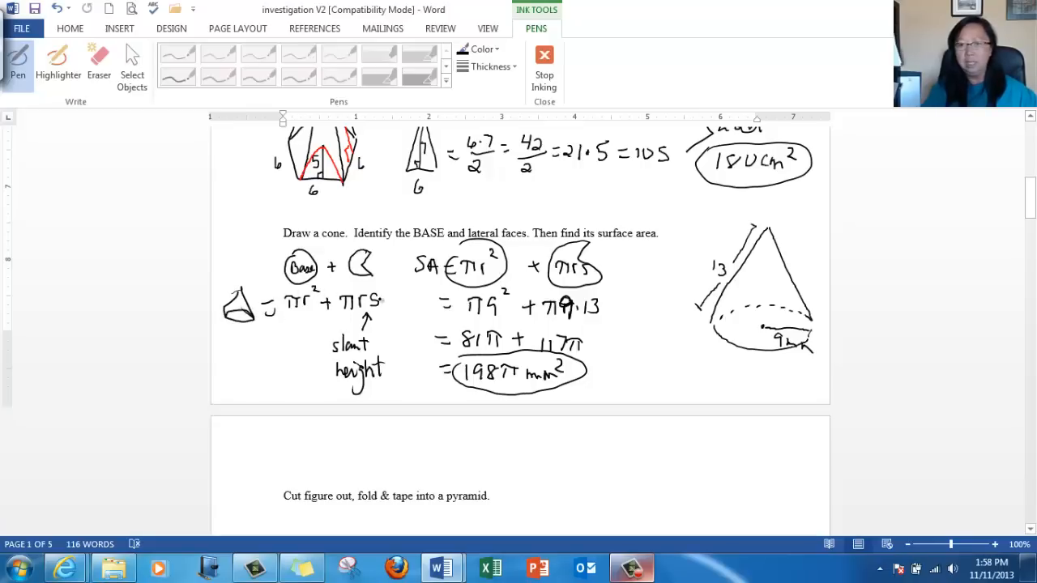
{"action": "scroll", "scroll_direction": "up", "scroll_amount": 3}
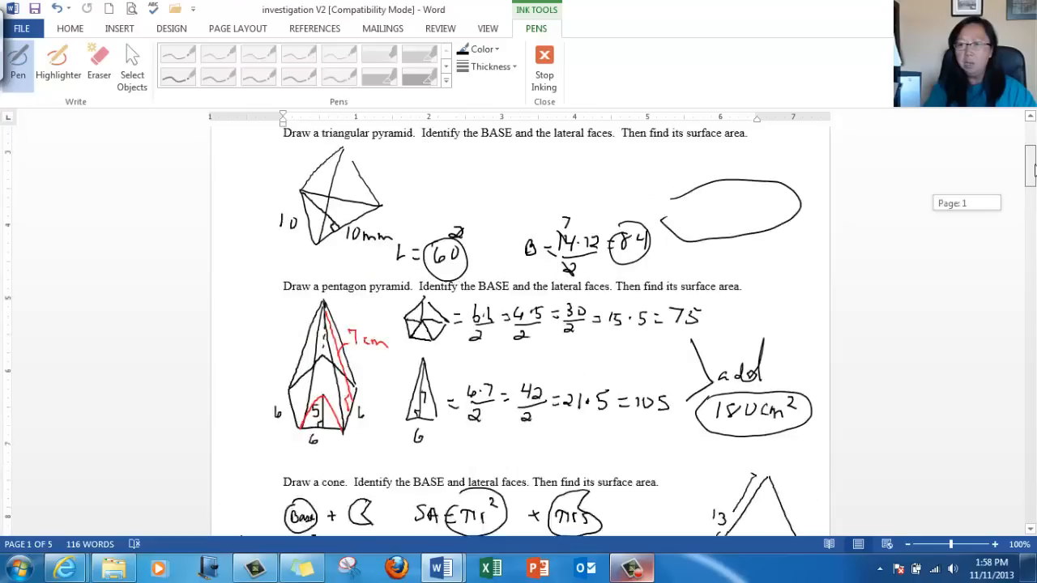
{"action": "scroll", "scroll_direction": "up", "scroll_amount": 3}
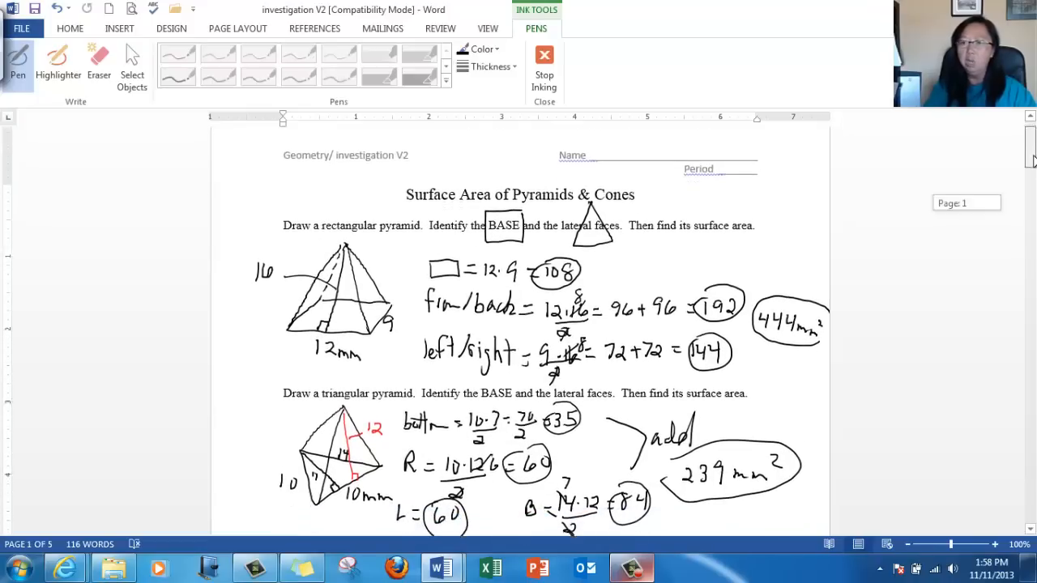
{"action": "scroll", "scroll_direction": "down", "scroll_amount": 3}
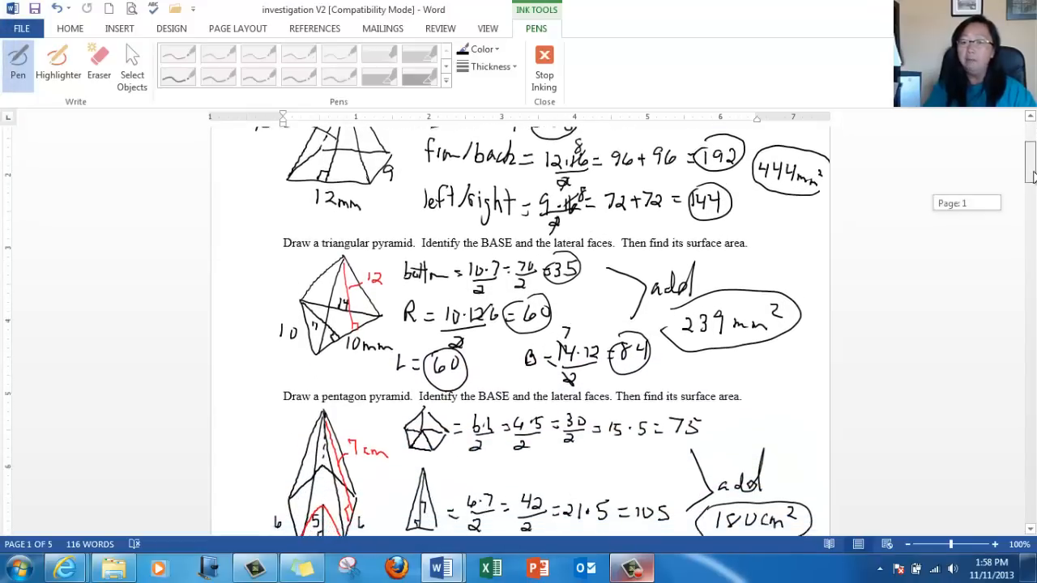
{"action": "scroll", "scroll_direction": "down", "scroll_amount": 3}
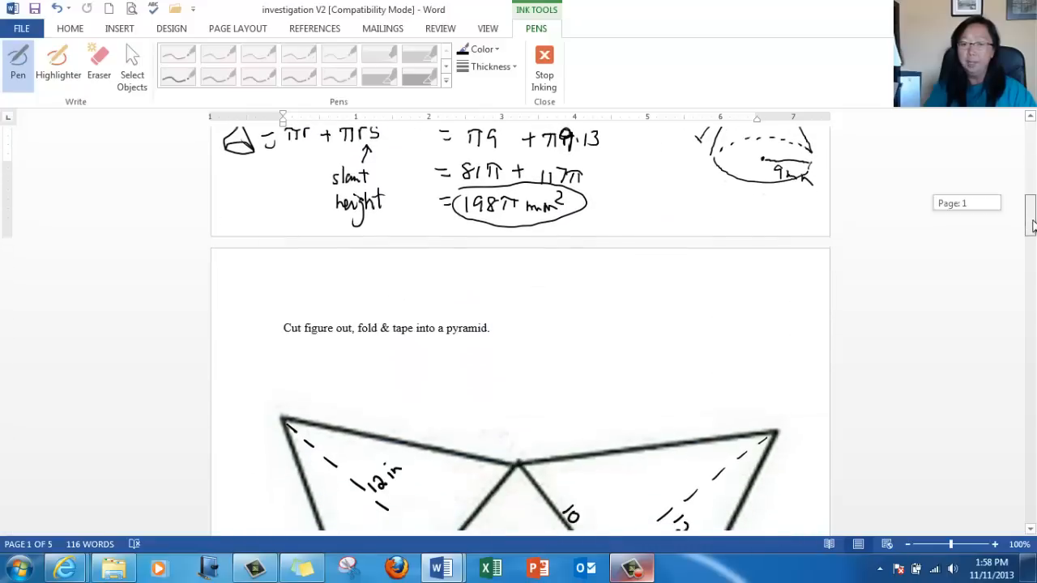
{"action": "scroll", "scroll_direction": "up", "scroll_amount": 3}
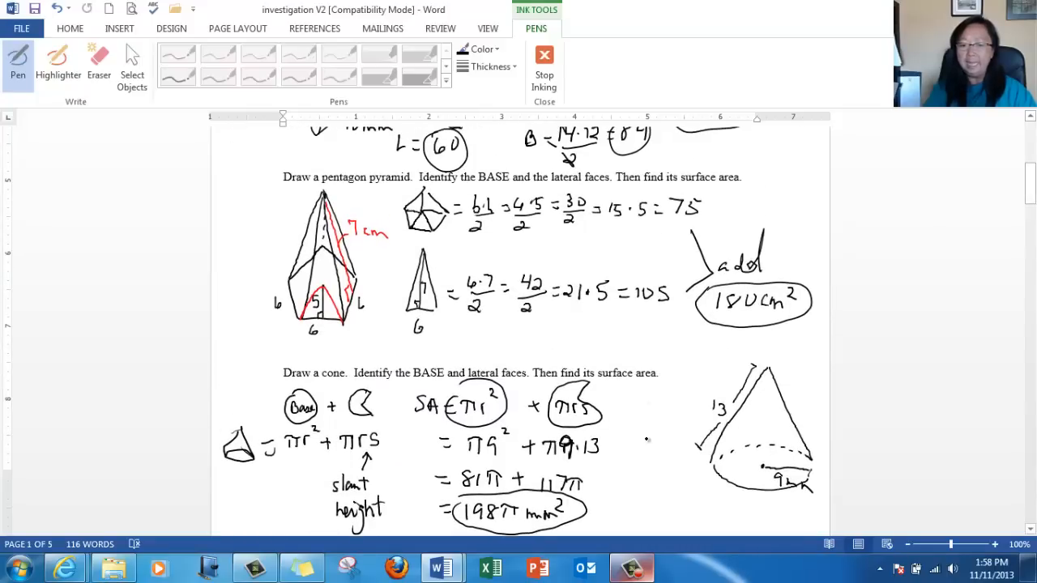